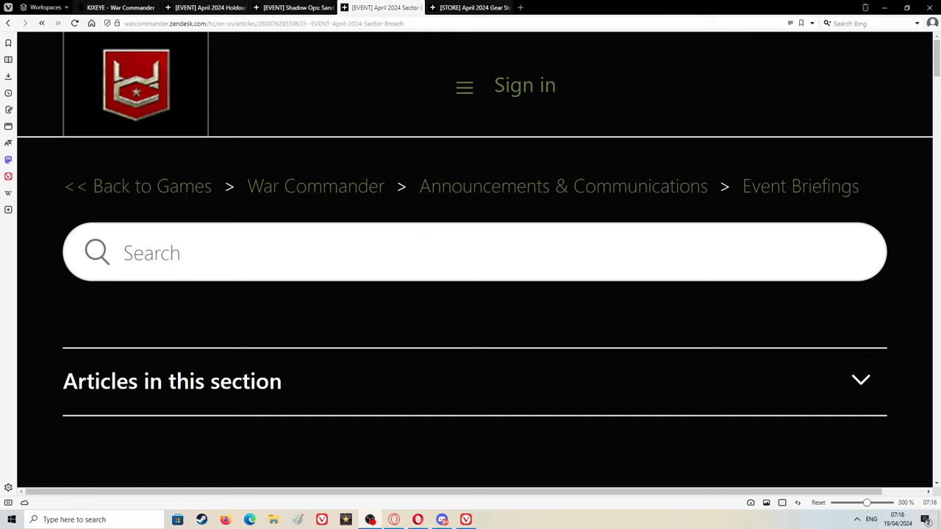
{"action": "mouse_move", "coordinate": [372, 324]}
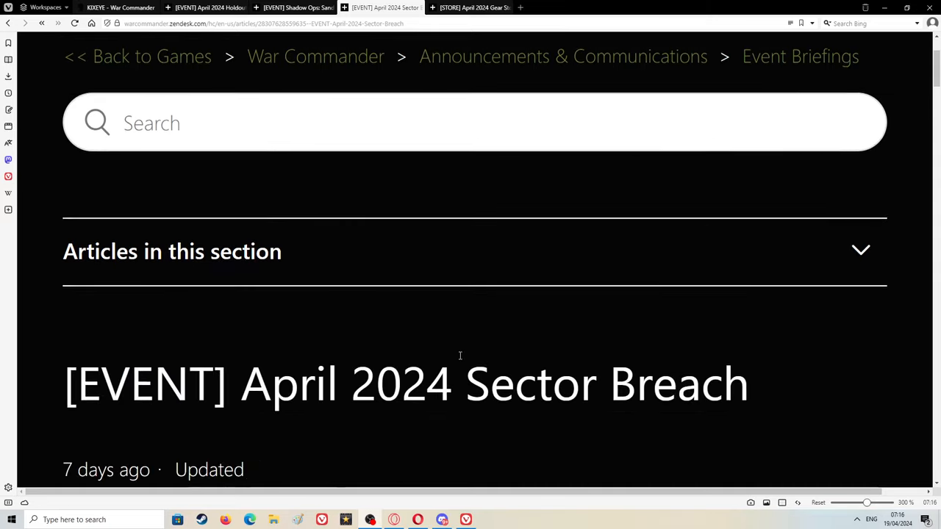
Scroll past the banner image to the Sector Breach Starts/Ends dates and Description.
{"action": "scroll", "scroll_direction": "down", "scroll_amount": 3}
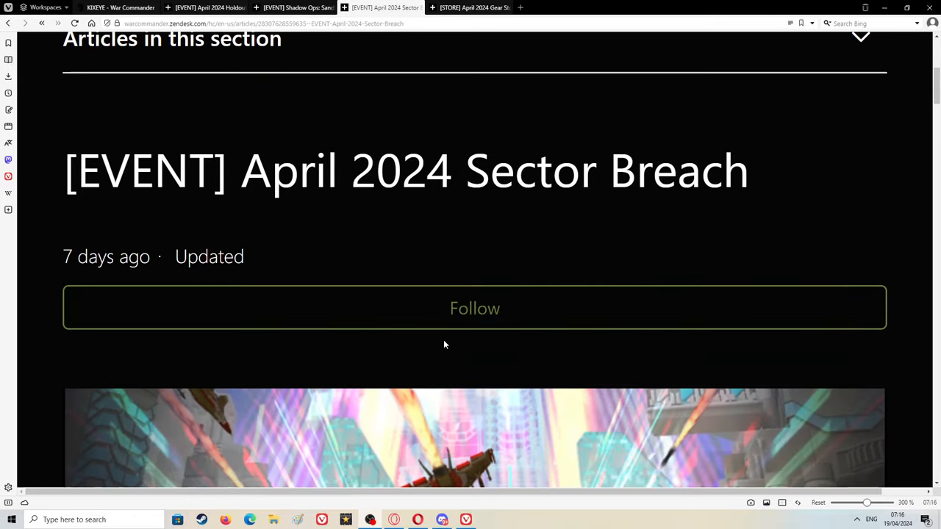
{"action": "scroll", "scroll_direction": "down", "scroll_amount": 3}
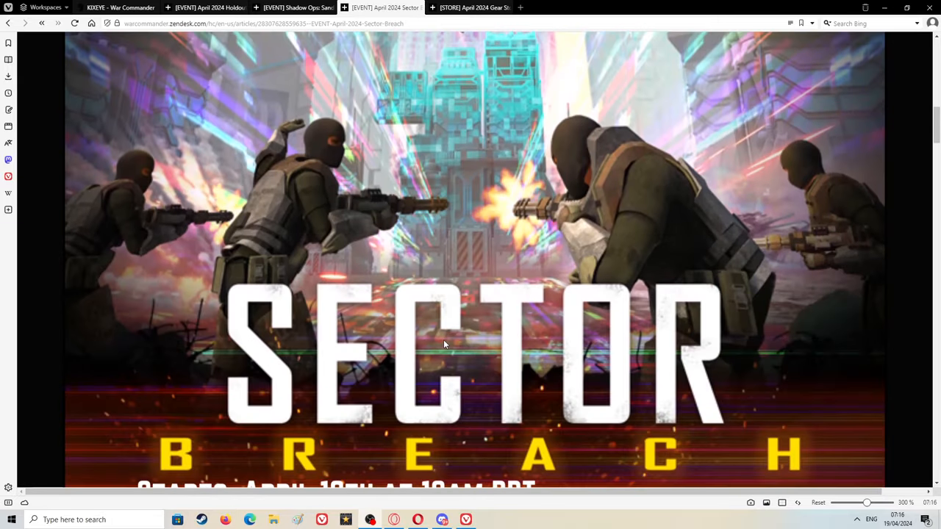
{"action": "scroll", "scroll_direction": "down", "scroll_amount": 3}
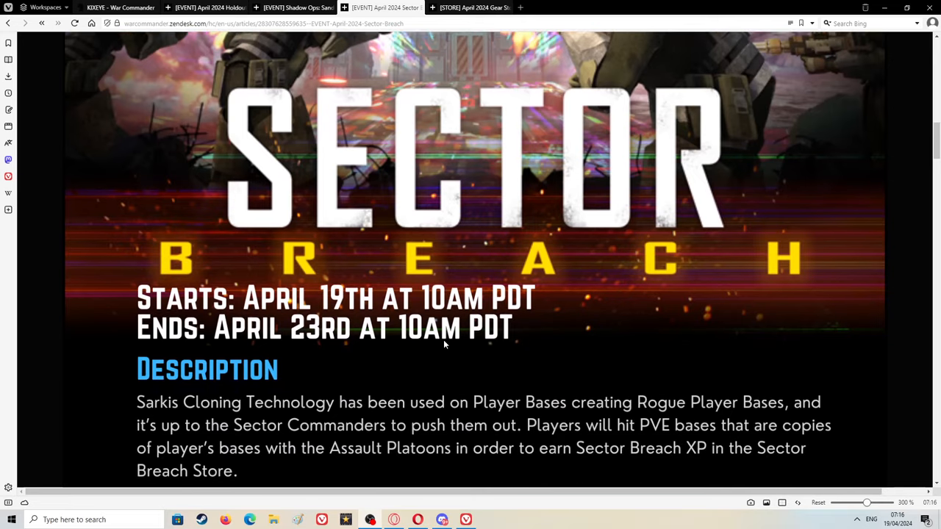
{"action": "scroll", "scroll_direction": "down", "scroll_amount": 3}
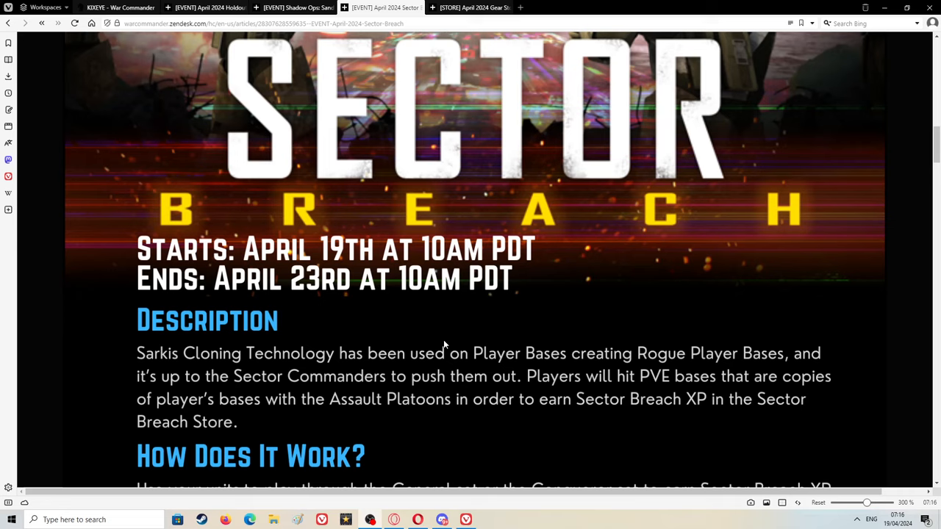
{"action": "mouse_move", "coordinate": [882, 345]}
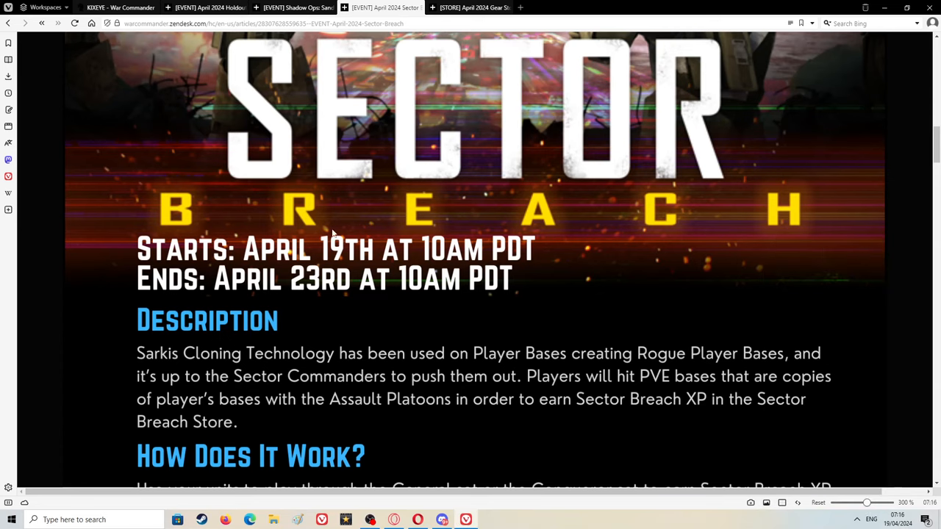
{"action": "mouse_move", "coordinate": [513, 277]}
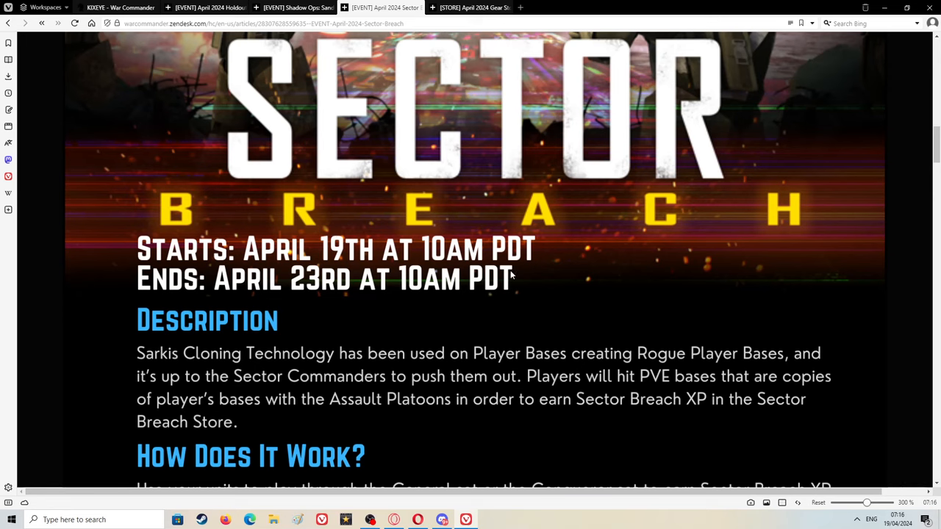
Scroll further to the 'How Does It Work?' section below the description.
{"action": "scroll", "scroll_direction": "down", "scroll_amount": 3}
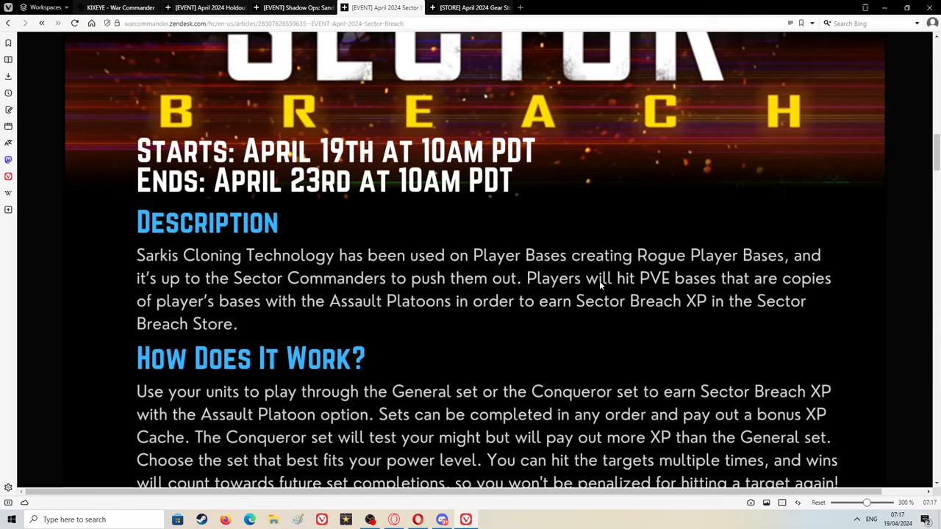
{"action": "mouse_move", "coordinate": [294, 302]}
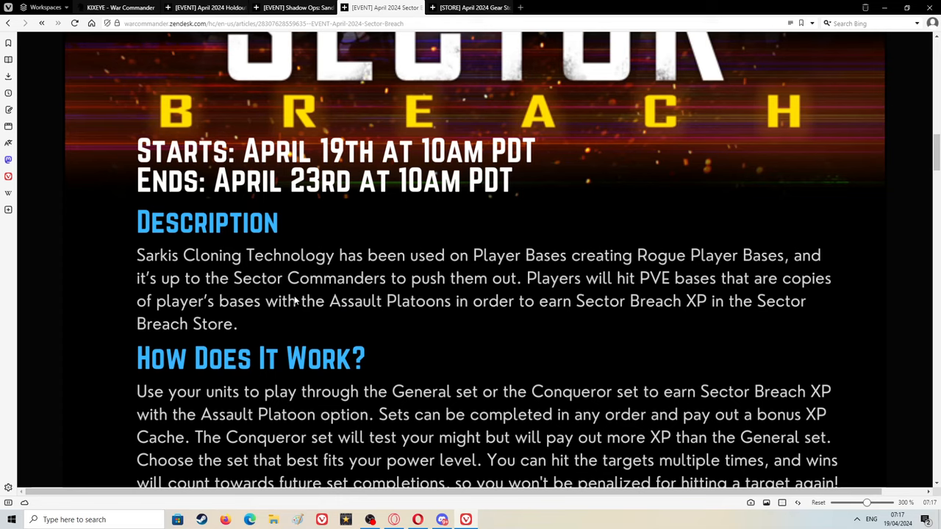
{"action": "mouse_move", "coordinate": [187, 327]}
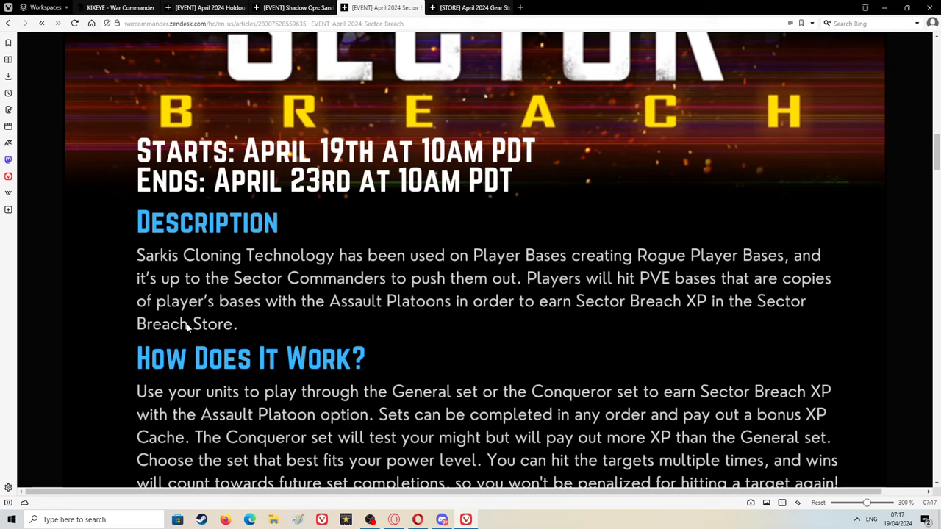
{"action": "mouse_move", "coordinate": [138, 293]}
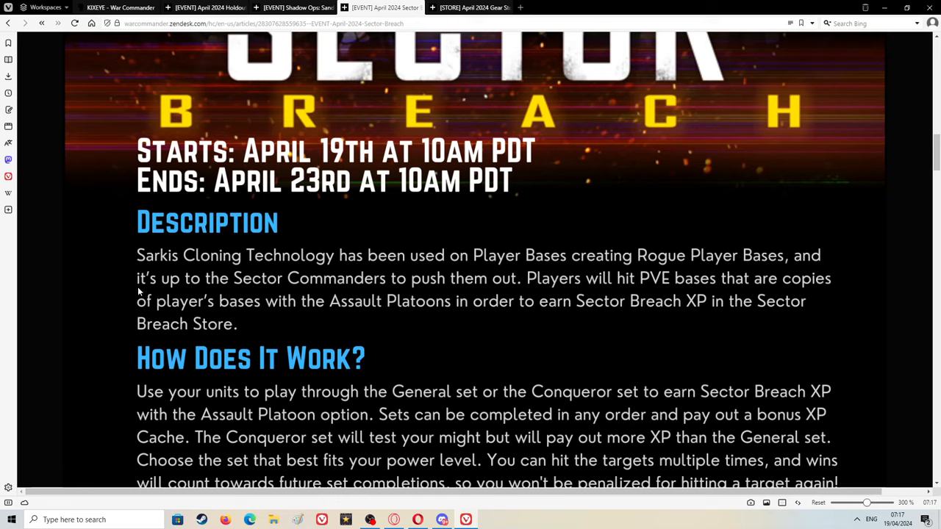
{"action": "scroll", "scroll_direction": "down", "scroll_amount": 3}
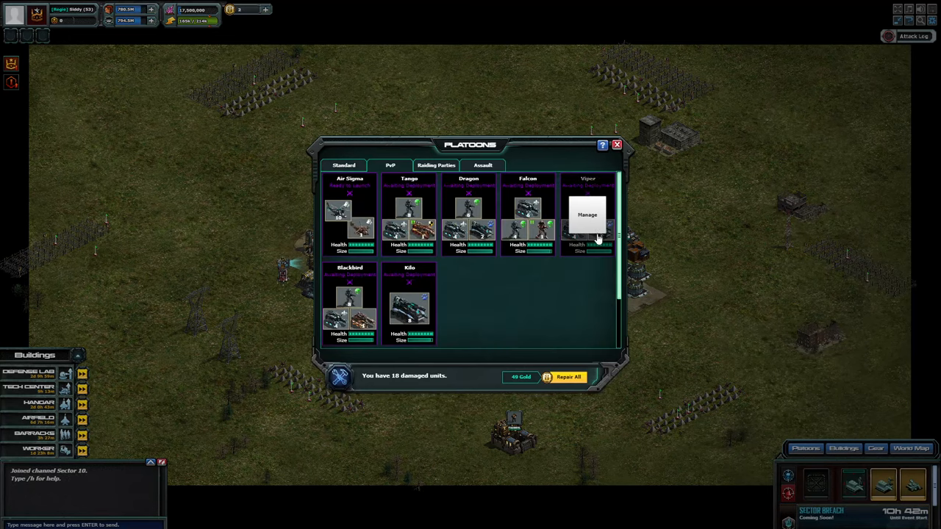
View the Air Maverick and Air Goose platoon group, then return to the article.
{"action": "left_click", "coordinate": [436, 165]}
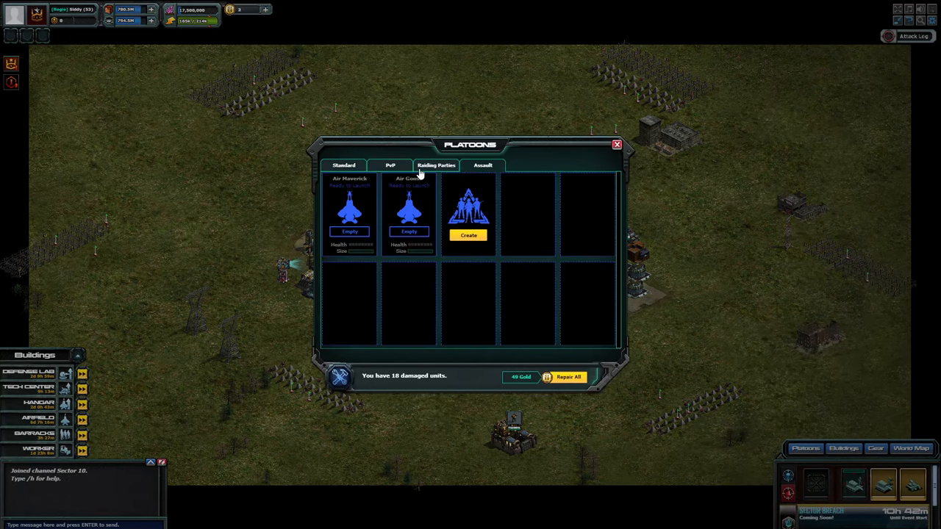
{"action": "mouse_move", "coordinate": [609, 238]}
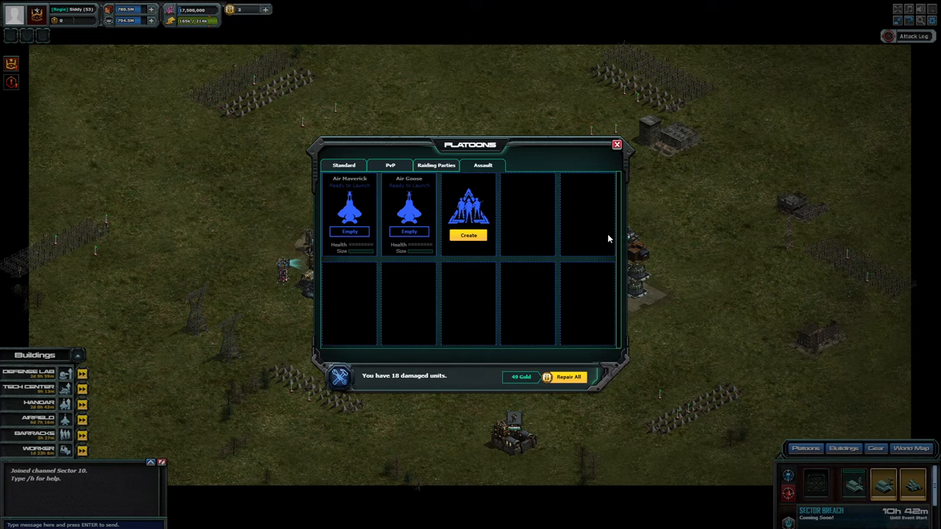
{"action": "mouse_move", "coordinate": [616, 280]}
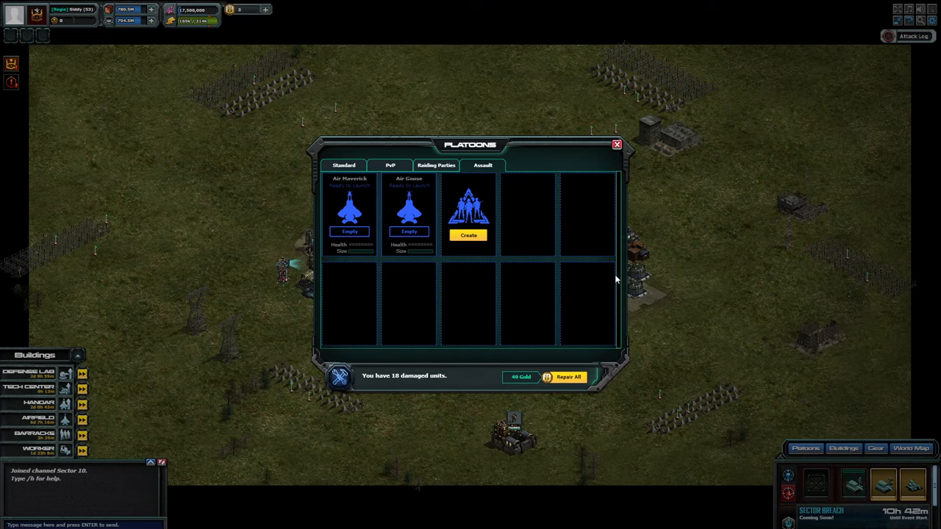
{"action": "mouse_move", "coordinate": [709, 112]}
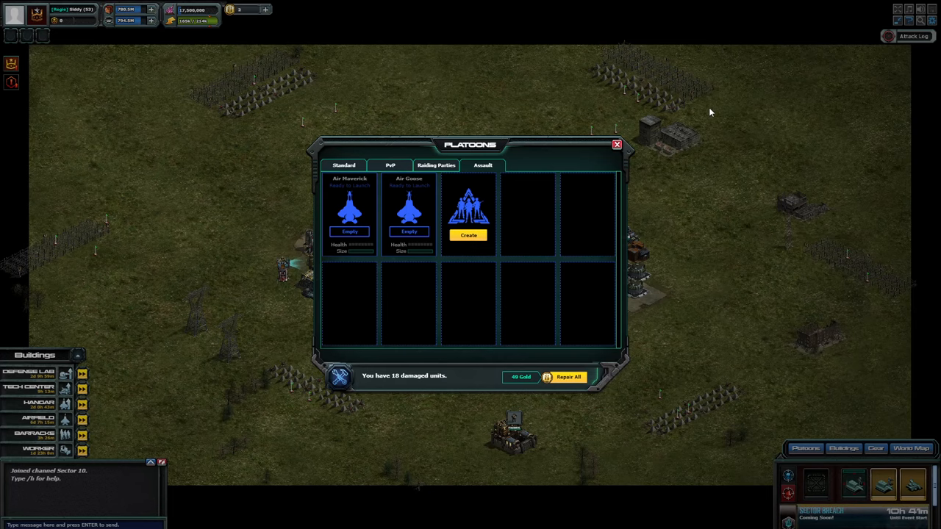
{"action": "mouse_move", "coordinate": [893, 10]}
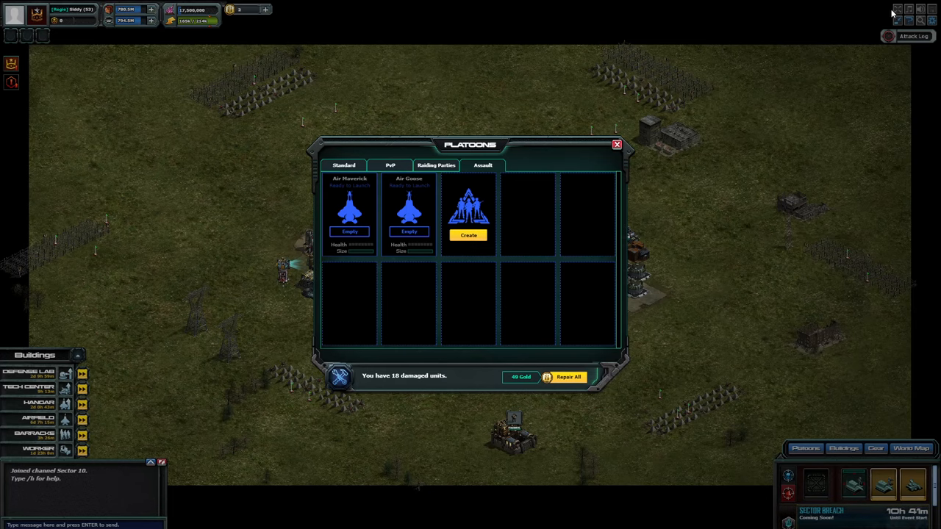
{"action": "left_click", "coordinate": [615, 145]}
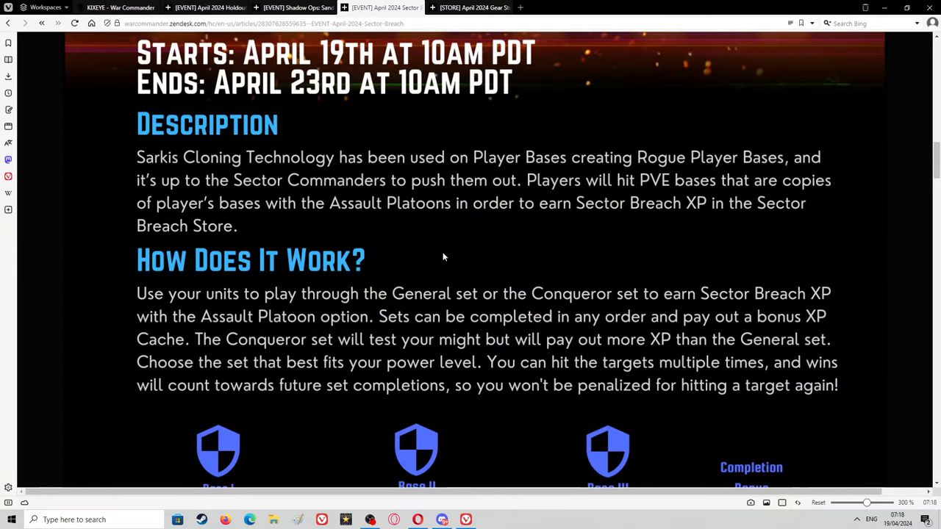
{"action": "mouse_move", "coordinate": [405, 265]}
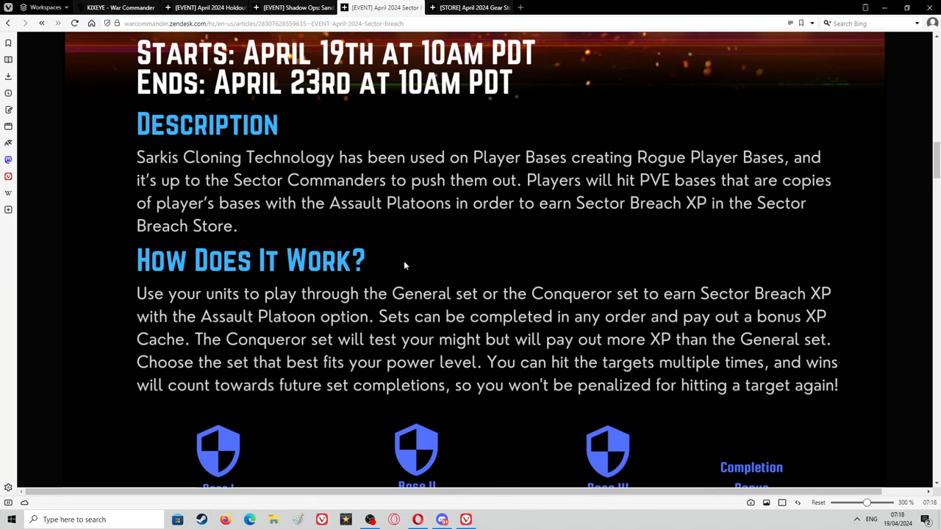
Scroll to the Base I–III General and Conqueror XP table and Legendary Enshin banner.
{"action": "scroll", "scroll_direction": "down", "scroll_amount": 3}
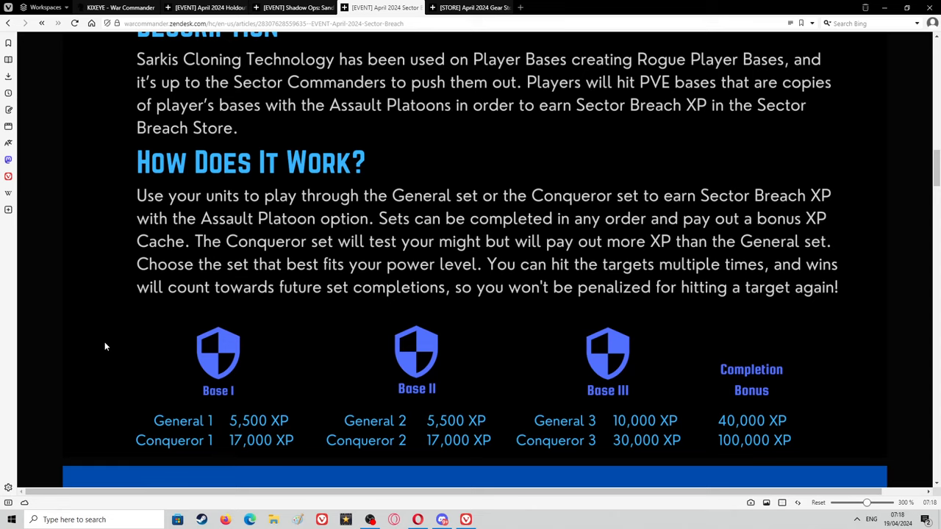
{"action": "scroll", "scroll_direction": "down", "scroll_amount": 3}
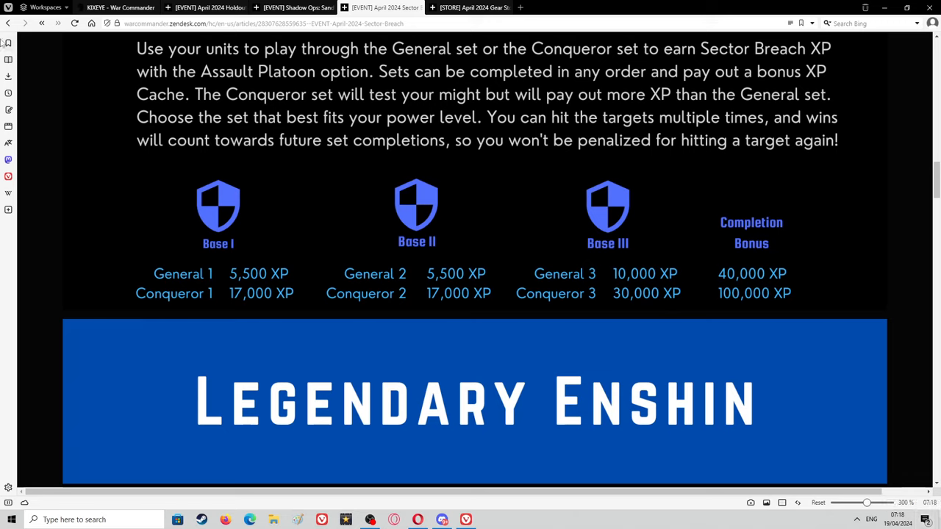
{"action": "mouse_move", "coordinate": [246, 300]}
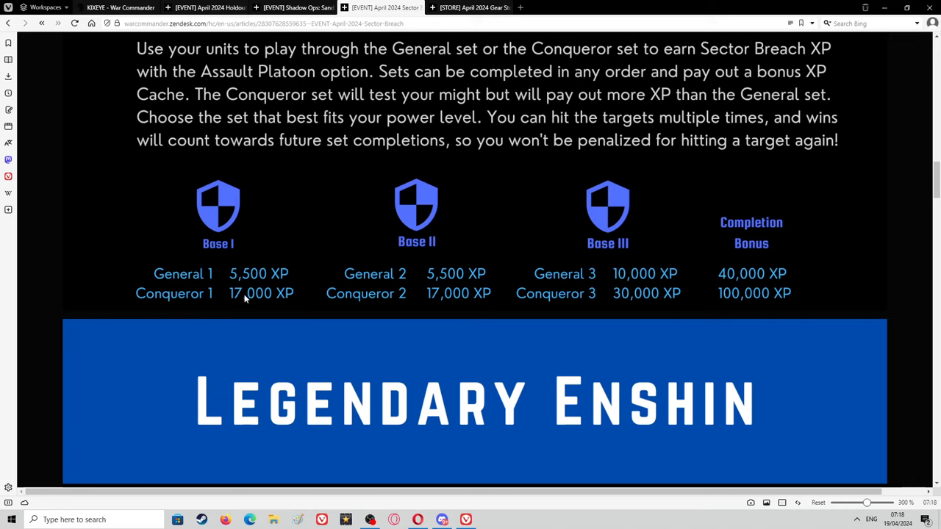
{"action": "mouse_move", "coordinate": [369, 133]}
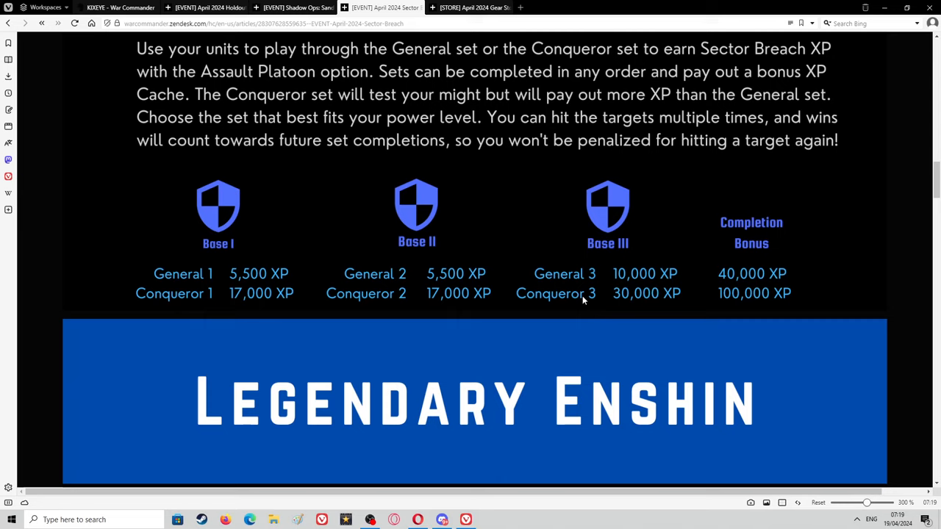
{"action": "mouse_move", "coordinate": [572, 302]}
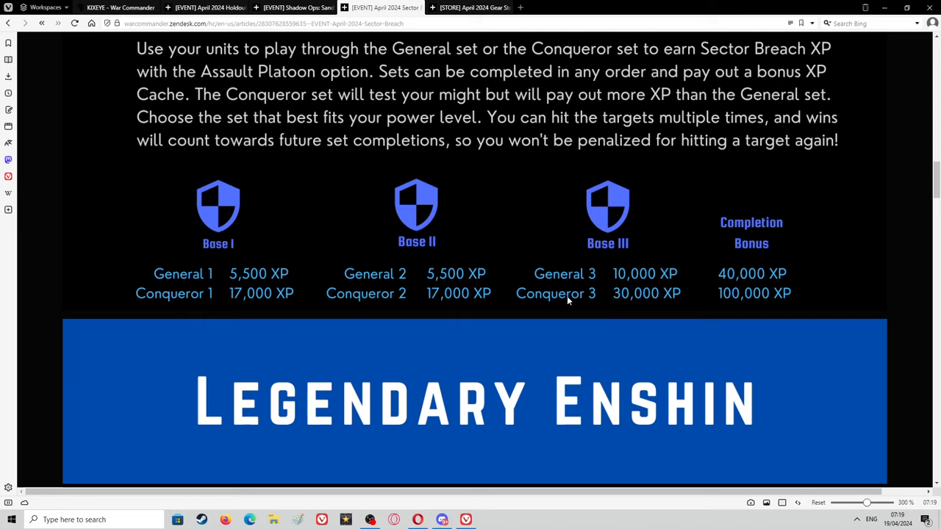
{"action": "mouse_move", "coordinate": [421, 303]}
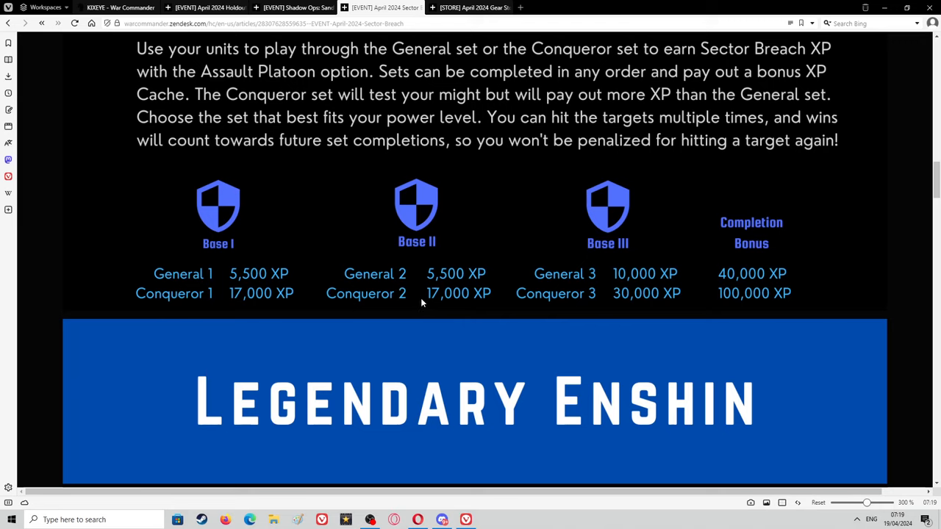
{"action": "mouse_move", "coordinate": [650, 298]}
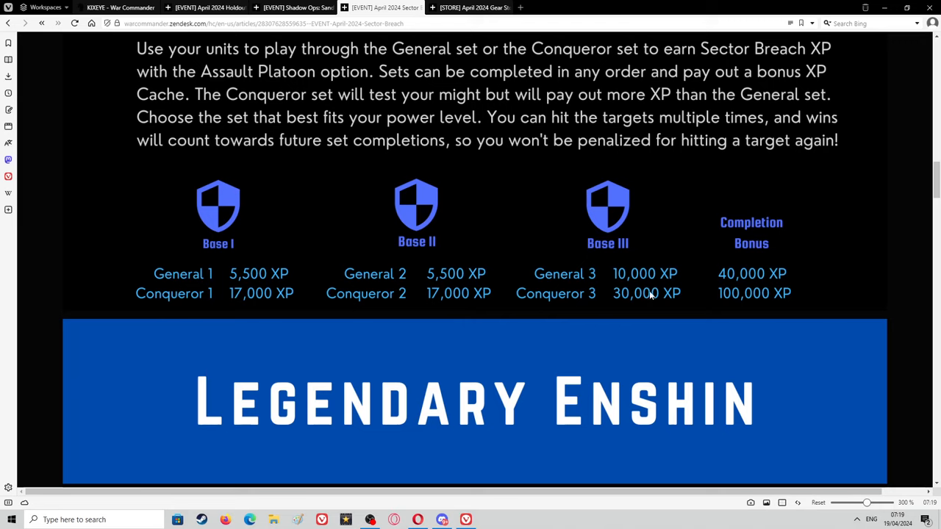
{"action": "mouse_move", "coordinate": [614, 315]}
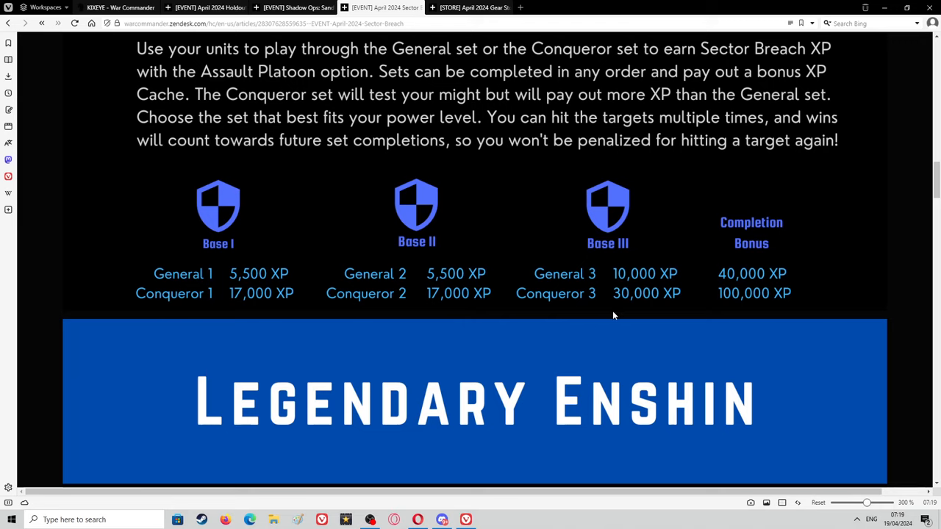
{"action": "mouse_move", "coordinate": [647, 331]}
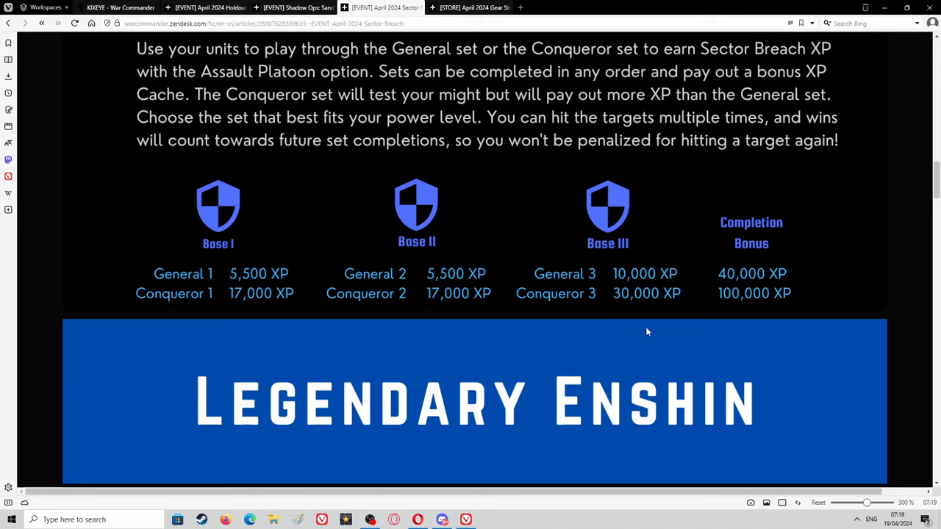
{"action": "mouse_move", "coordinate": [474, 296]}
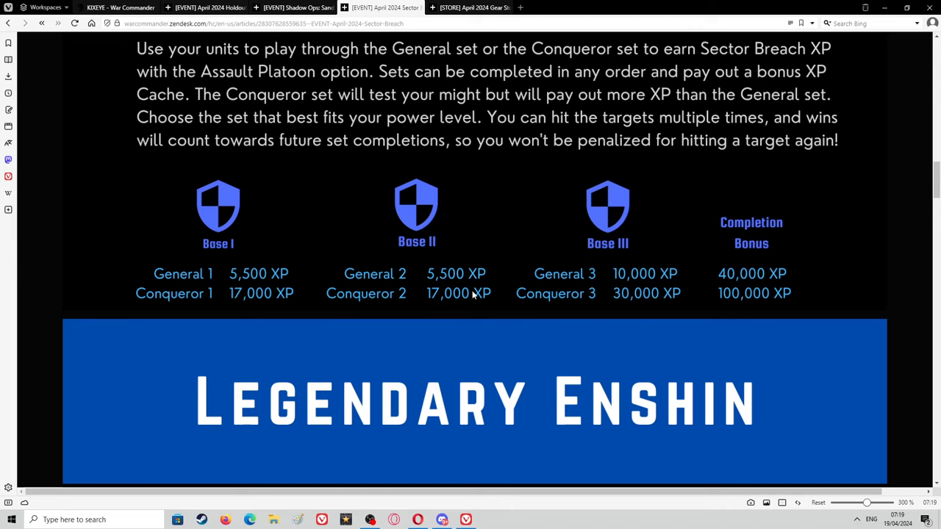
{"action": "mouse_move", "coordinate": [329, 331]}
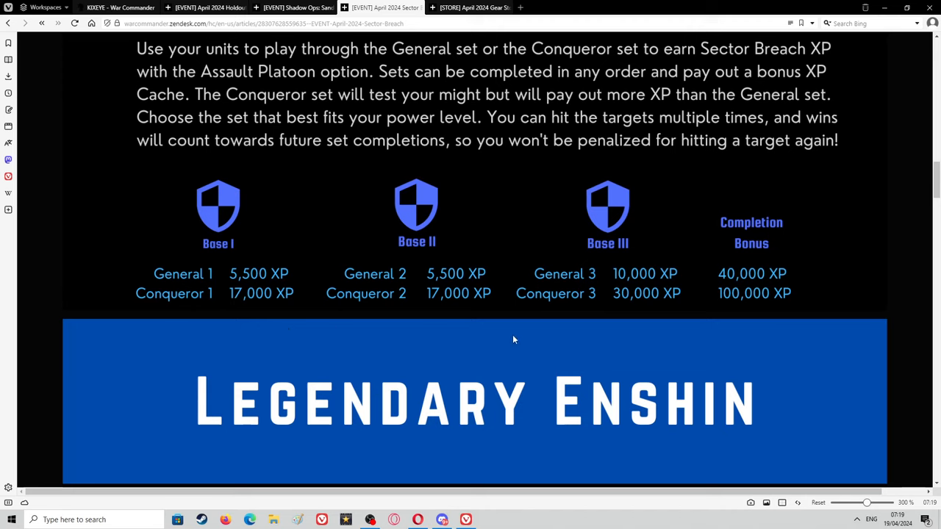
{"action": "mouse_move", "coordinate": [135, 303]}
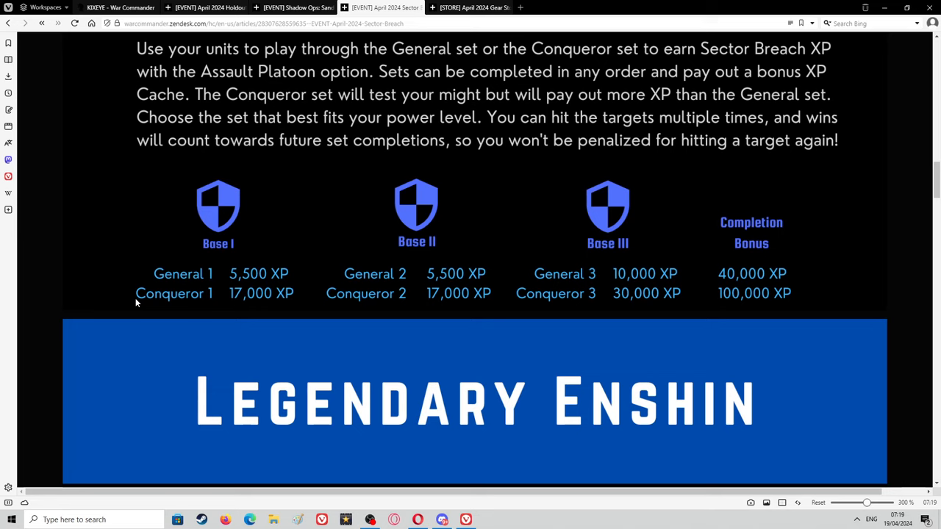
{"action": "mouse_move", "coordinate": [734, 329]}
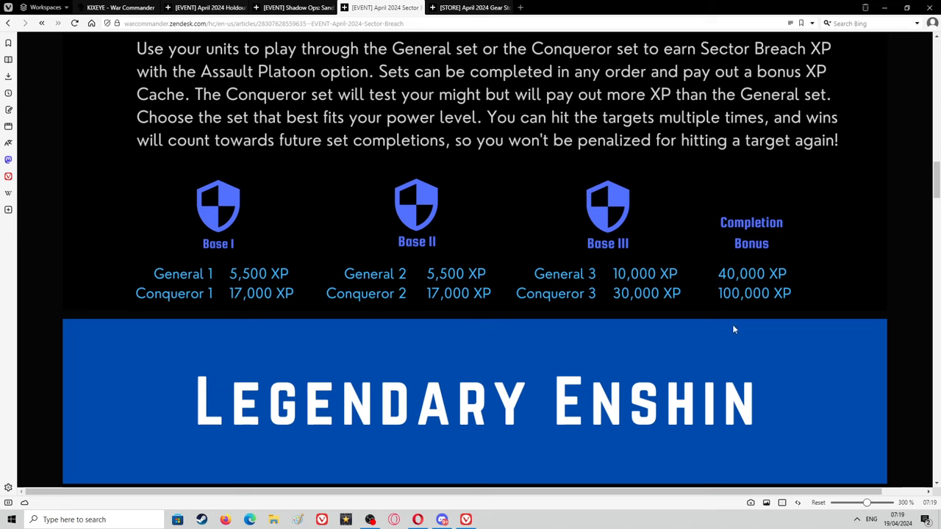
{"action": "mouse_move", "coordinate": [513, 284]}
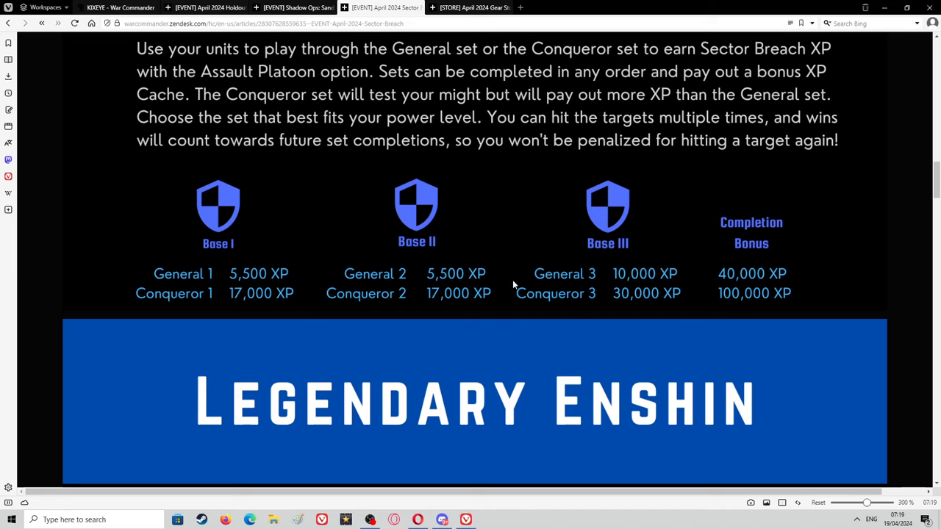
{"action": "mouse_move", "coordinate": [578, 312]}
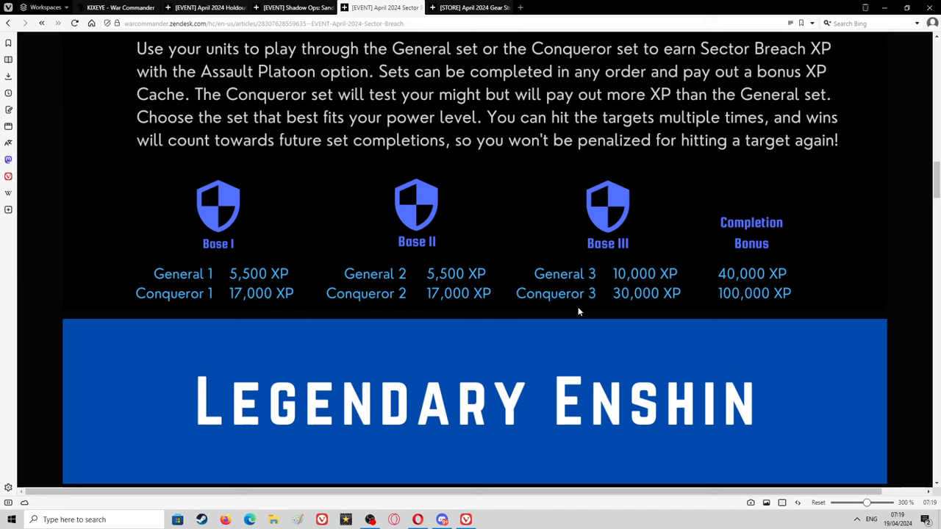
{"action": "mouse_move", "coordinate": [224, 316]}
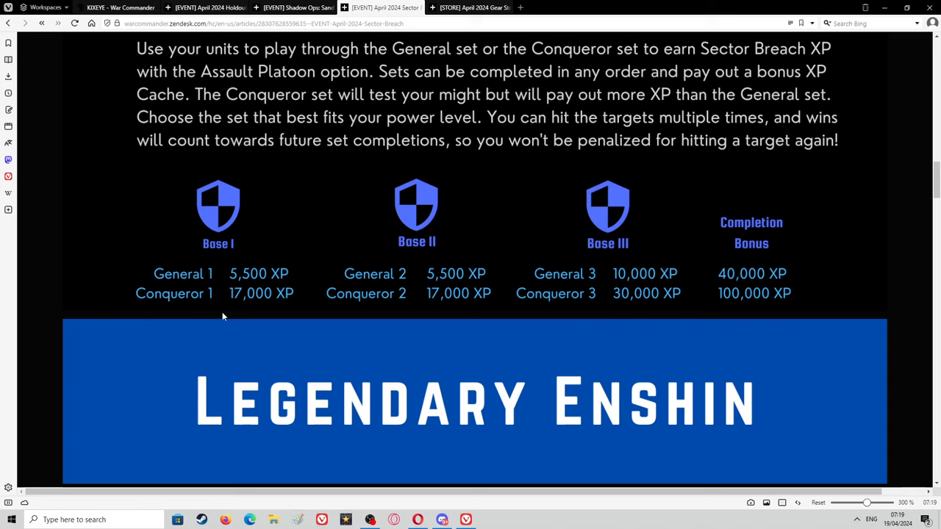
{"action": "mouse_move", "coordinate": [272, 294]}
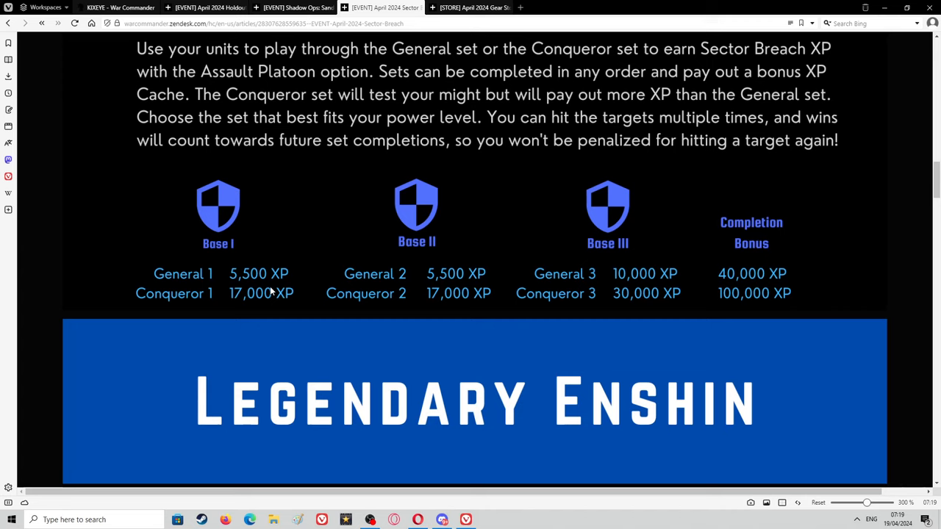
{"action": "mouse_move", "coordinate": [314, 244]}
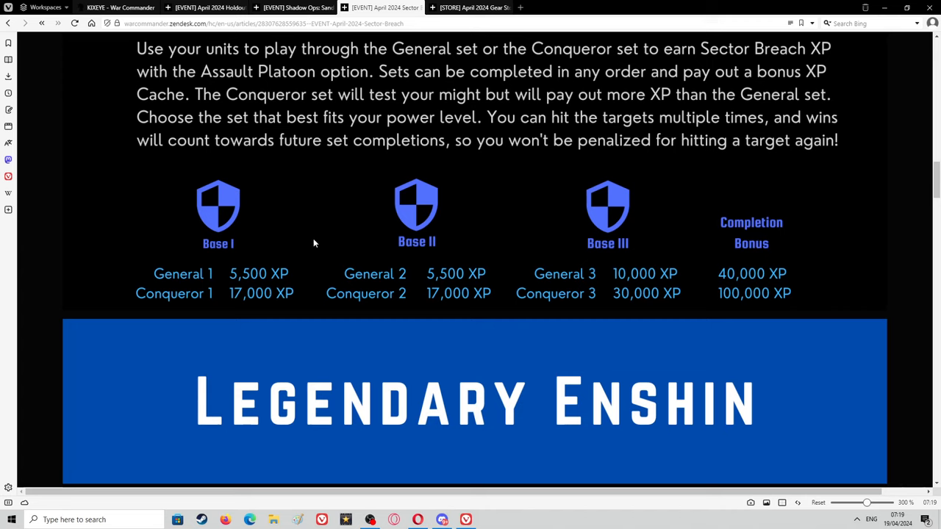
{"action": "mouse_move", "coordinate": [311, 252]}
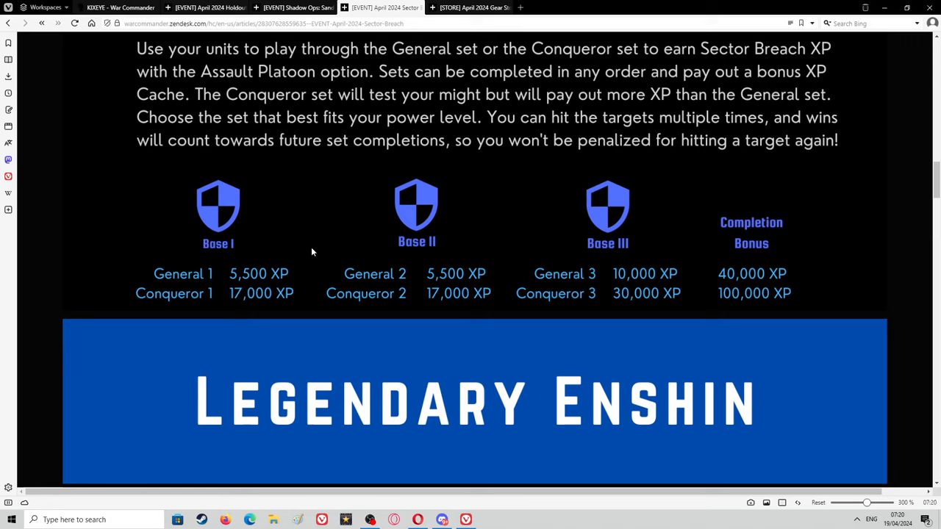
{"action": "mouse_move", "coordinate": [122, 297]}
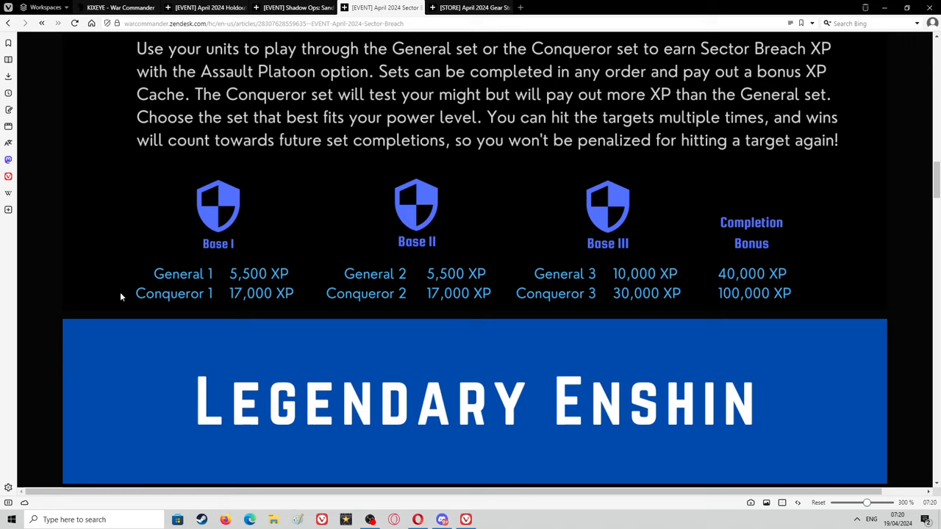
{"action": "mouse_move", "coordinate": [695, 297]}
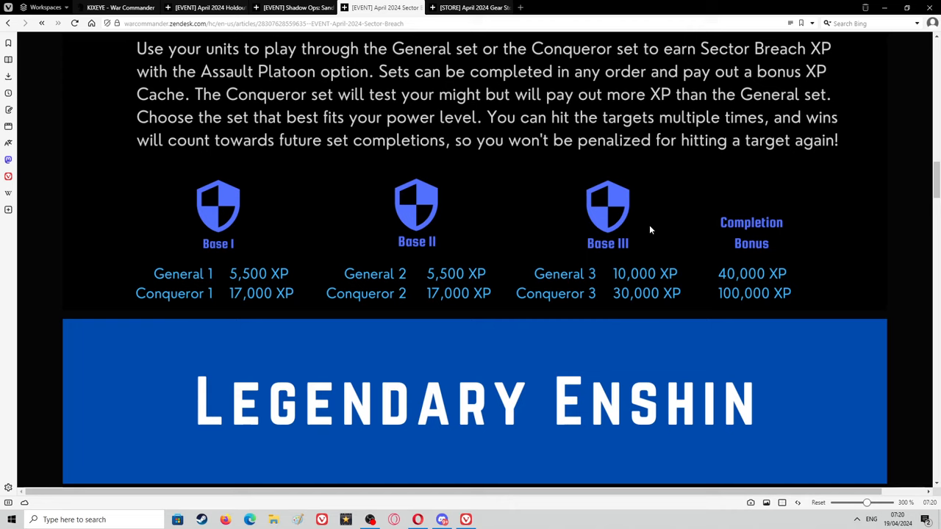
{"action": "mouse_move", "coordinate": [700, 293]}
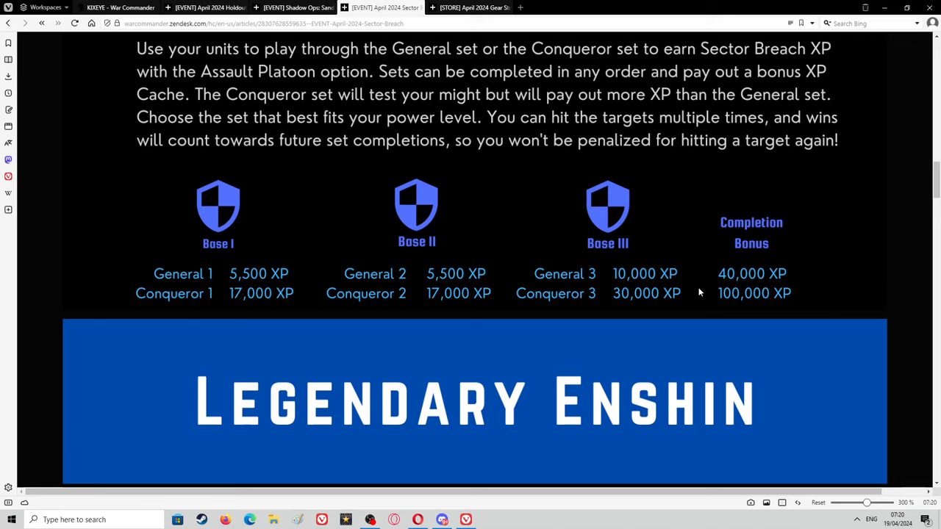
{"action": "mouse_move", "coordinate": [696, 294]}
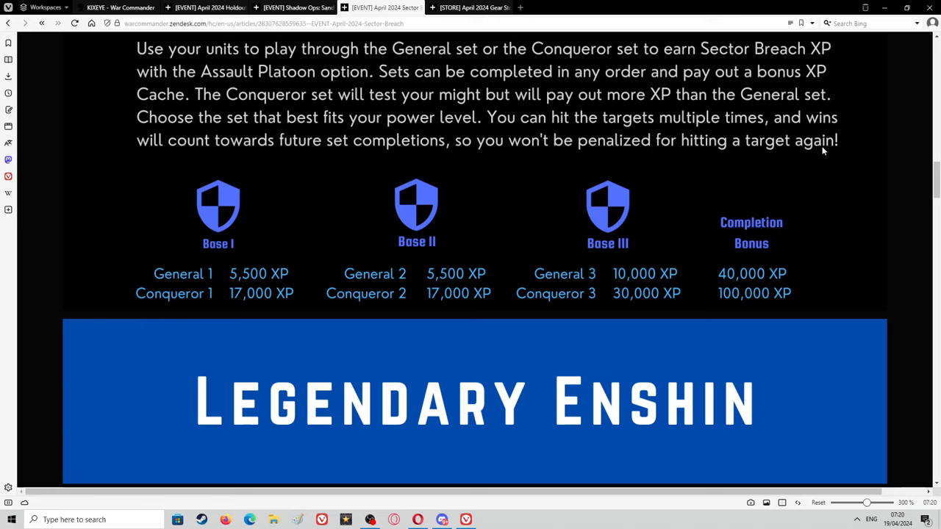
{"action": "mouse_move", "coordinate": [777, 271]}
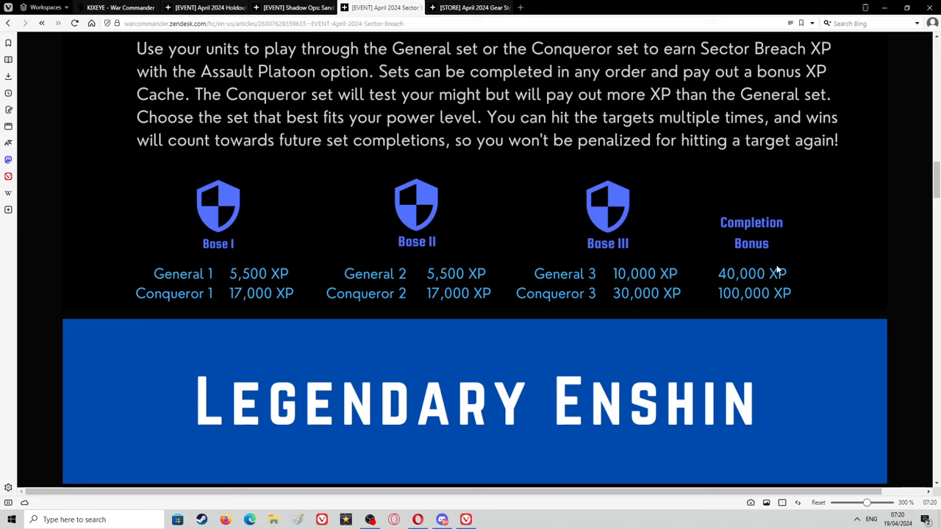
{"action": "mouse_move", "coordinate": [33, 203]}
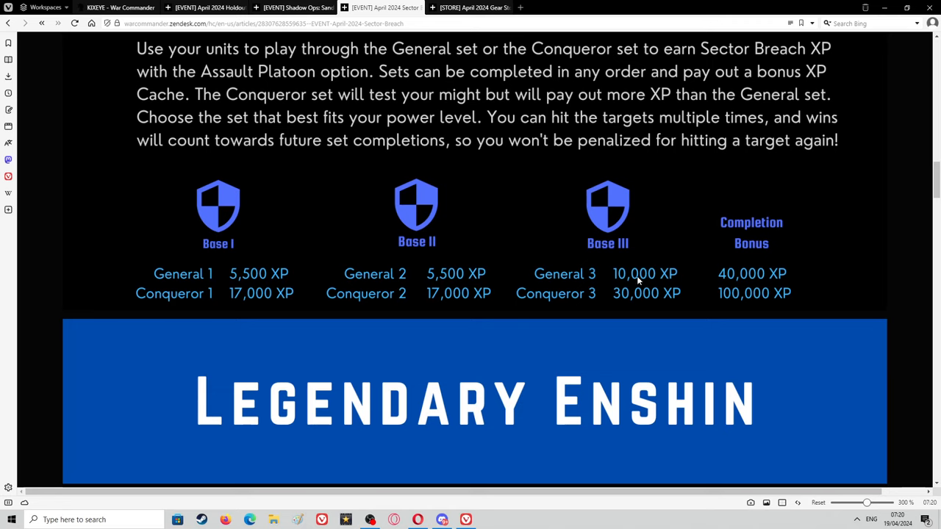
{"action": "mouse_move", "coordinate": [643, 275]}
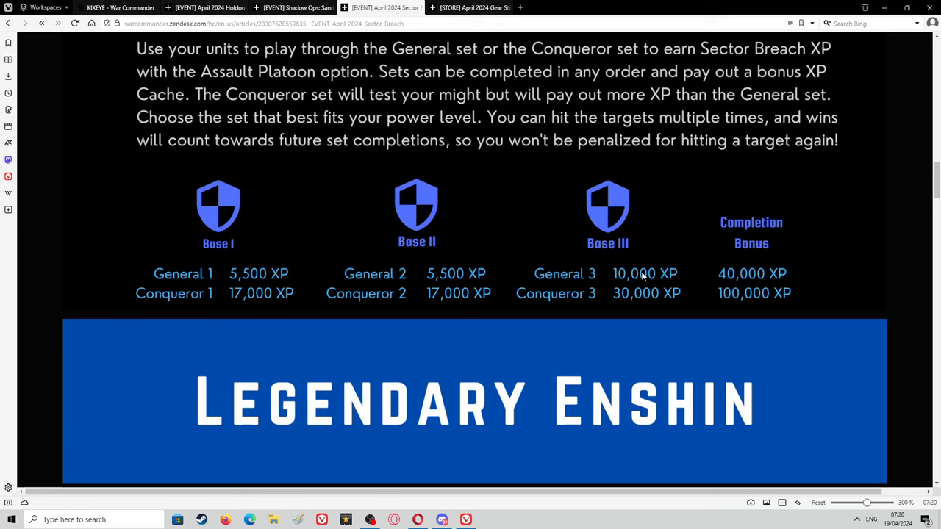
{"action": "mouse_move", "coordinate": [655, 281]}
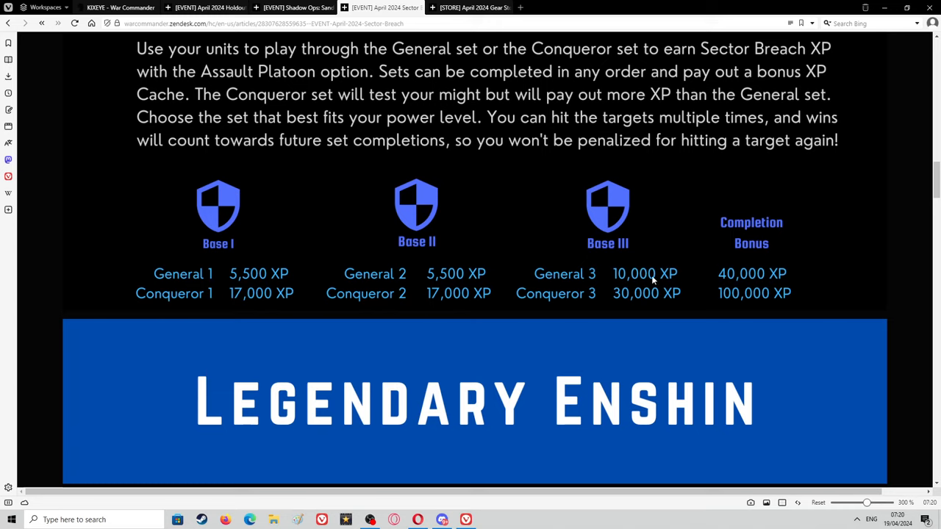
Scroll past the Legendary Enshin banner to its generation, HP, DPS, speed and range stats.
{"action": "scroll", "scroll_direction": "down", "scroll_amount": 3}
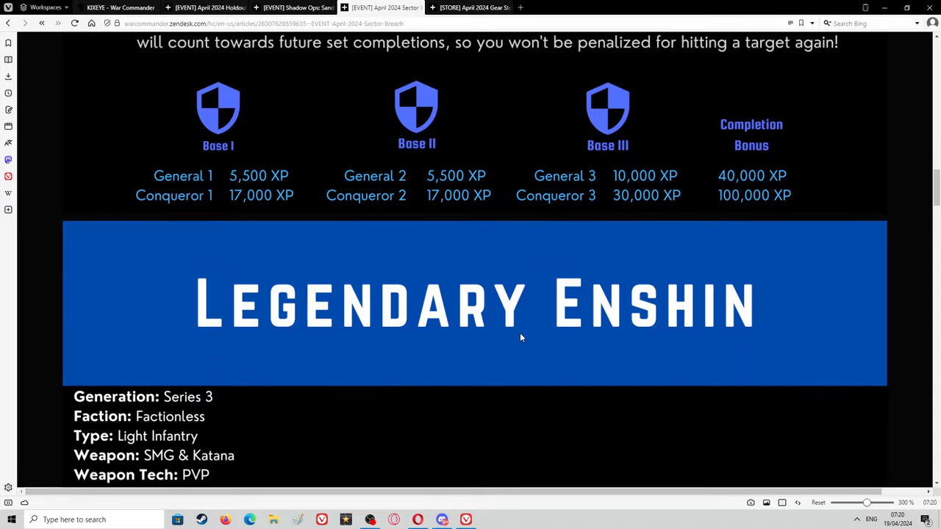
{"action": "mouse_move", "coordinate": [517, 228]}
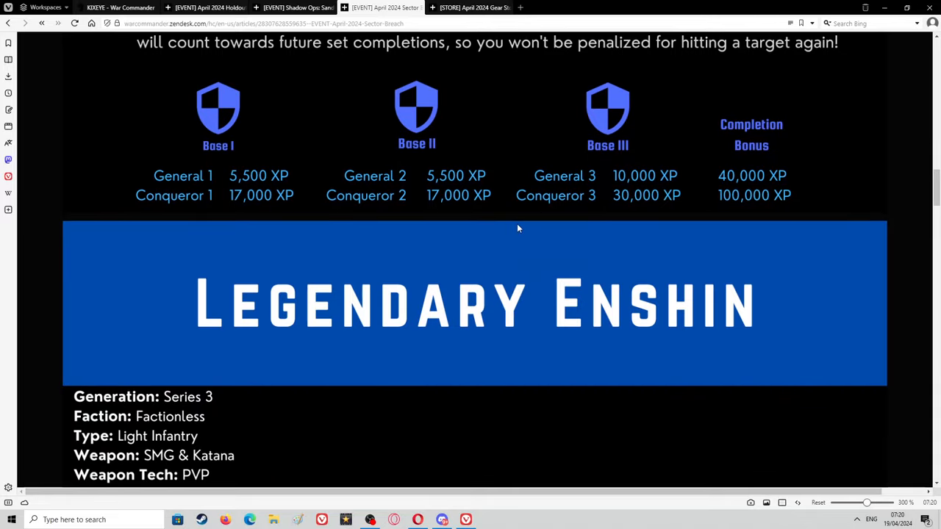
{"action": "mouse_move", "coordinate": [570, 210]}
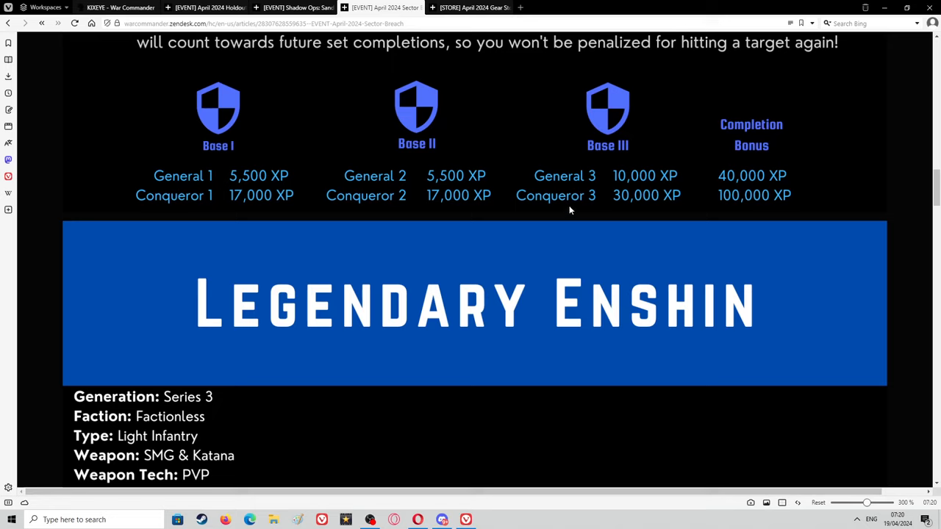
{"action": "mouse_move", "coordinate": [590, 194]}
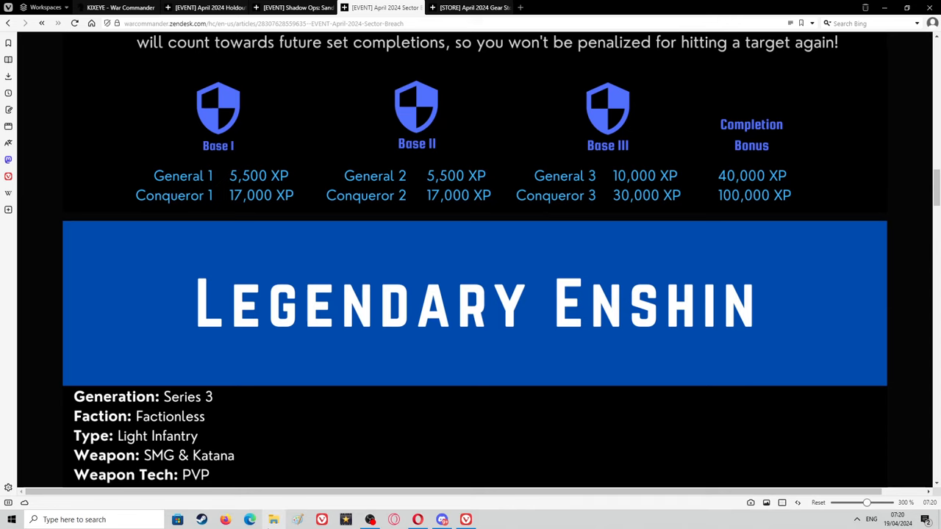
{"action": "scroll", "scroll_direction": "down", "scroll_amount": 3}
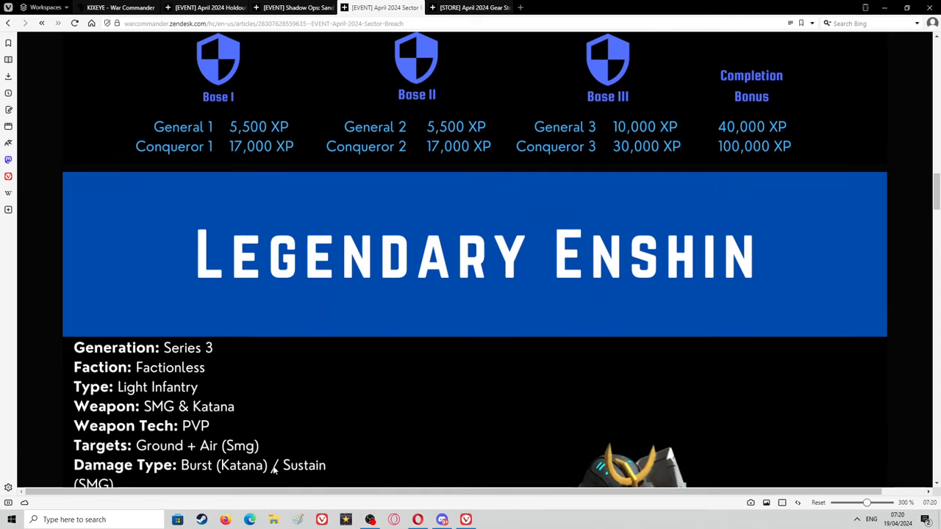
{"action": "scroll", "scroll_direction": "down", "scroll_amount": 3}
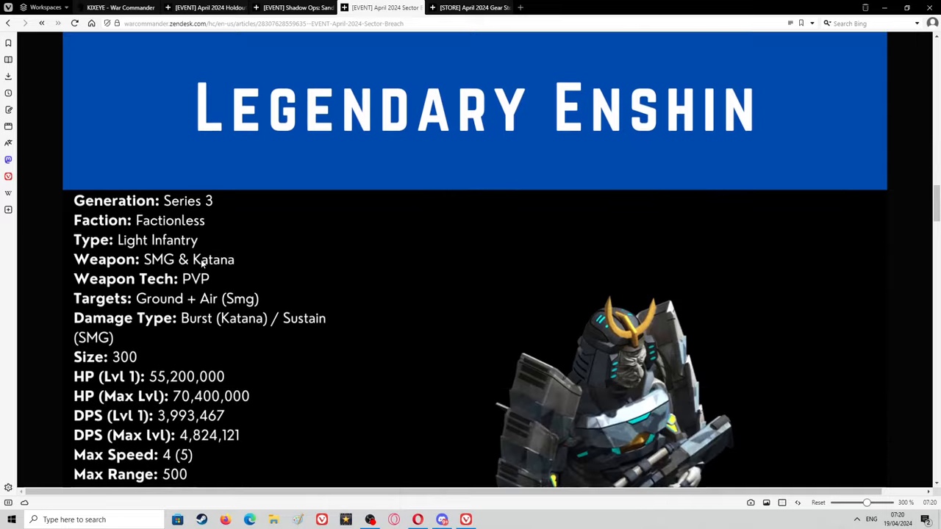
Scroll to Enshin's full stats block, talent description and Level 10 bonus.
{"action": "scroll", "scroll_direction": "down", "scroll_amount": 3}
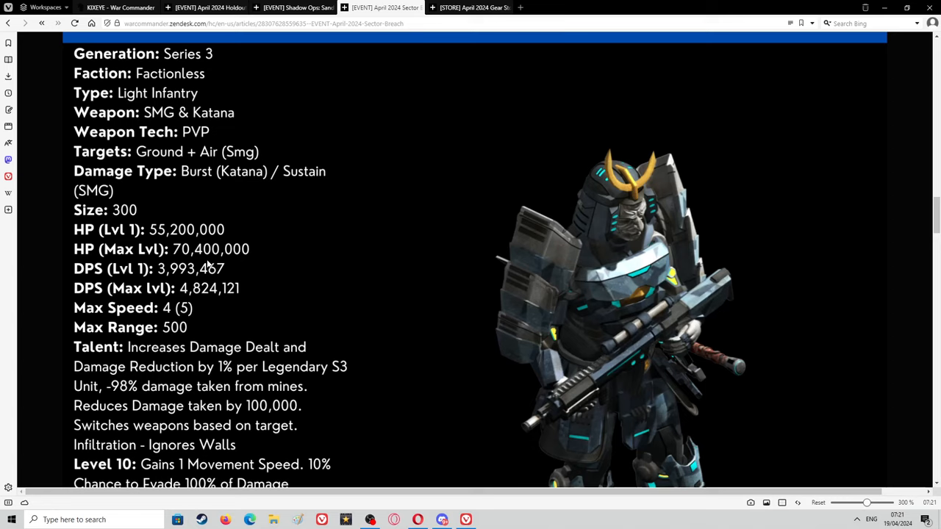
{"action": "mouse_move", "coordinate": [38, 115]}
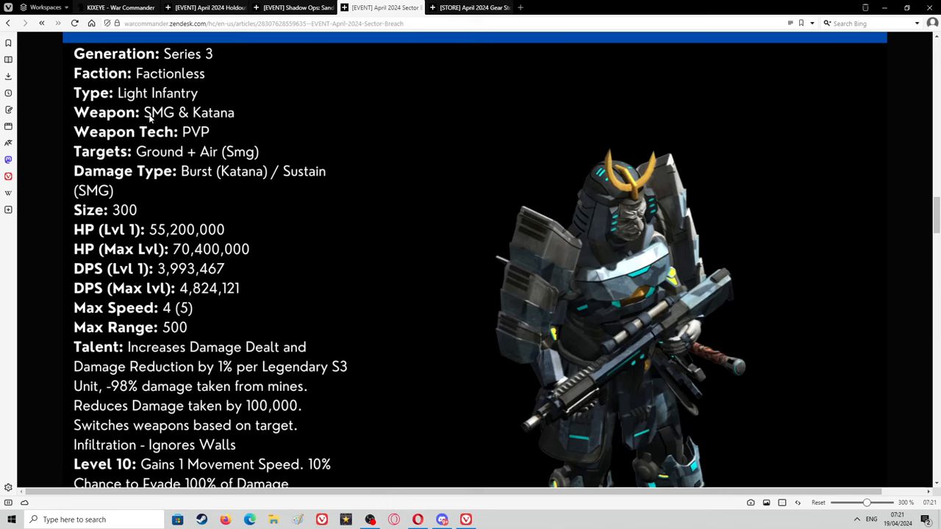
{"action": "mouse_move", "coordinate": [152, 119]}
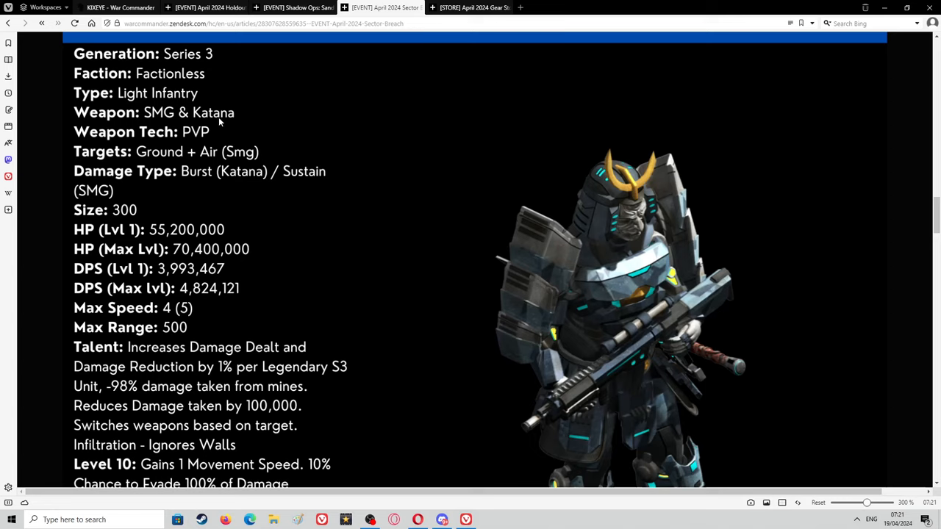
{"action": "mouse_move", "coordinate": [182, 145]}
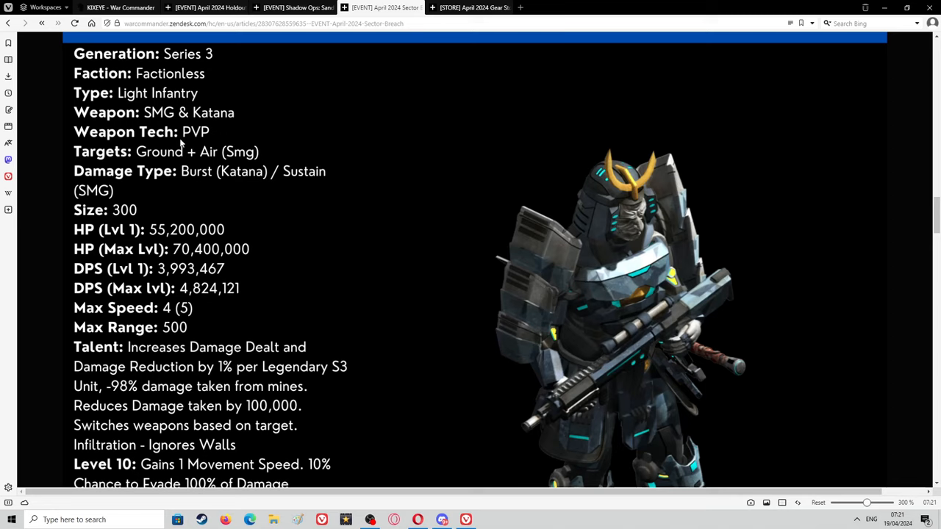
{"action": "mouse_move", "coordinate": [181, 171]}
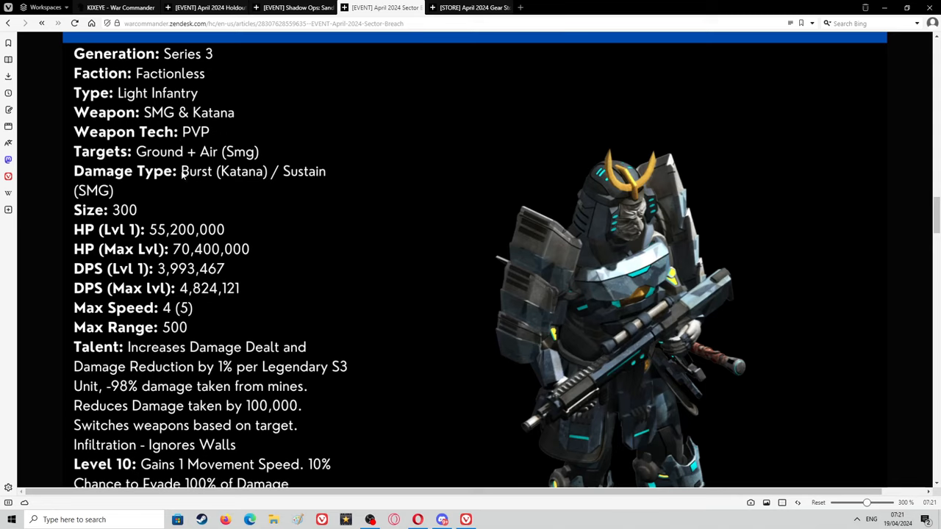
{"action": "mouse_move", "coordinate": [188, 176]}
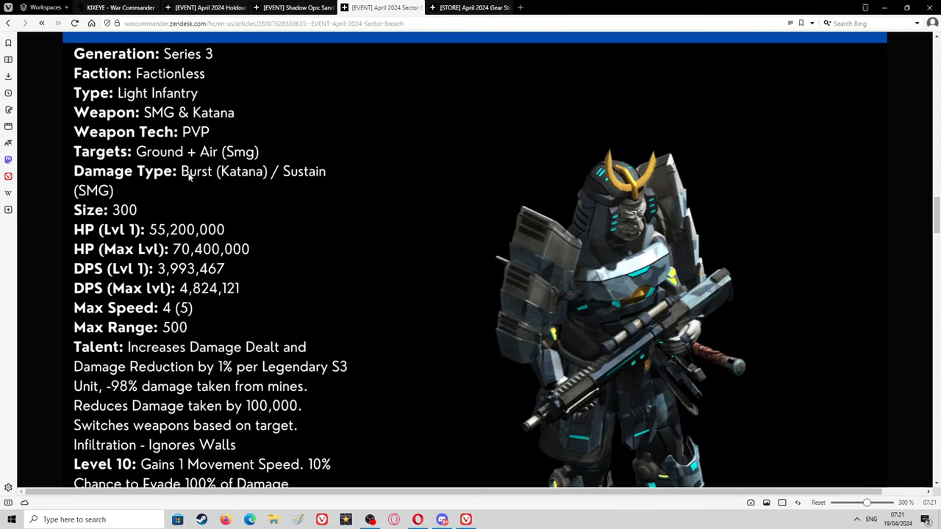
{"action": "mouse_move", "coordinate": [286, 255]}
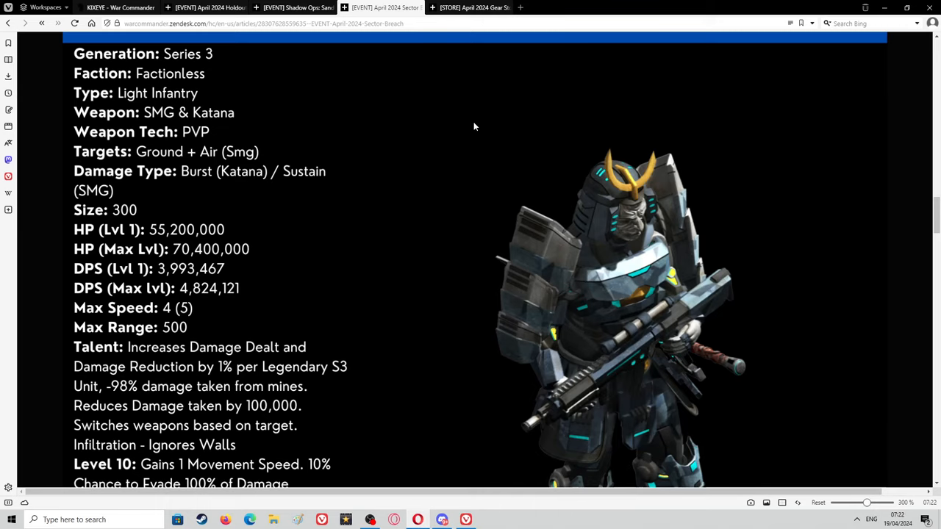
{"action": "mouse_move", "coordinate": [435, 135]}
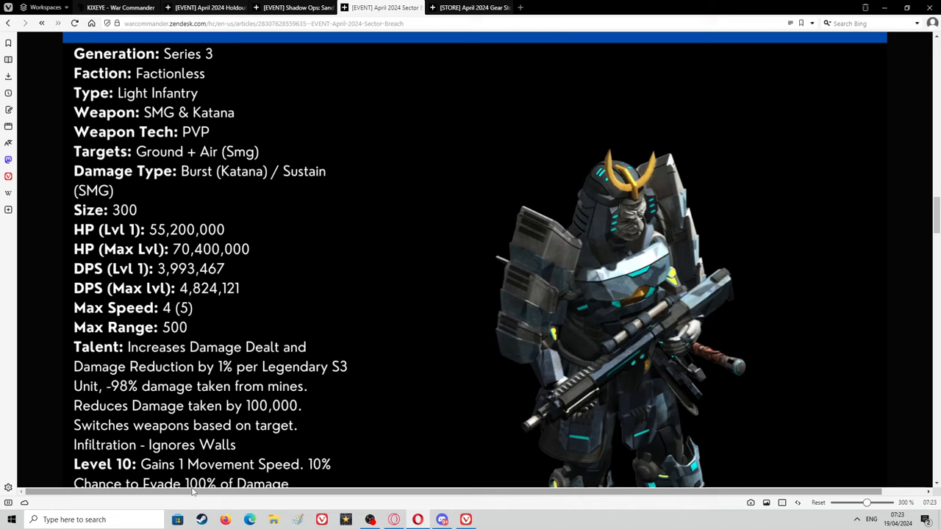
{"action": "mouse_move", "coordinate": [483, 111]}
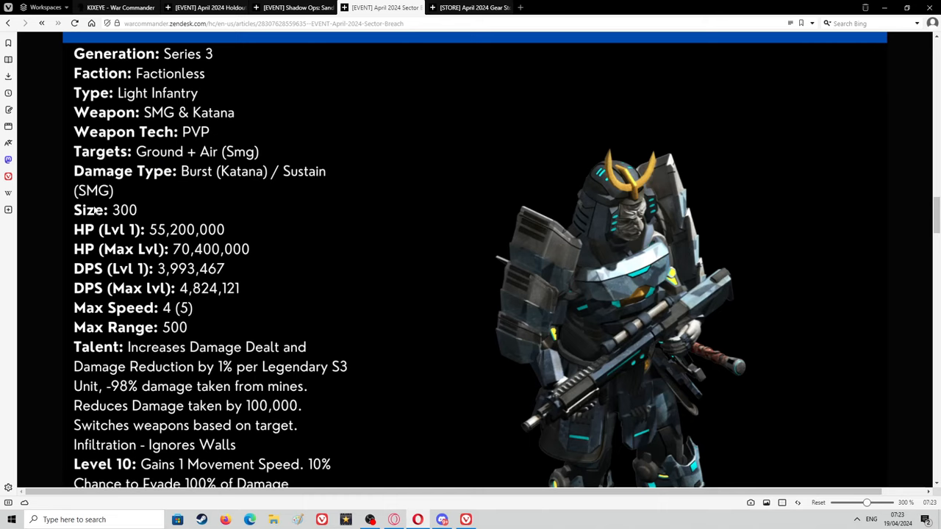
{"action": "mouse_move", "coordinate": [42, 126]}
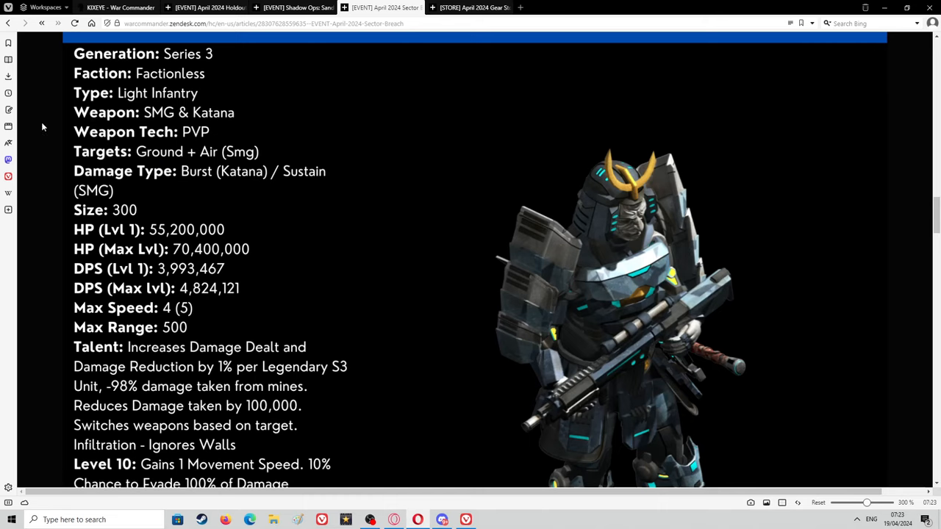
{"action": "scroll", "scroll_direction": "down", "scroll_amount": 3}
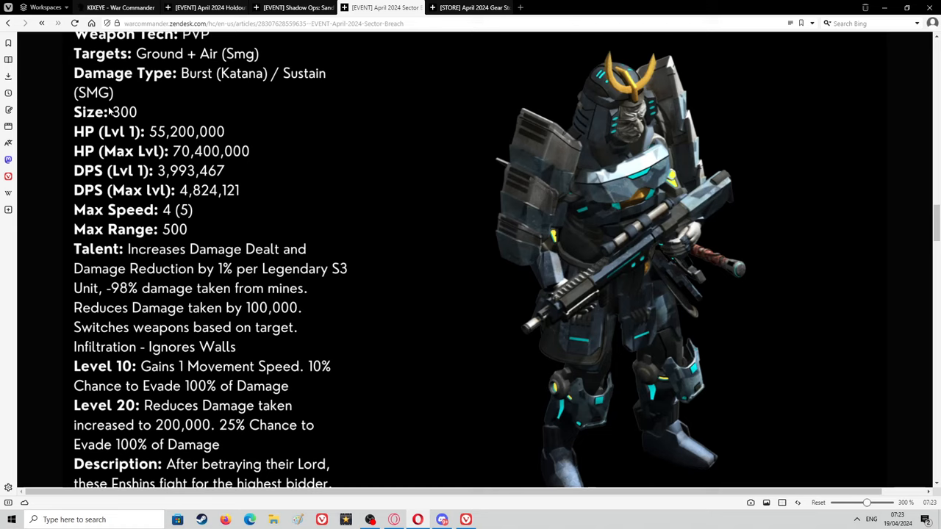
{"action": "mouse_move", "coordinate": [108, 170]}
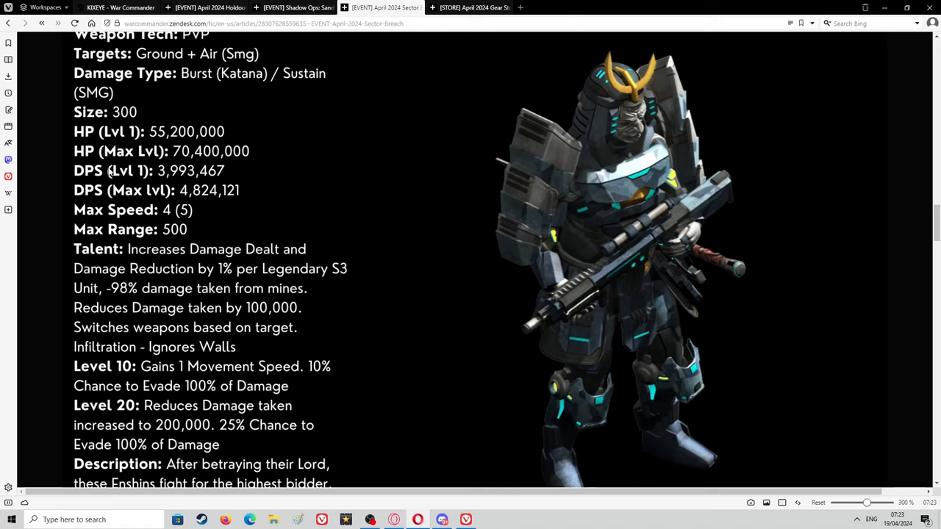
{"action": "mouse_move", "coordinate": [184, 190]}
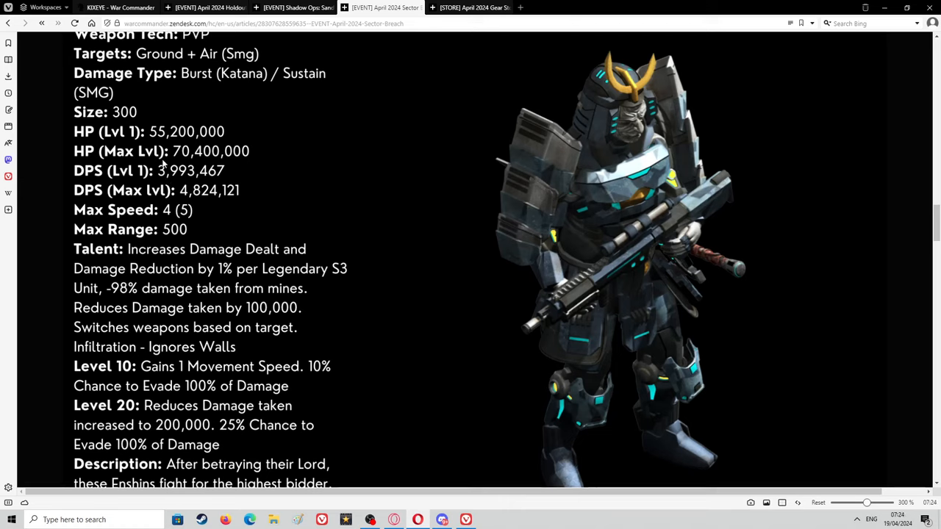
{"action": "mouse_move", "coordinate": [79, 170]}
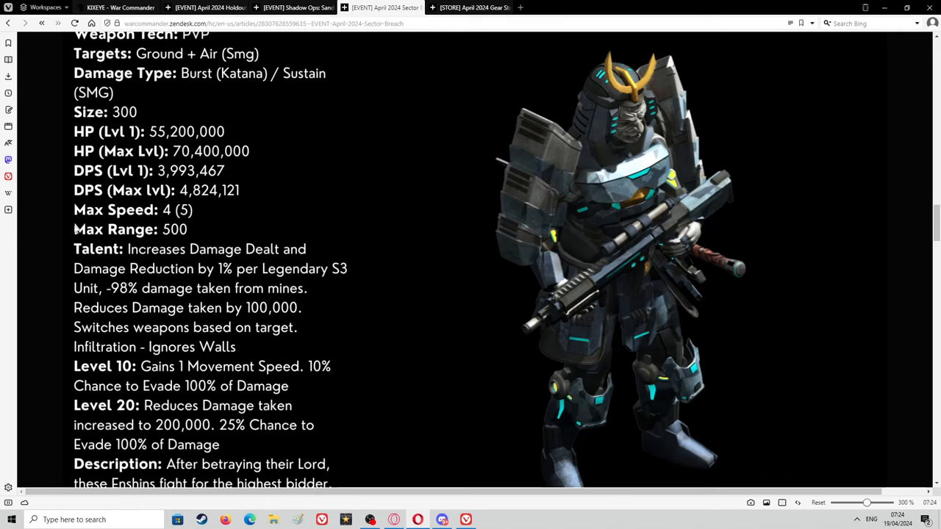
{"action": "mouse_move", "coordinate": [77, 225]}
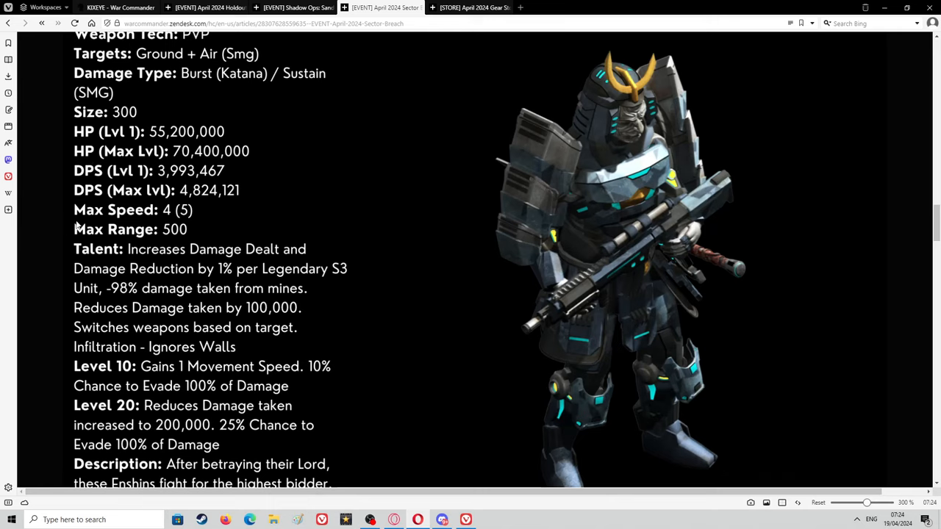
{"action": "mouse_move", "coordinate": [84, 190]}
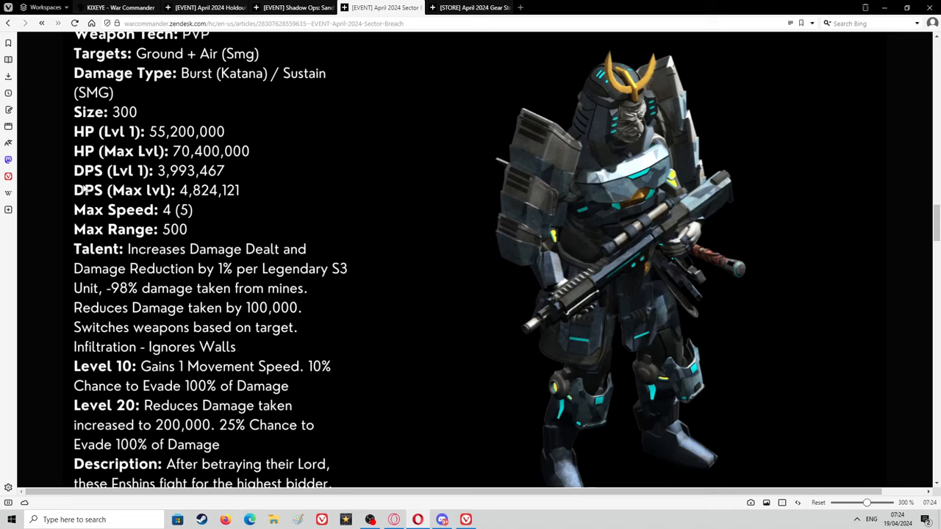
{"action": "mouse_move", "coordinate": [45, 178]}
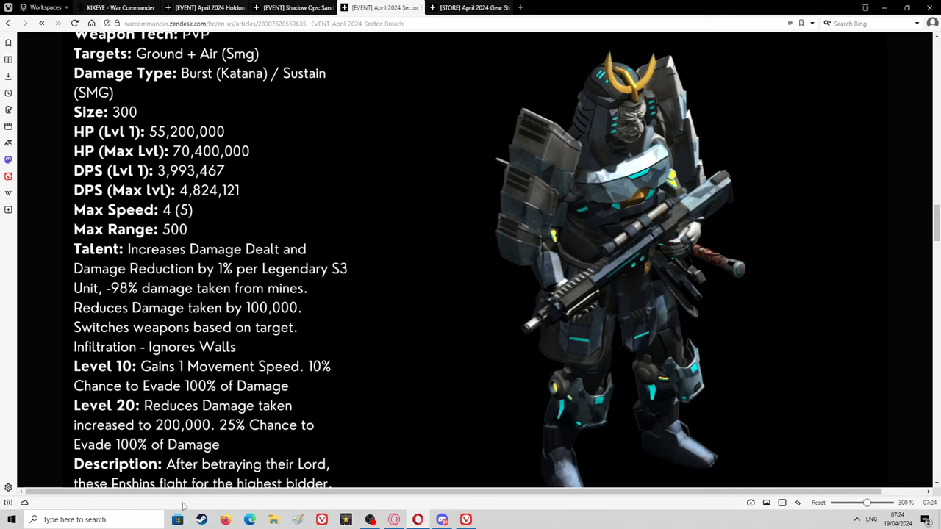
{"action": "mouse_move", "coordinate": [347, 377]}
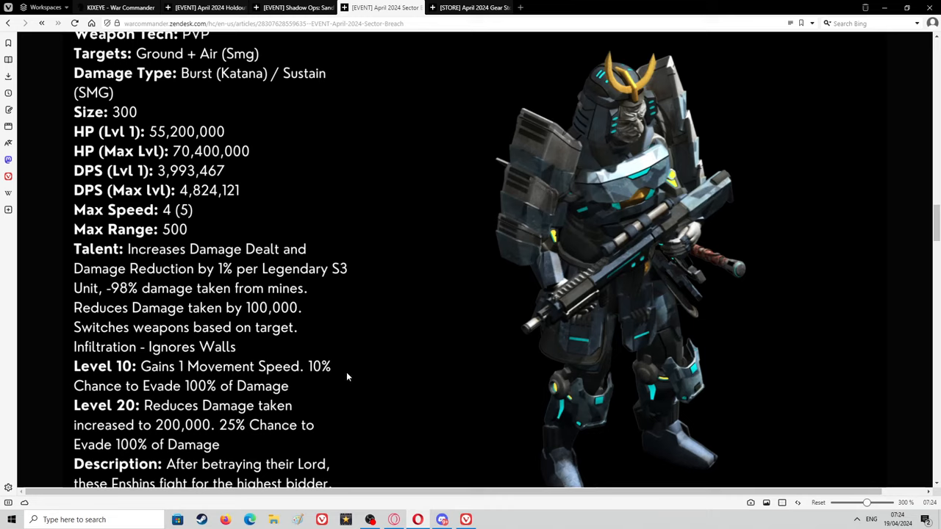
{"action": "mouse_move", "coordinate": [362, 348]}
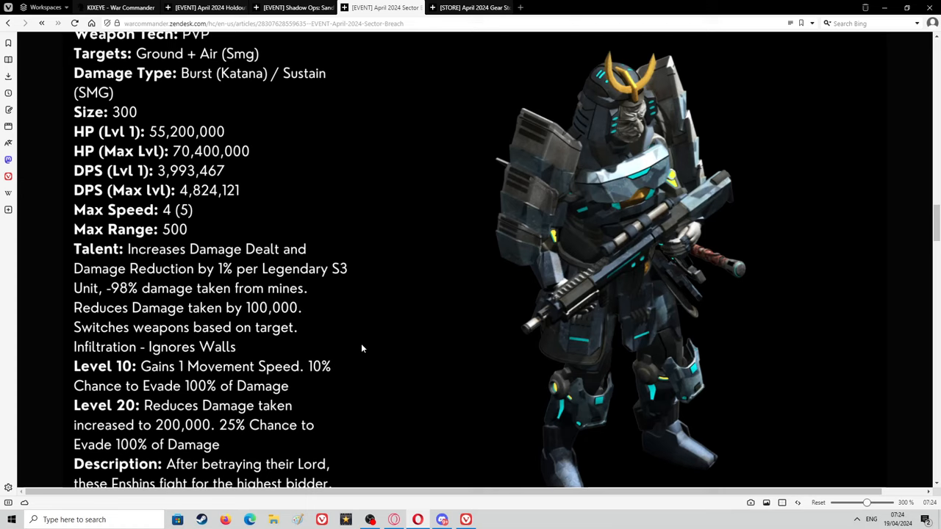
{"action": "mouse_move", "coordinate": [158, 235]}
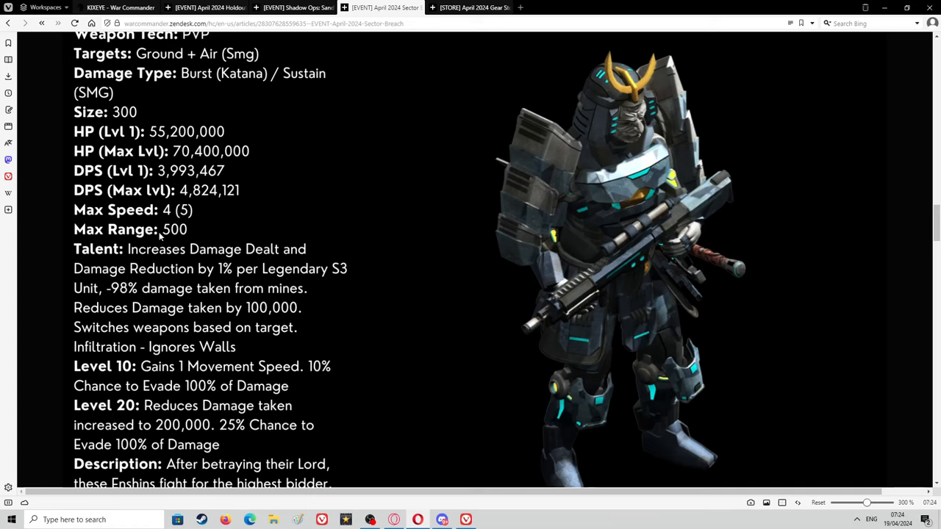
{"action": "mouse_move", "coordinate": [245, 276]}
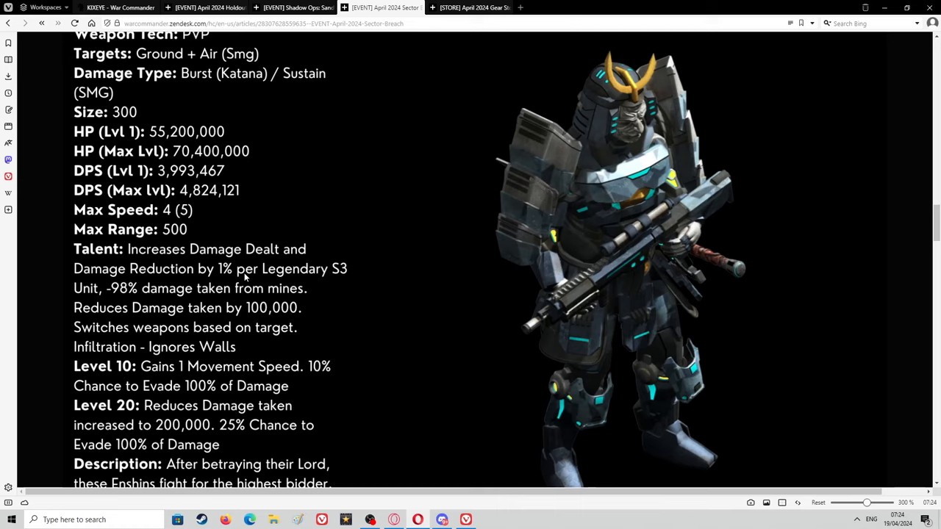
{"action": "mouse_move", "coordinate": [270, 253]}
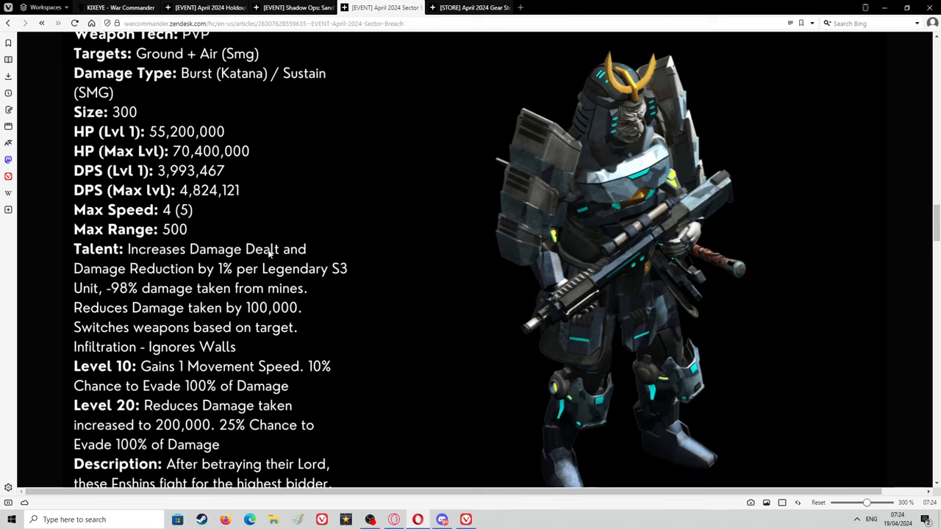
{"action": "mouse_move", "coordinate": [6, 262]}
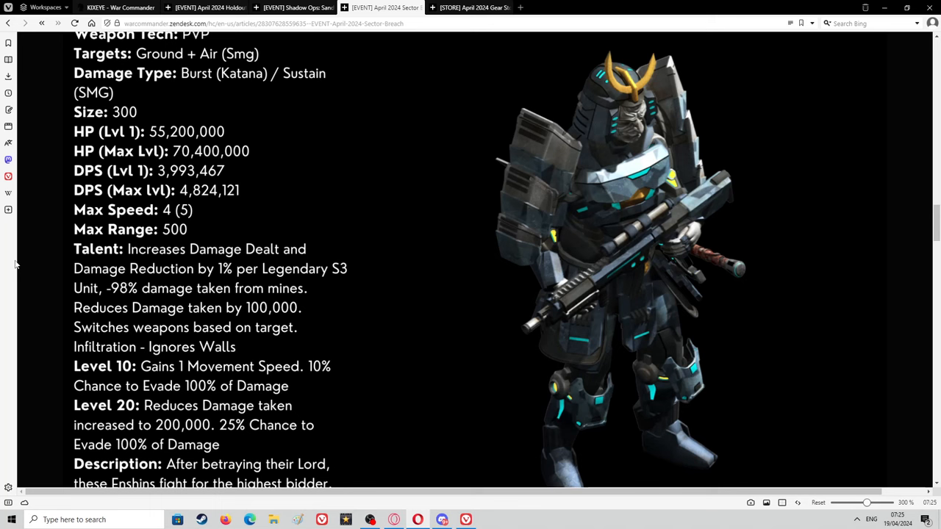
{"action": "scroll", "scroll_direction": "down", "scroll_amount": 3}
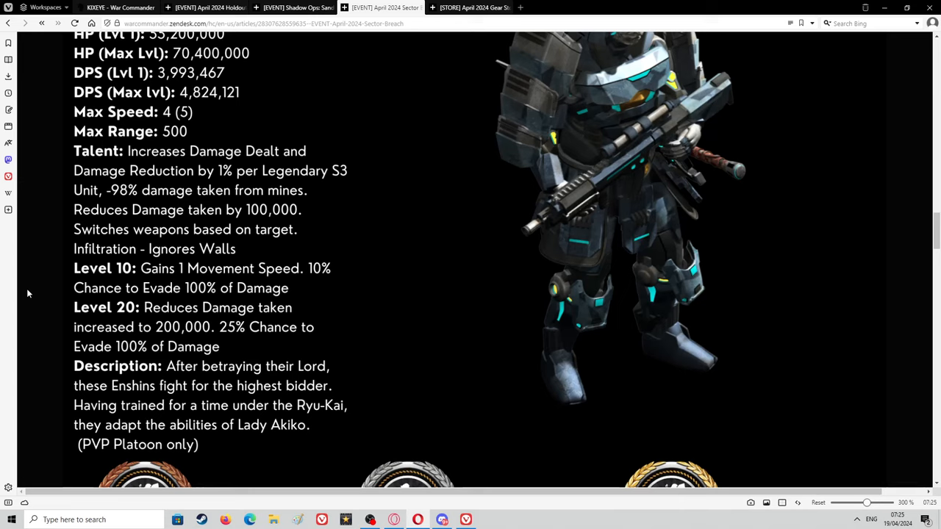
{"action": "mouse_move", "coordinate": [179, 240]}
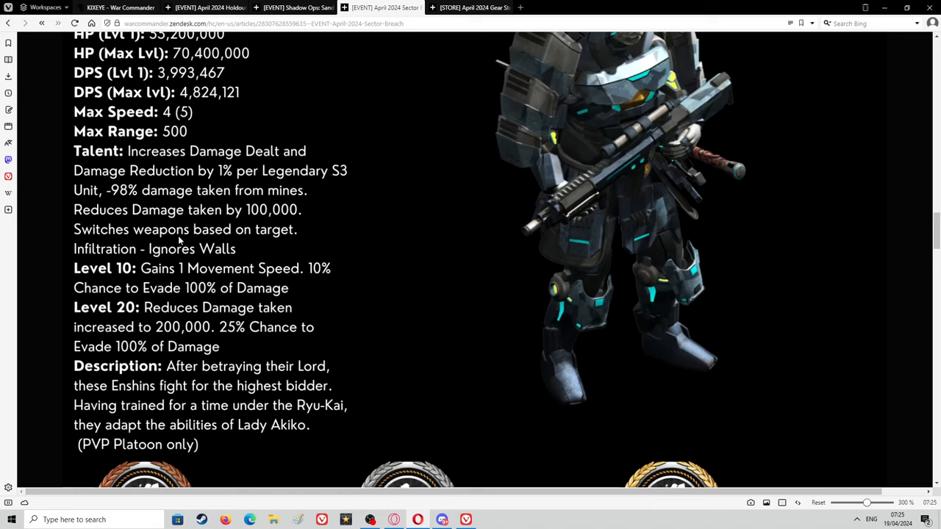
{"action": "mouse_move", "coordinate": [155, 219]}
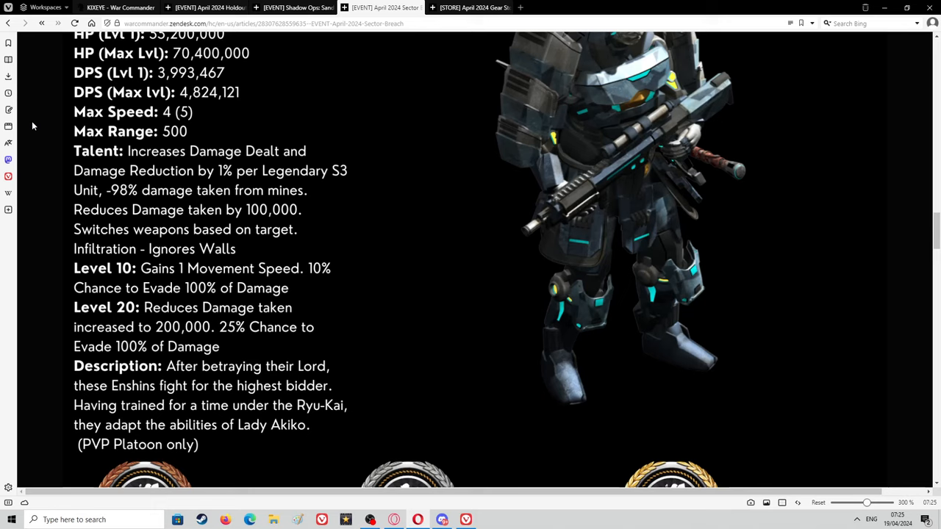
{"action": "mouse_move", "coordinate": [48, 113]}
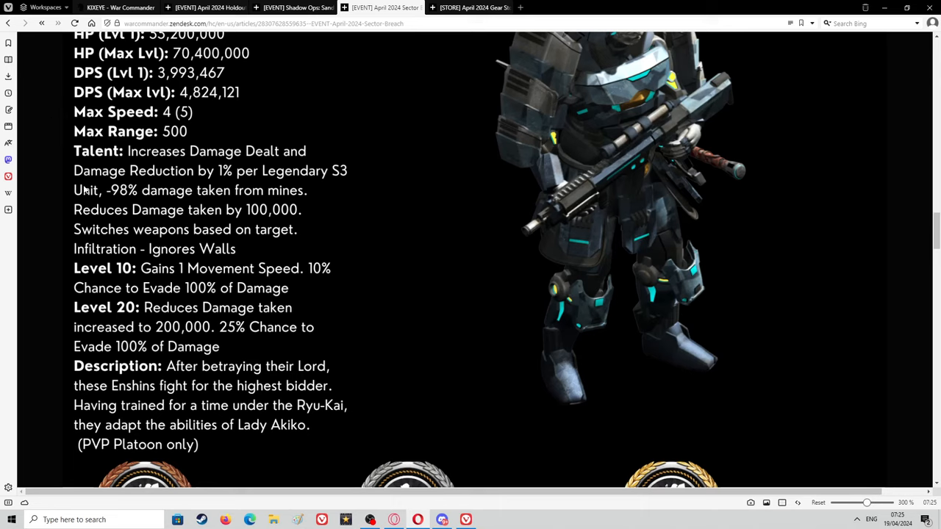
{"action": "mouse_move", "coordinate": [611, 263]}
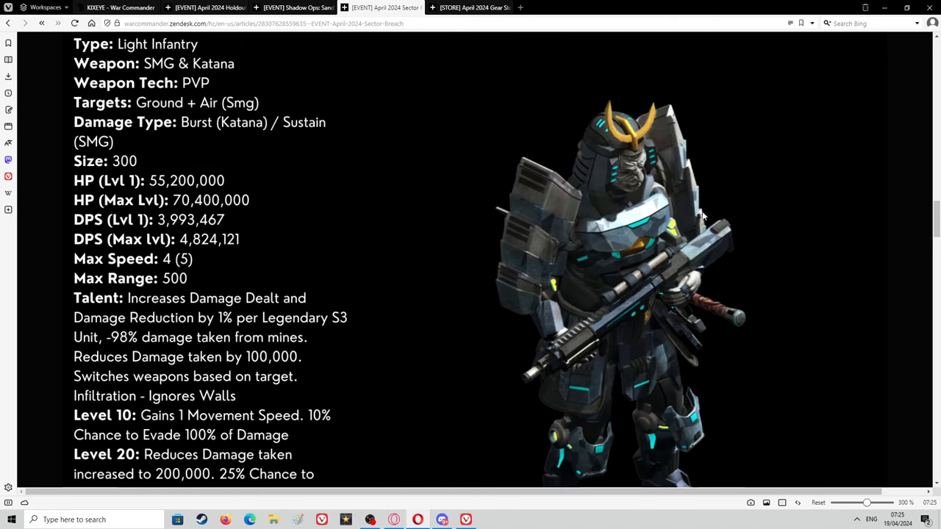
{"action": "mouse_move", "coordinate": [697, 219]}
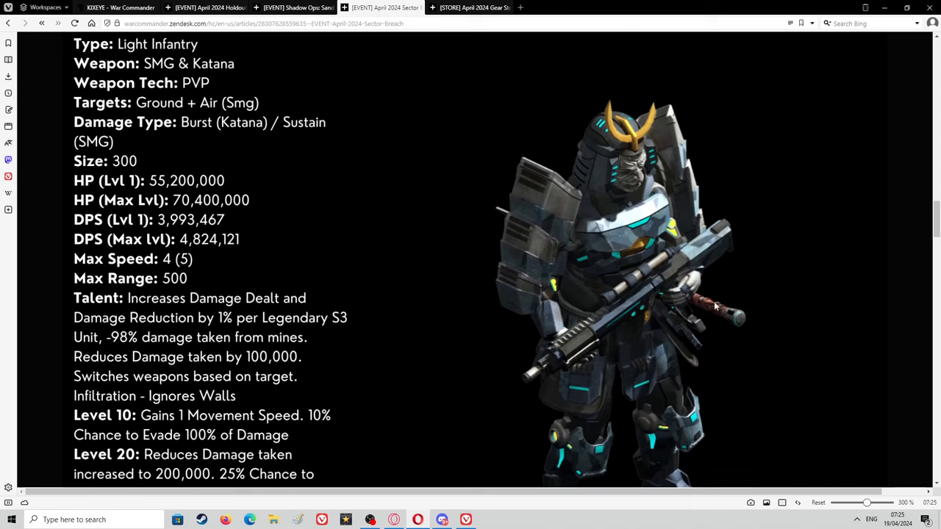
{"action": "mouse_move", "coordinate": [478, 351]}
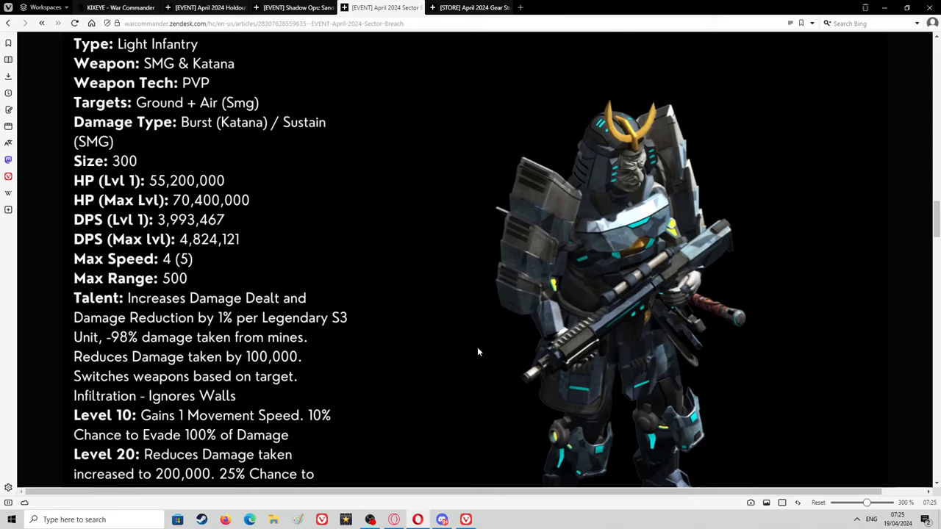
{"action": "mouse_move", "coordinate": [696, 366]}
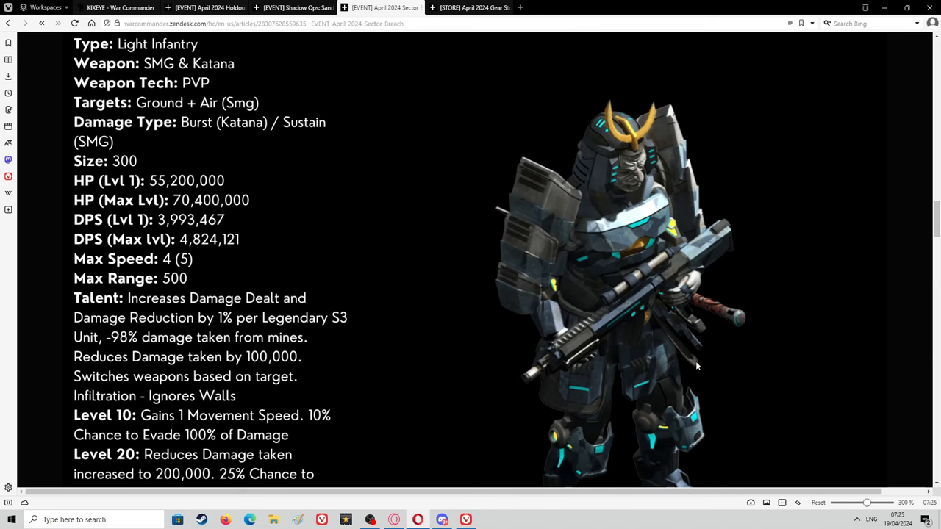
Scroll past the Level 20 bonus to Enshin's description and three medal badges.
{"action": "scroll", "scroll_direction": "down", "scroll_amount": 3}
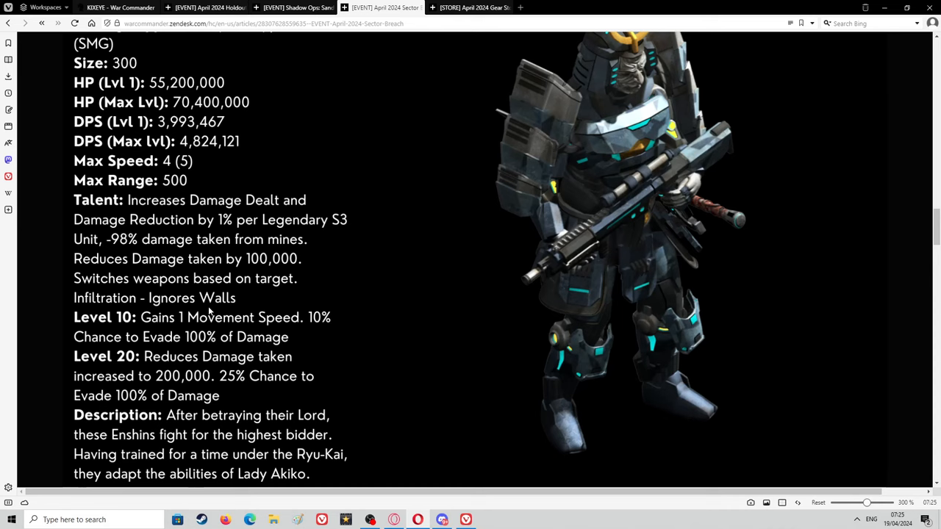
{"action": "scroll", "scroll_direction": "down", "scroll_amount": 3}
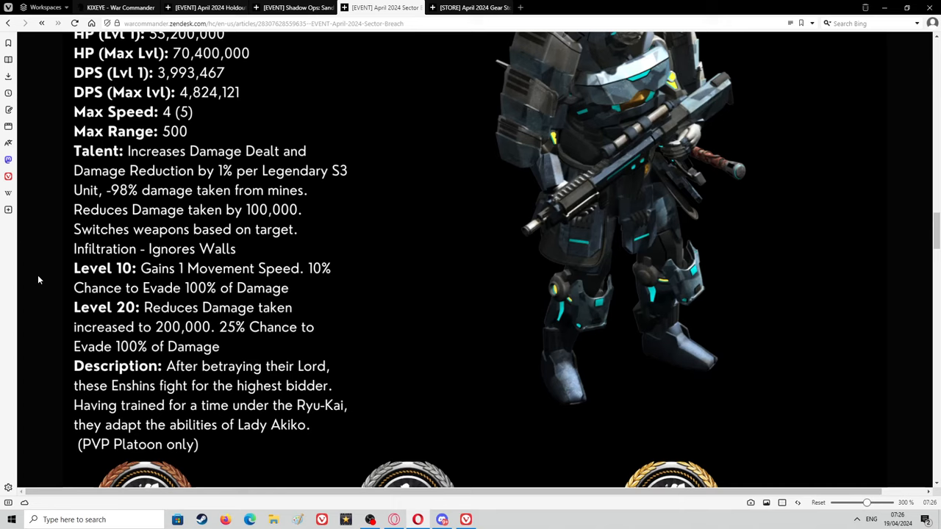
{"action": "mouse_move", "coordinate": [24, 270]}
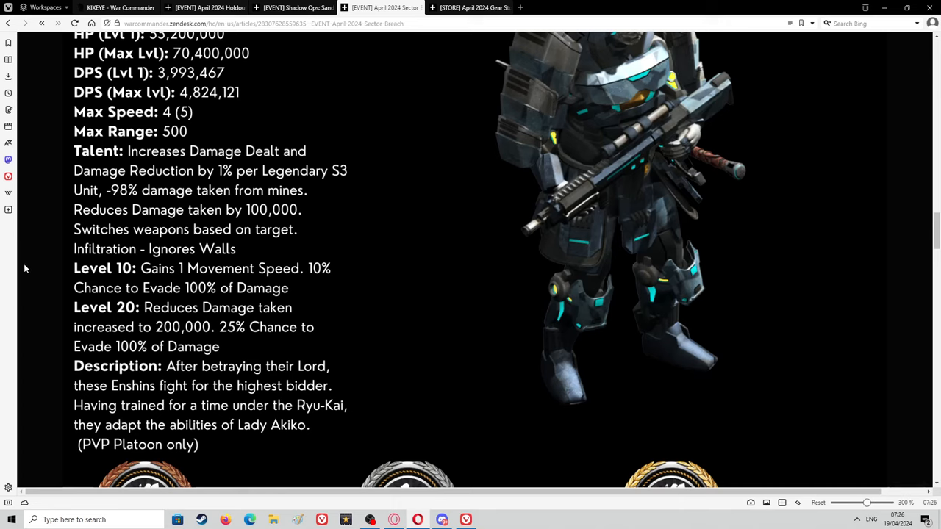
{"action": "mouse_move", "coordinate": [39, 331]}
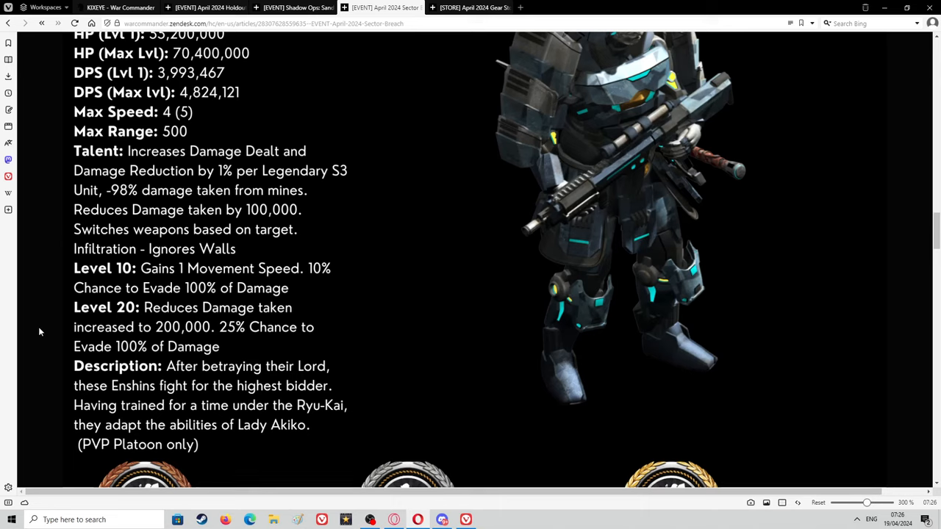
{"action": "mouse_move", "coordinate": [38, 307]}
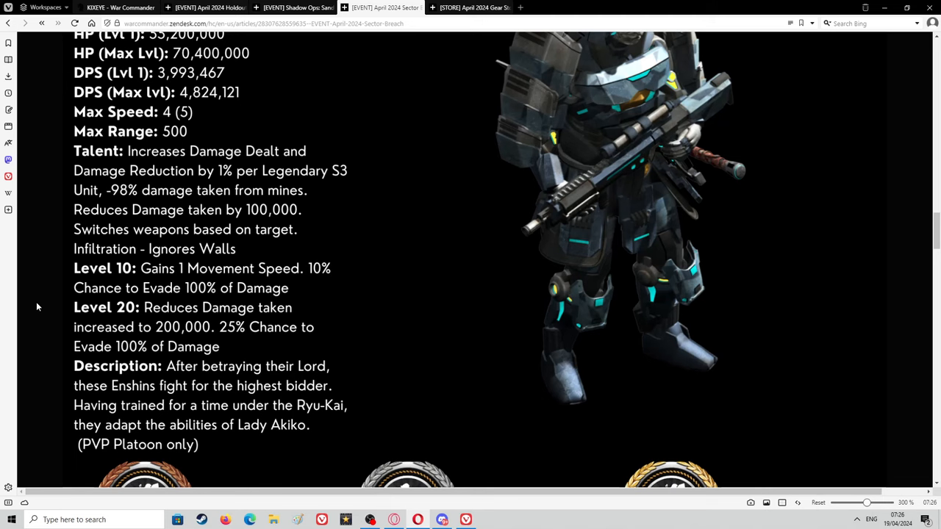
{"action": "scroll", "scroll_direction": "down", "scroll_amount": 3}
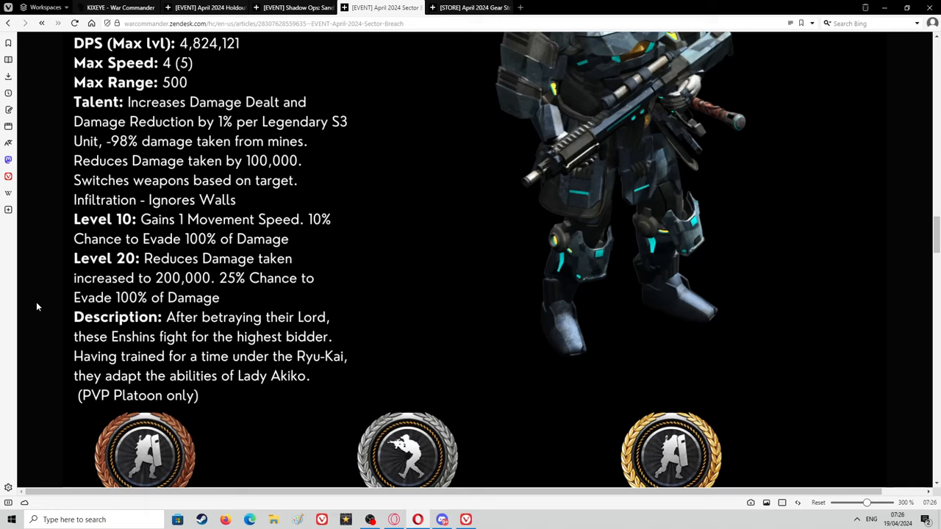
{"action": "mouse_move", "coordinate": [38, 270]}
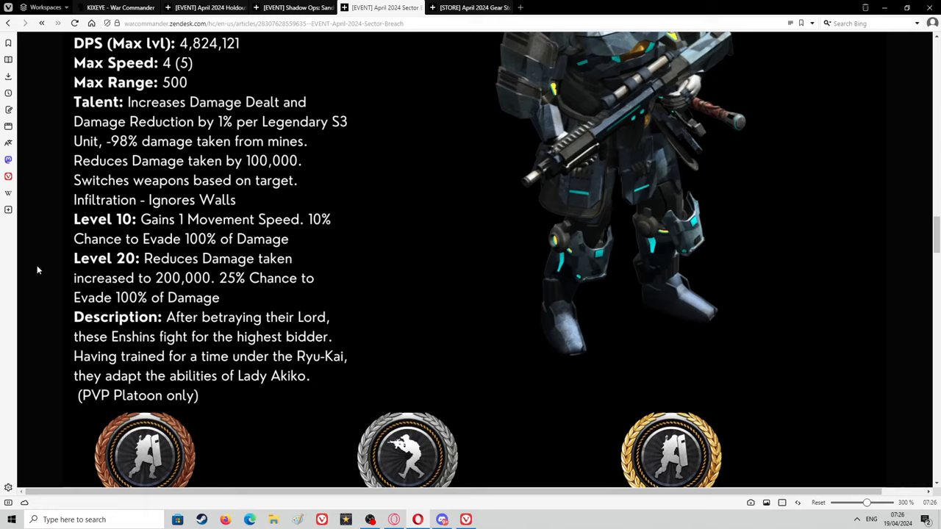
{"action": "mouse_move", "coordinate": [40, 351]}
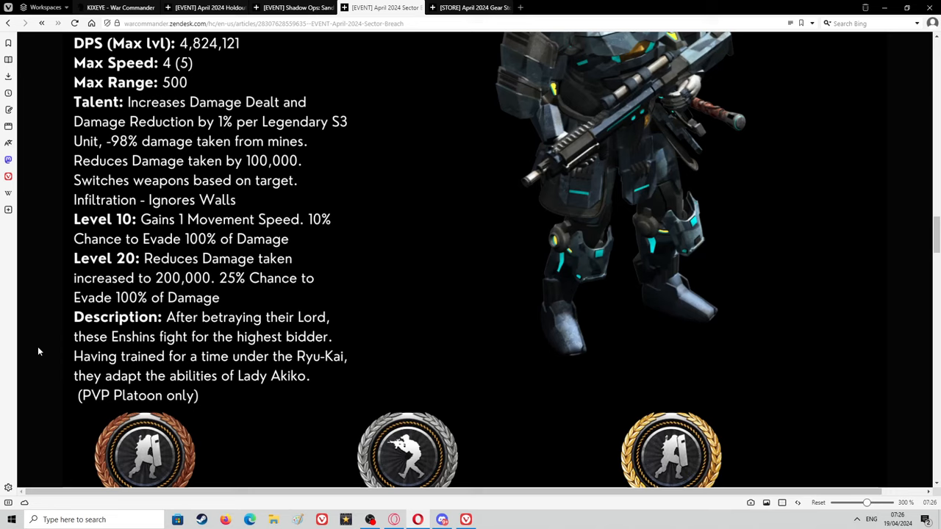
{"action": "mouse_move", "coordinate": [49, 365]}
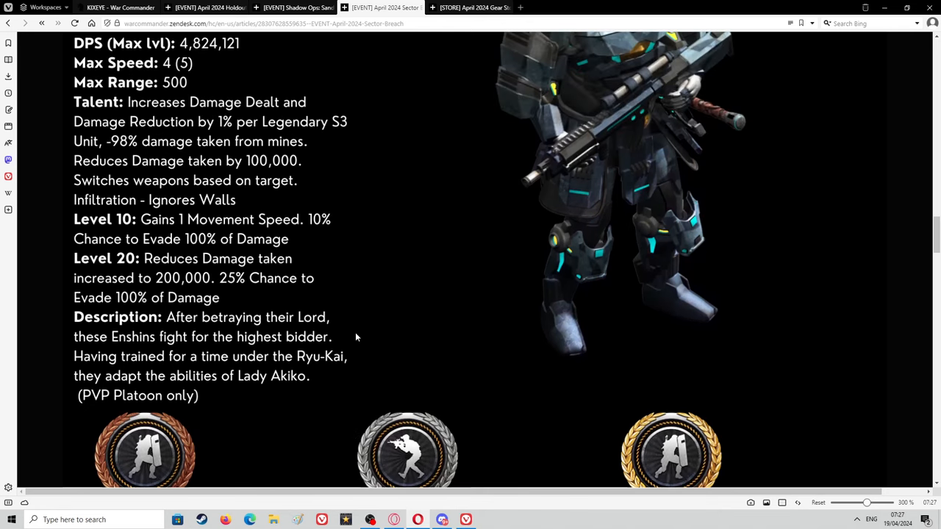
{"action": "scroll", "scroll_direction": "down", "scroll_amount": 3}
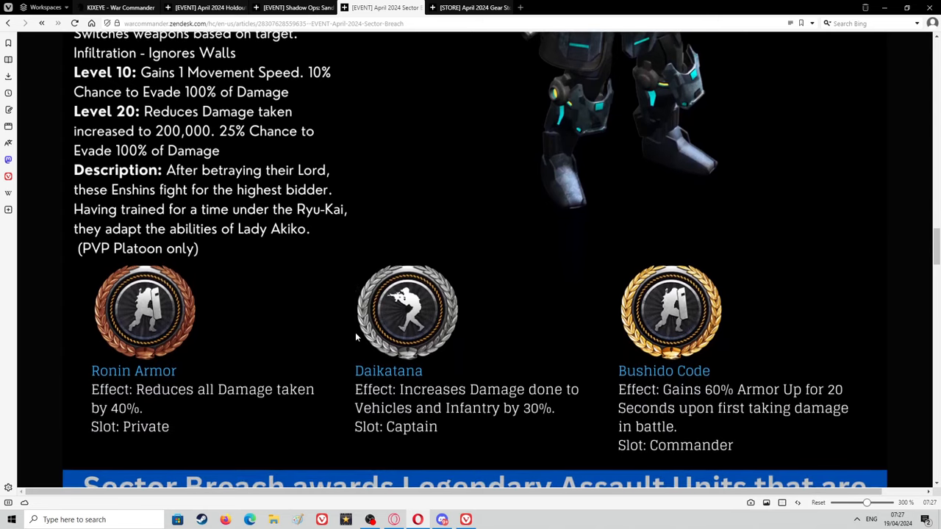
{"action": "scroll", "scroll_direction": "down", "scroll_amount": 3}
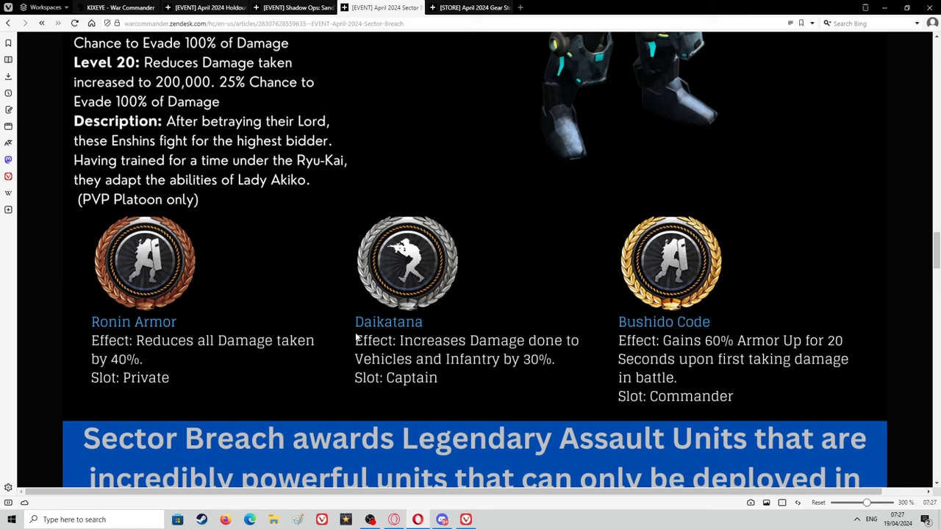
{"action": "mouse_move", "coordinate": [216, 125]}
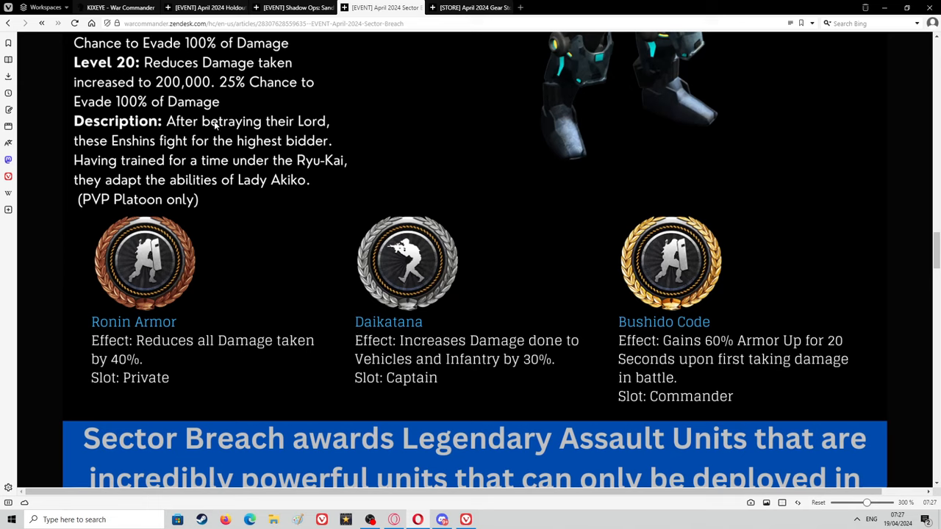
{"action": "mouse_move", "coordinate": [235, 230]}
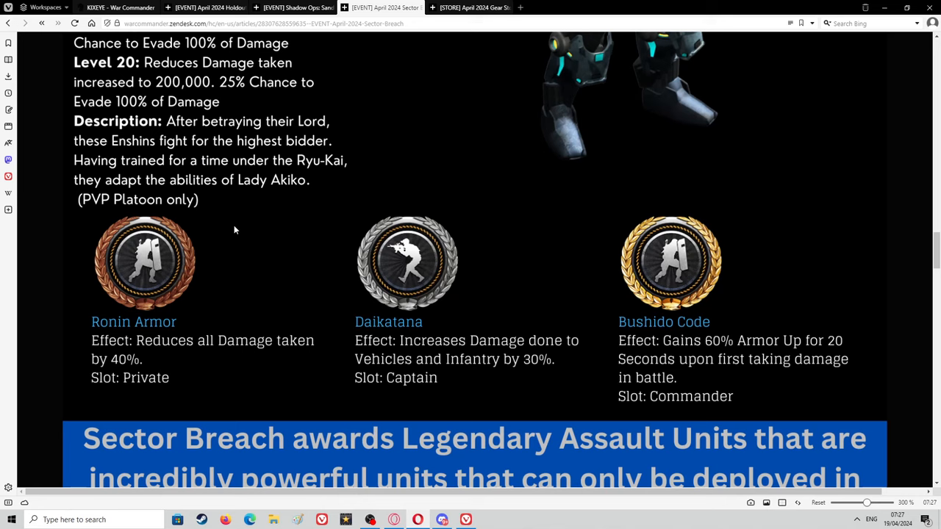
{"action": "scroll", "scroll_direction": "up", "scroll_amount": 3}
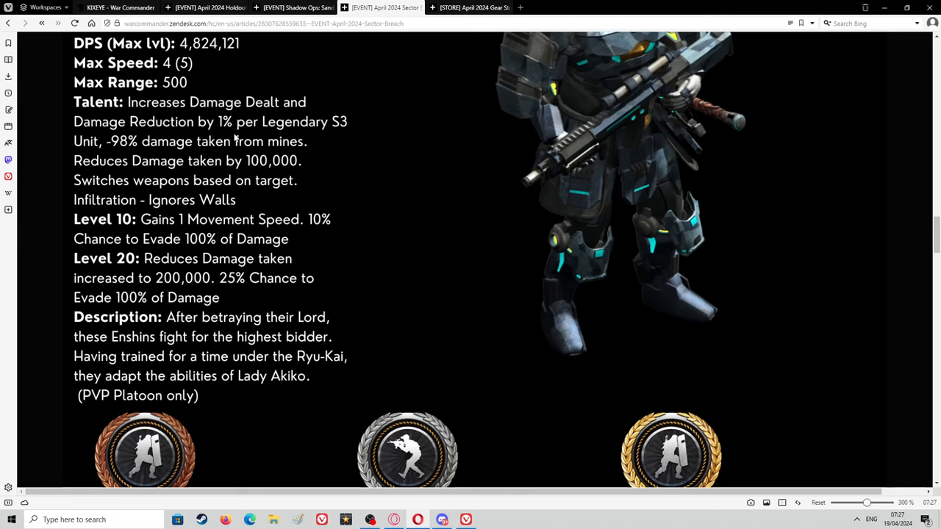
{"action": "mouse_move", "coordinate": [334, 243]}
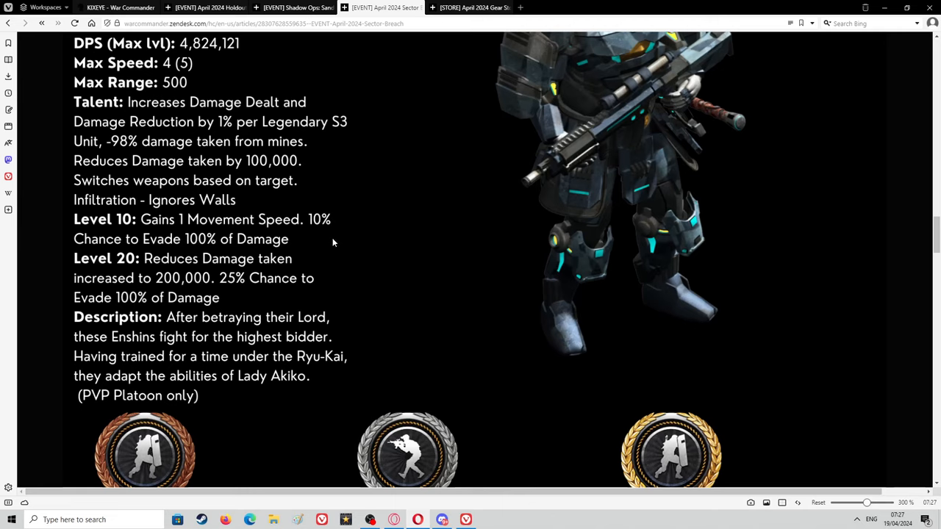
{"action": "scroll", "scroll_direction": "down", "scroll_amount": 3}
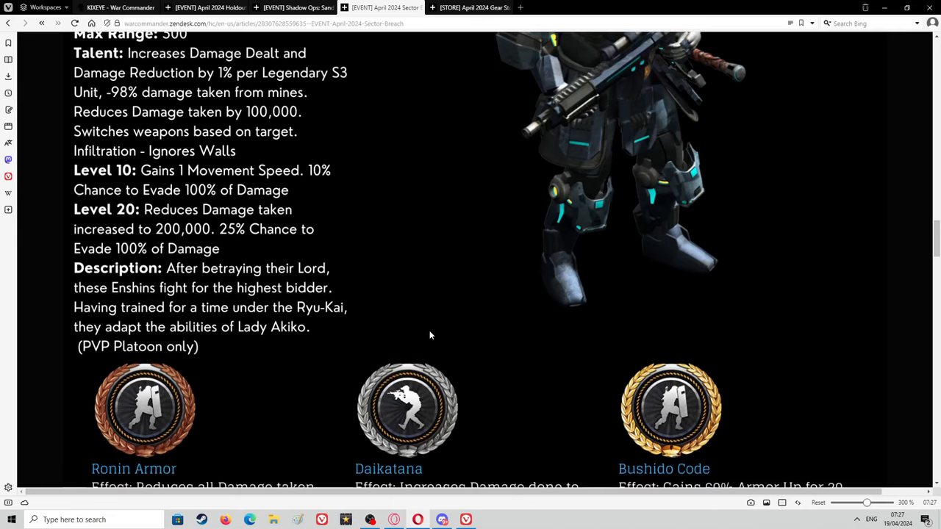
{"action": "scroll", "scroll_direction": "down", "scroll_amount": 3}
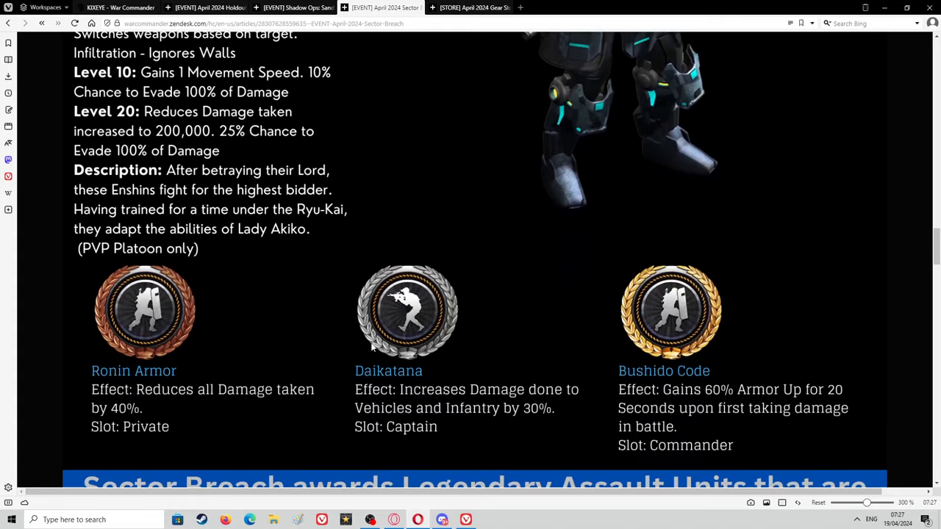
{"action": "scroll", "scroll_direction": "down", "scroll_amount": 3}
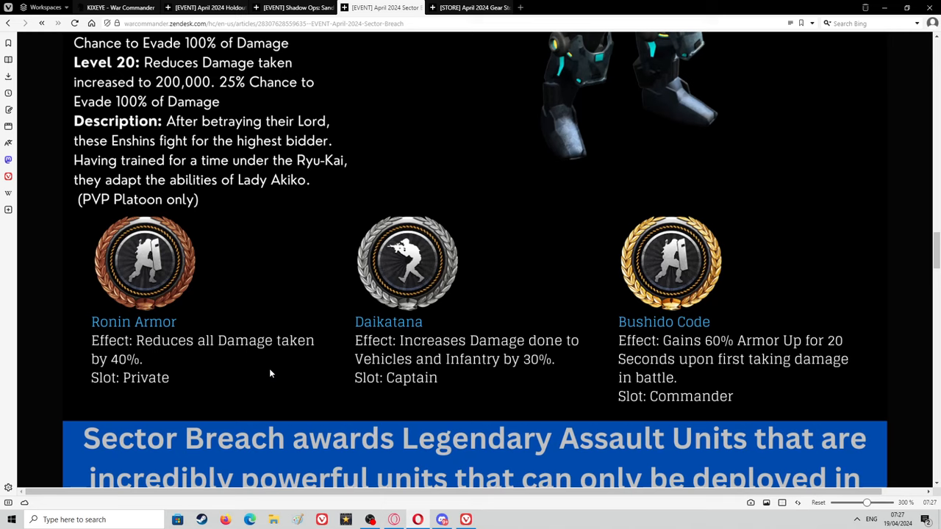
{"action": "mouse_move", "coordinate": [181, 190]}
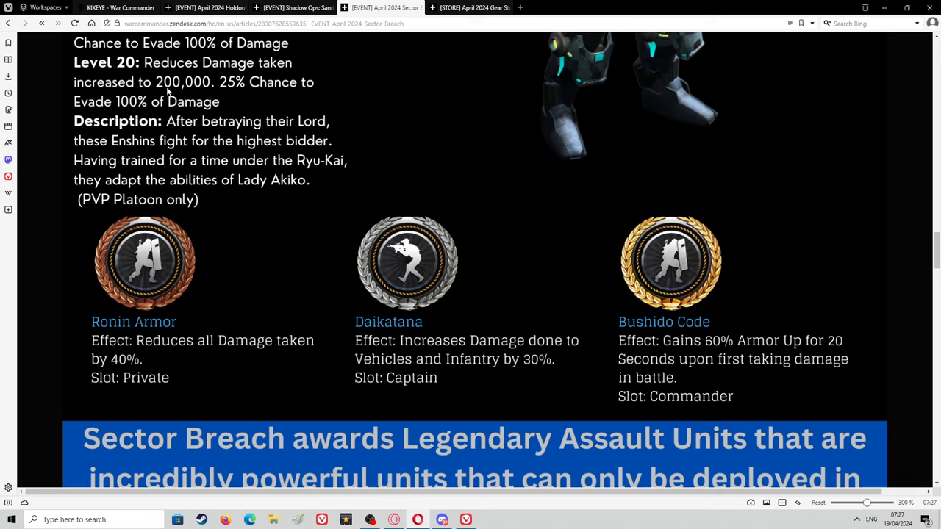
{"action": "mouse_move", "coordinate": [409, 354]}
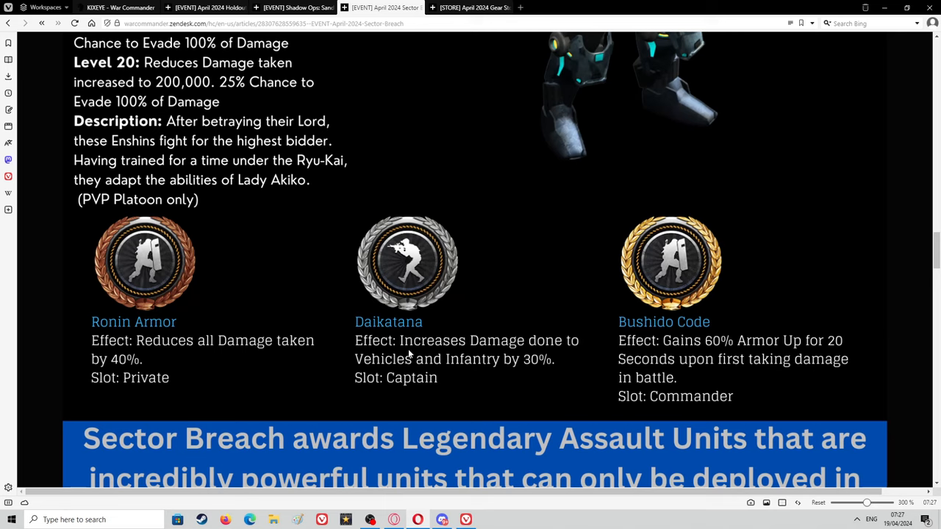
{"action": "mouse_move", "coordinate": [268, 398]}
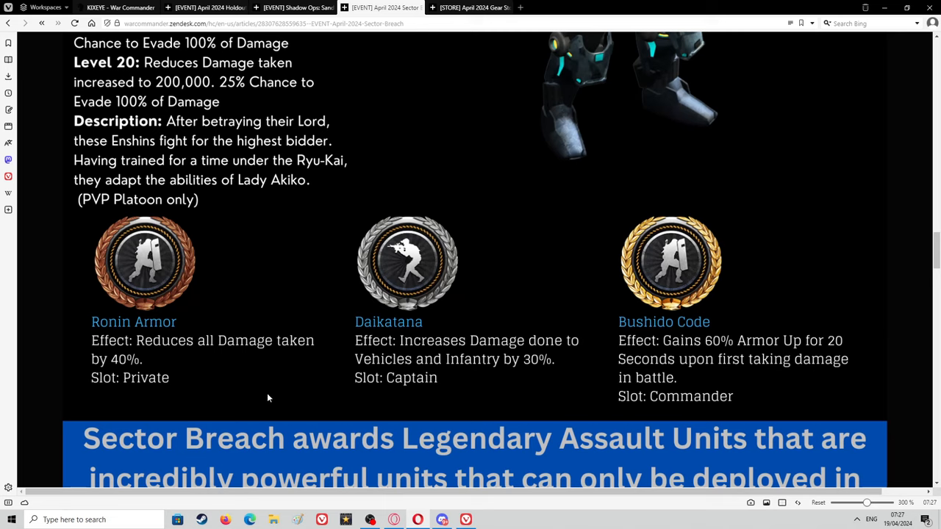
{"action": "mouse_move", "coordinate": [246, 409]}
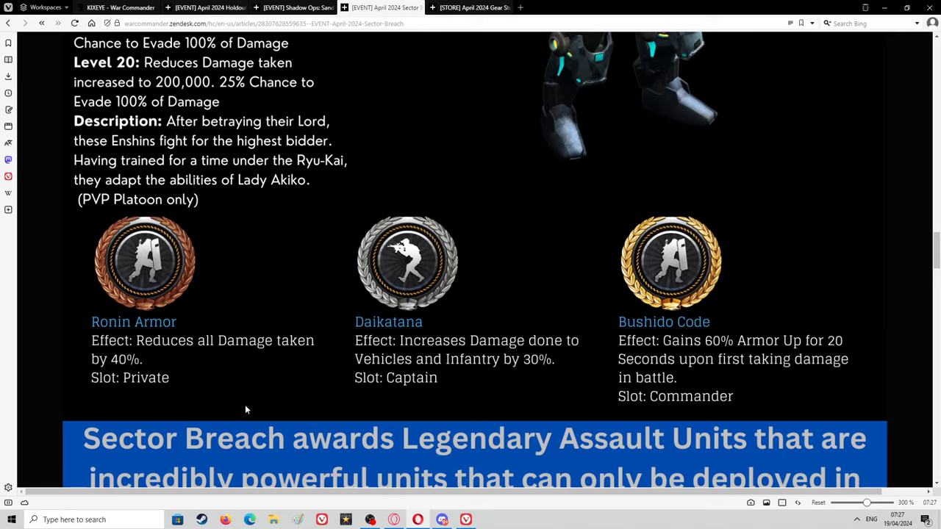
{"action": "mouse_move", "coordinate": [321, 349]}
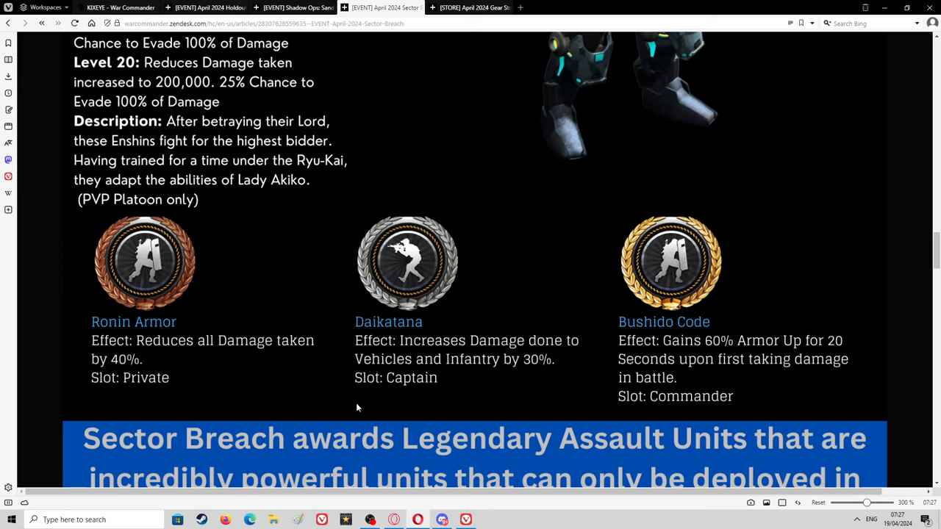
{"action": "scroll", "scroll_direction": "down", "scroll_amount": 3}
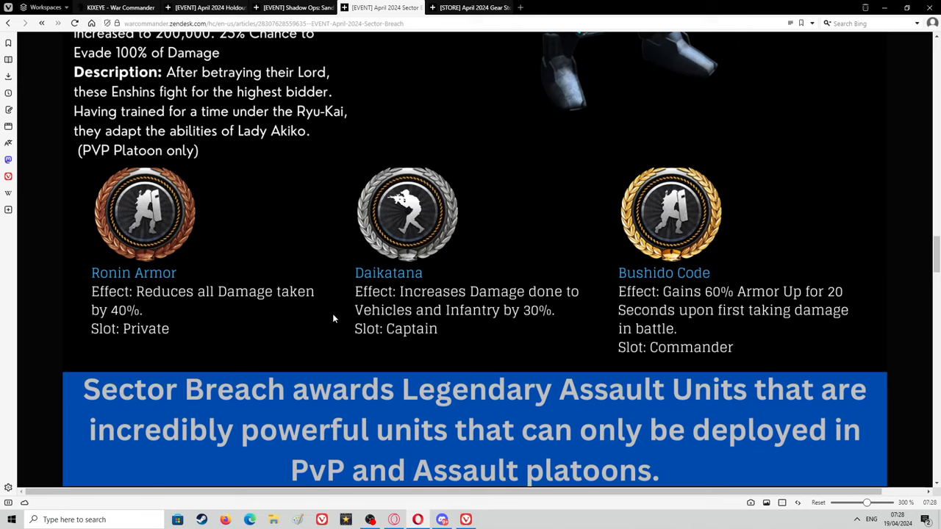
{"action": "mouse_move", "coordinate": [327, 319]}
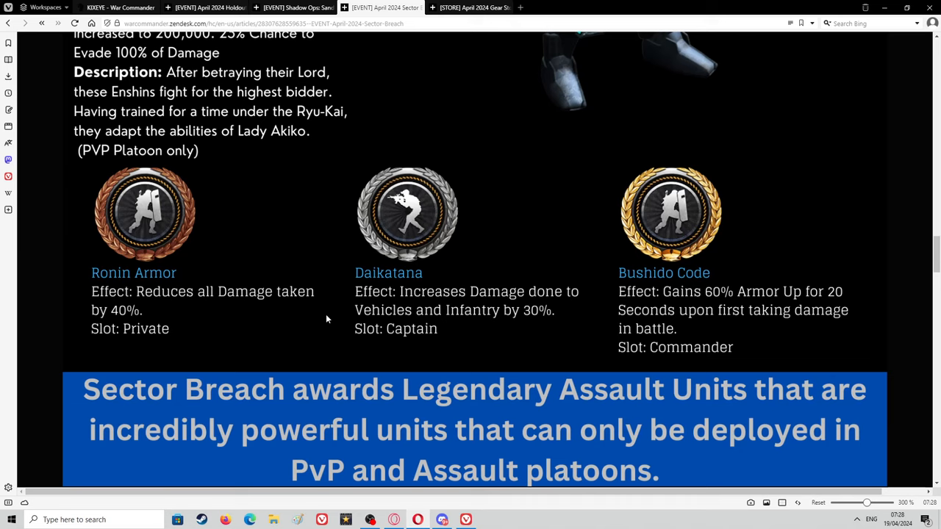
{"action": "mouse_move", "coordinate": [304, 313]}
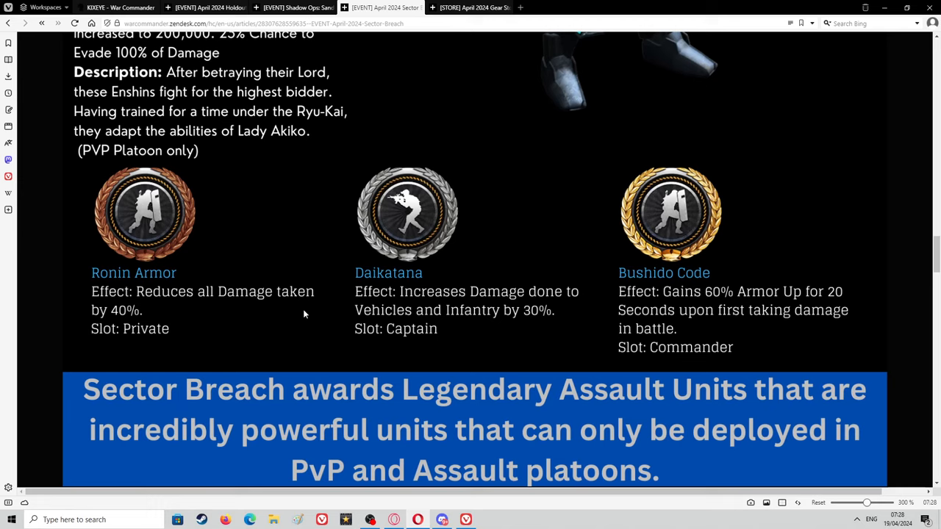
{"action": "mouse_move", "coordinate": [351, 317]}
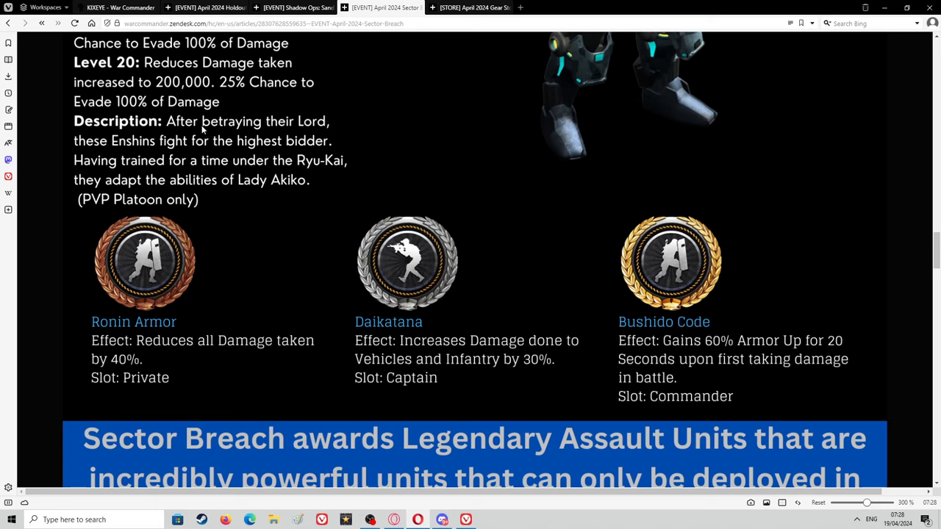
Scroll up and down around the Enshin banner and tech cards to the Legendary Assault Units notice.
{"action": "scroll", "scroll_direction": "up", "scroll_amount": 3}
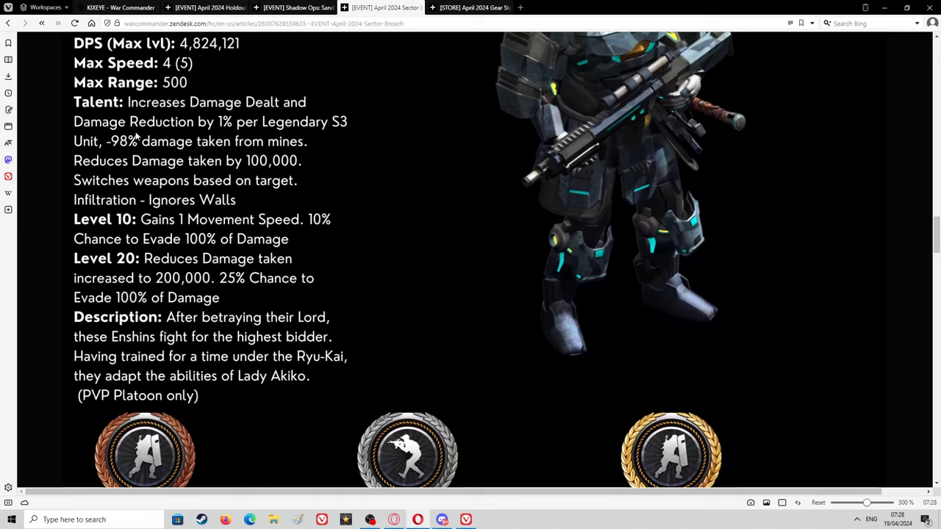
{"action": "mouse_move", "coordinate": [174, 140]}
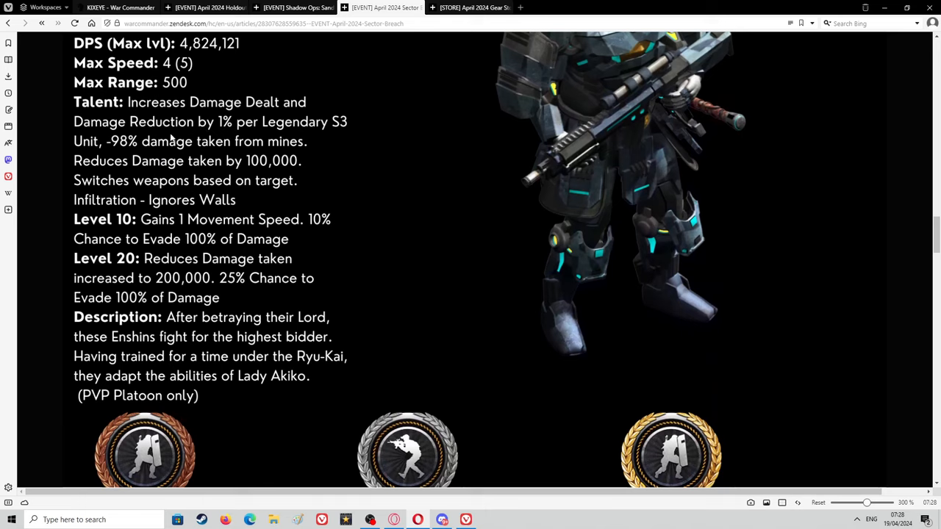
{"action": "mouse_move", "coordinate": [323, 139]}
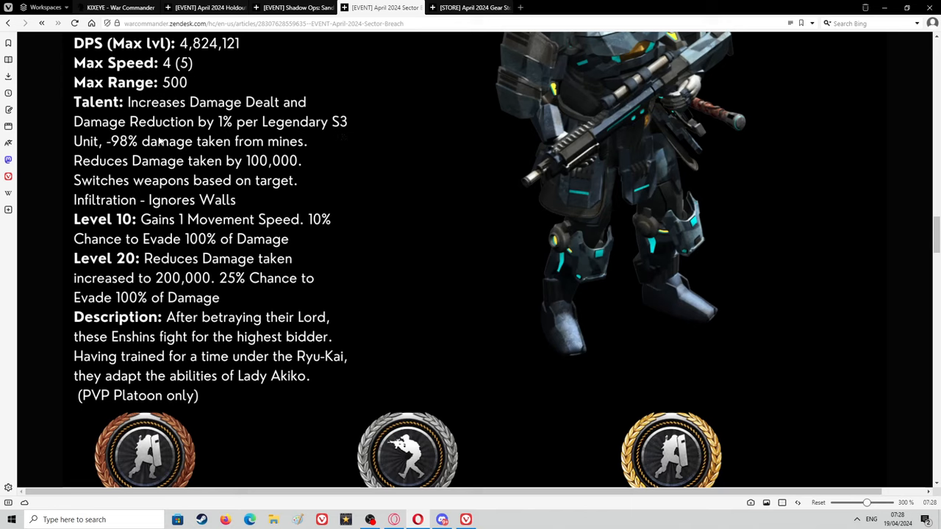
{"action": "mouse_move", "coordinate": [321, 125]}
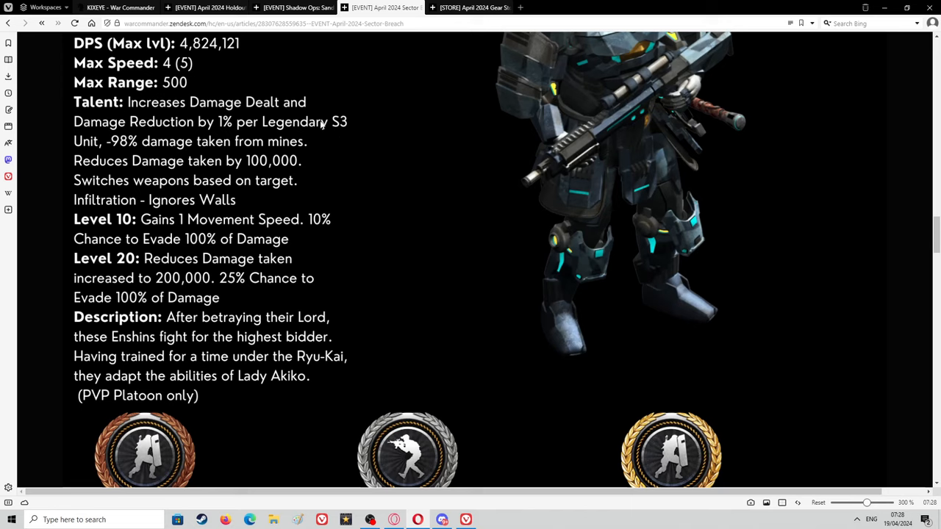
{"action": "mouse_move", "coordinate": [346, 234]}
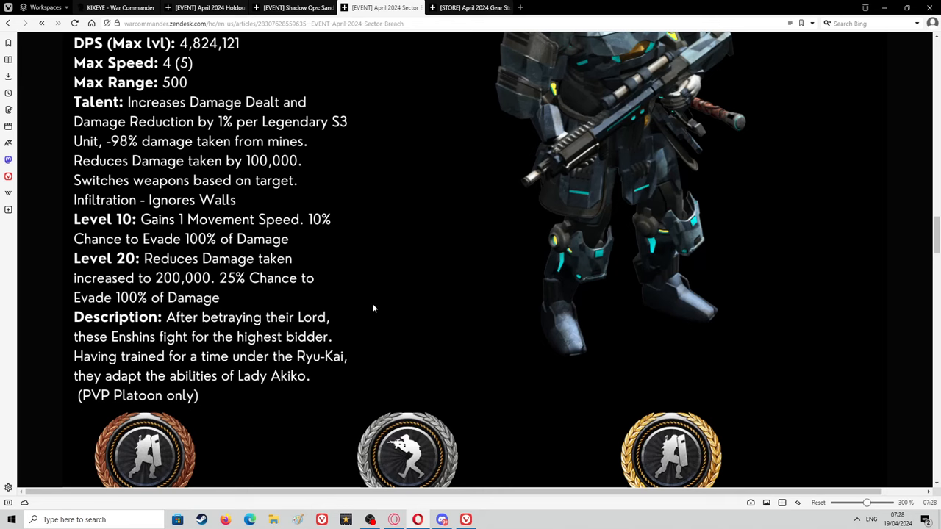
{"action": "scroll", "scroll_direction": "down", "scroll_amount": 3}
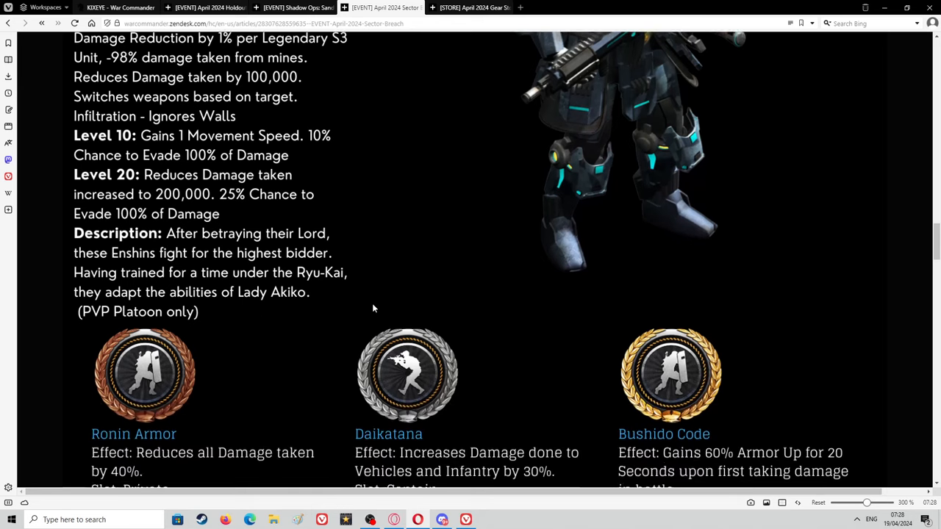
{"action": "scroll", "scroll_direction": "down", "scroll_amount": 3}
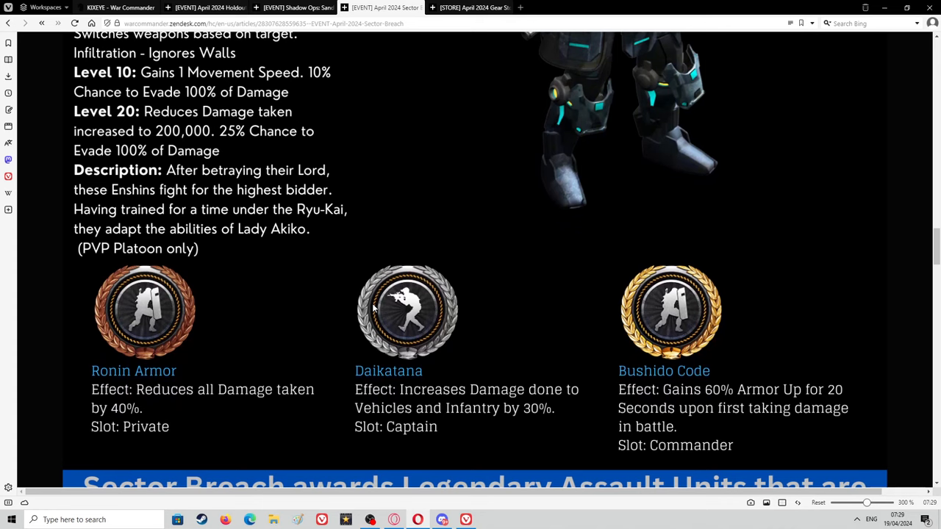
{"action": "scroll", "scroll_direction": "down", "scroll_amount": 3}
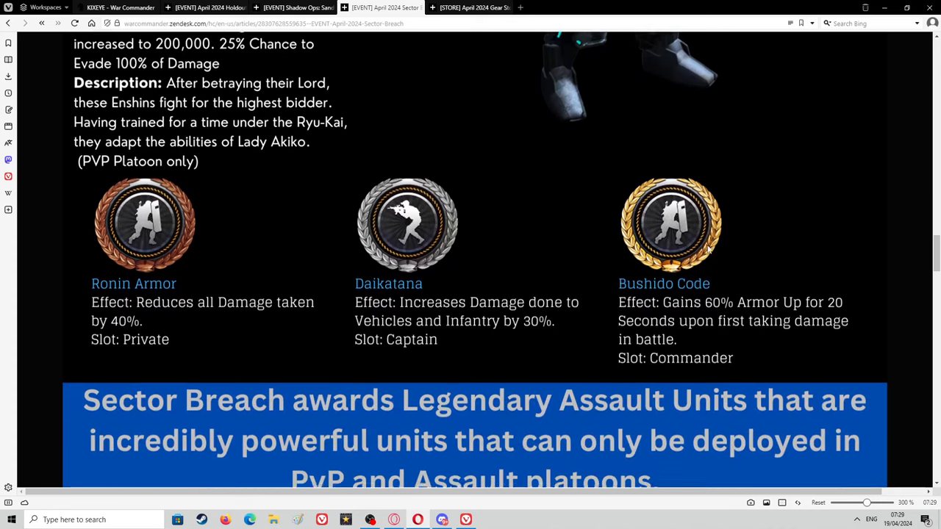
{"action": "scroll", "scroll_direction": "down", "scroll_amount": 3}
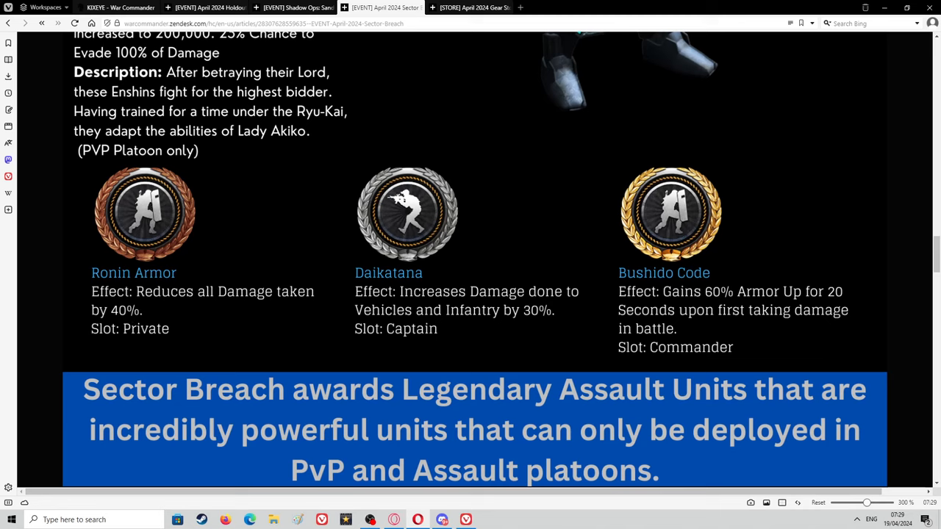
{"action": "mouse_move", "coordinate": [226, 363]}
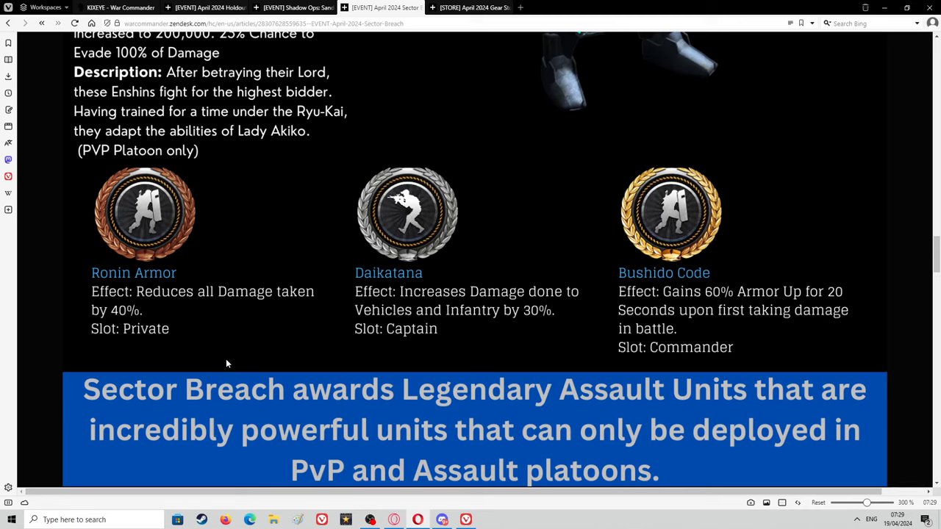
{"action": "mouse_move", "coordinate": [838, 302]}
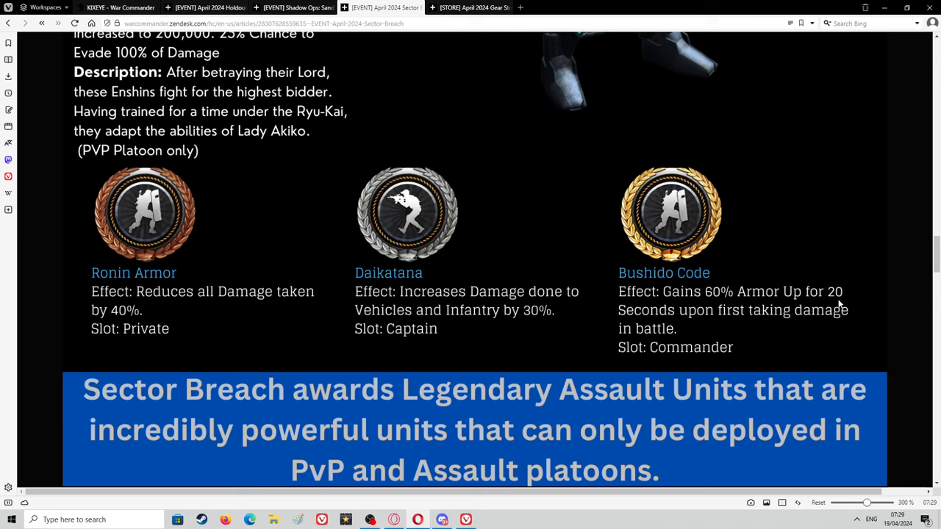
{"action": "mouse_move", "coordinate": [196, 113]}
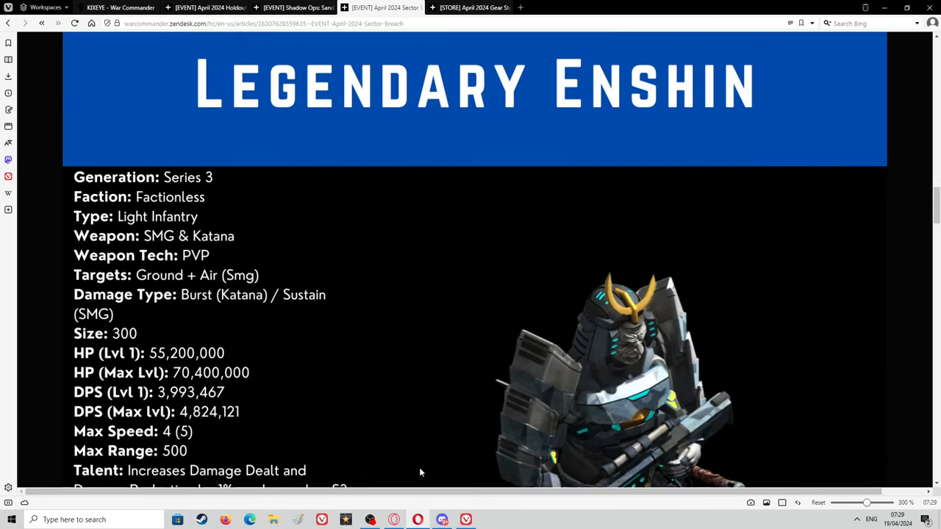
Scroll through Enshin's stats and talent to the Ronin Armor, Daikatana and Bushido Code techs.
{"action": "scroll", "scroll_direction": "up", "scroll_amount": 3}
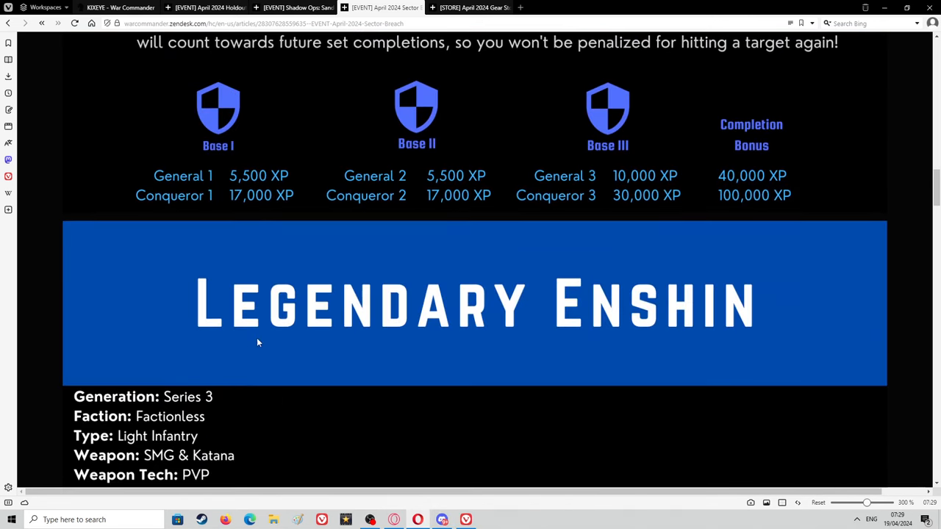
{"action": "mouse_move", "coordinate": [73, 369]}
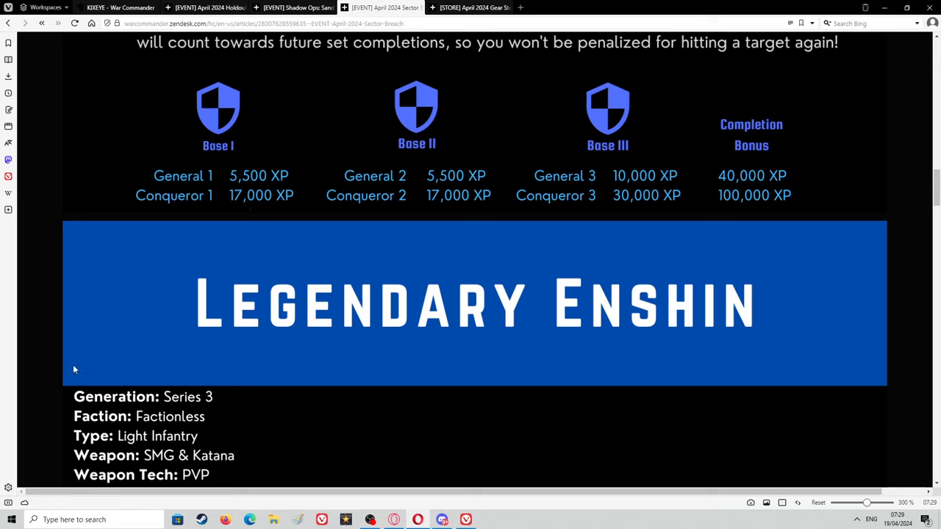
{"action": "mouse_move", "coordinate": [342, 320]}
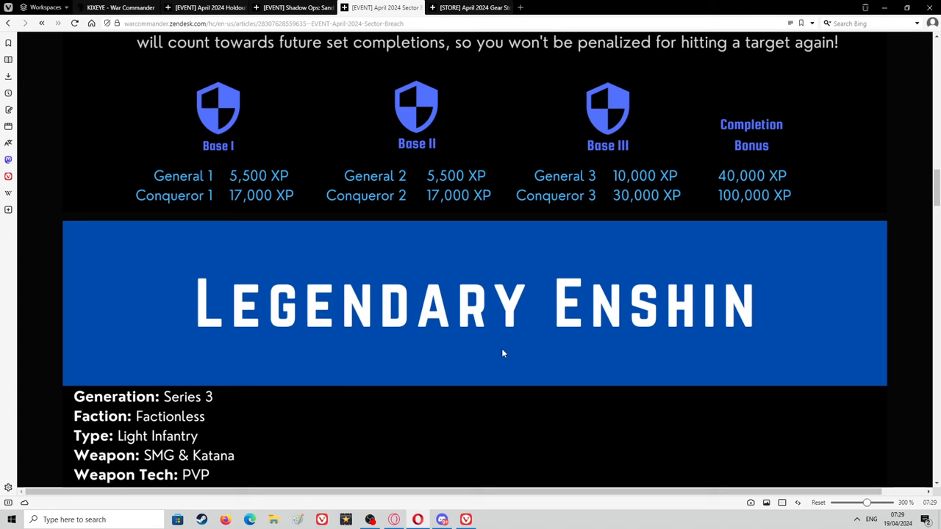
{"action": "scroll", "scroll_direction": "down", "scroll_amount": 3}
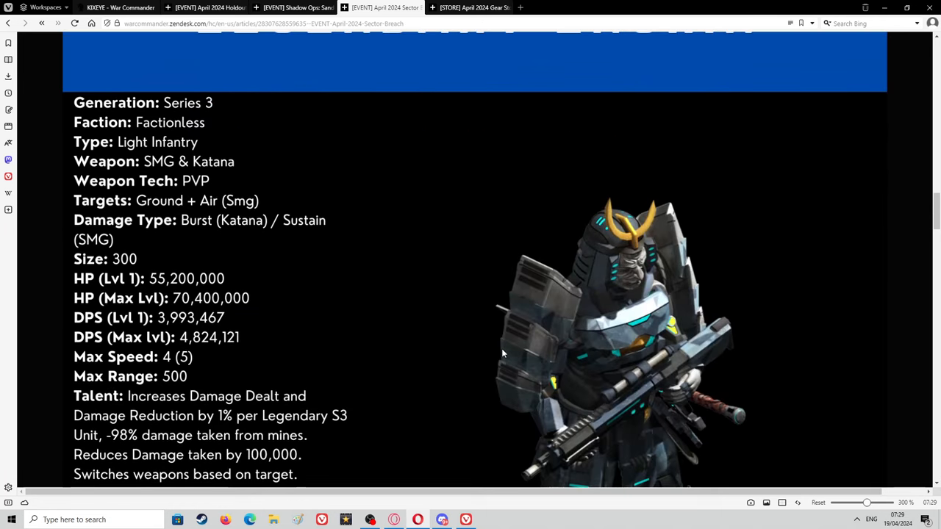
{"action": "scroll", "scroll_direction": "down", "scroll_amount": 3}
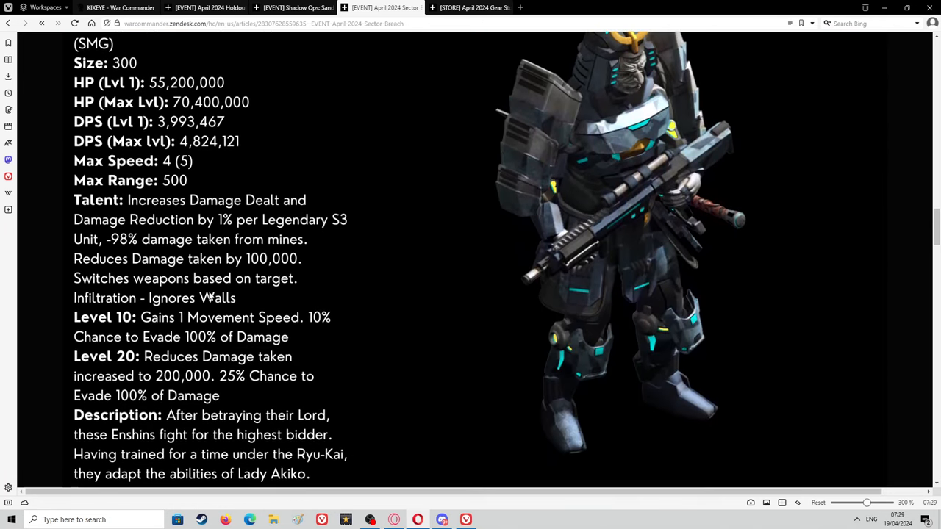
{"action": "scroll", "scroll_direction": "down", "scroll_amount": 3}
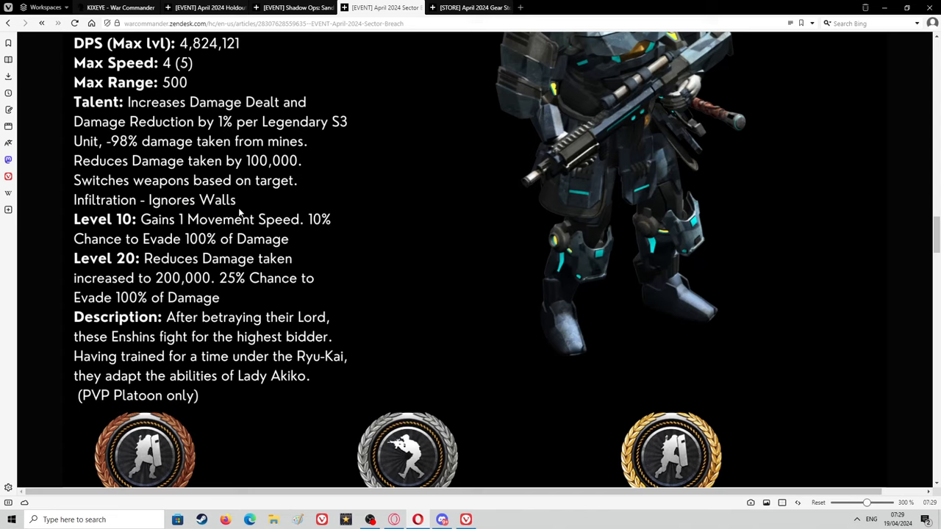
{"action": "mouse_move", "coordinate": [245, 199]}
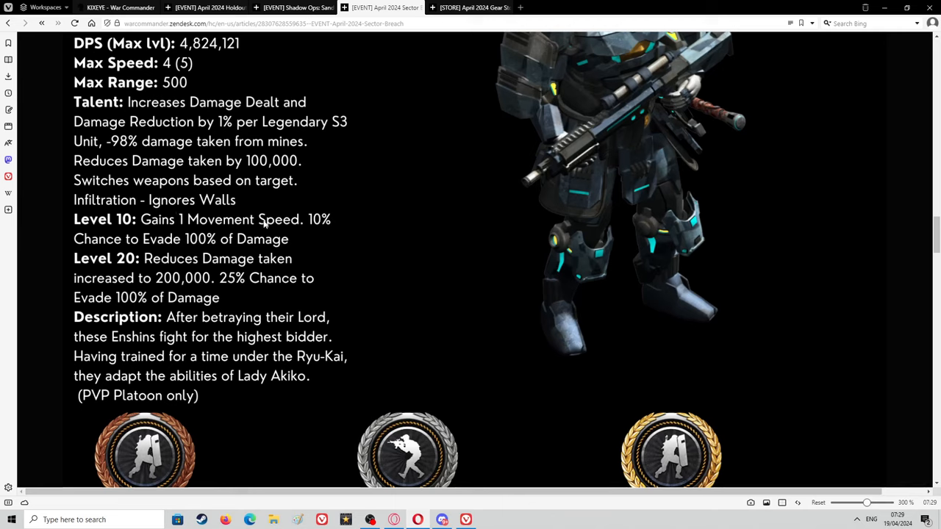
{"action": "scroll", "scroll_direction": "down", "scroll_amount": 3}
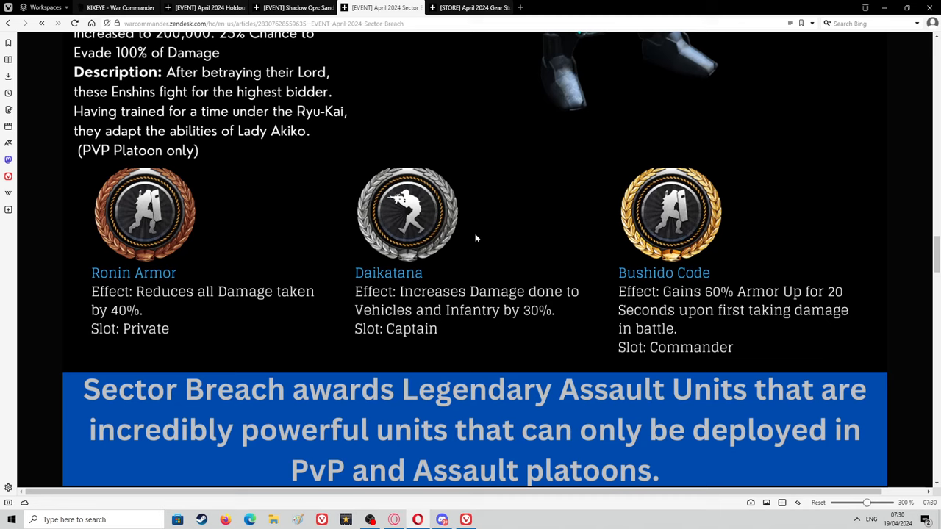
{"action": "mouse_move", "coordinate": [314, 269]}
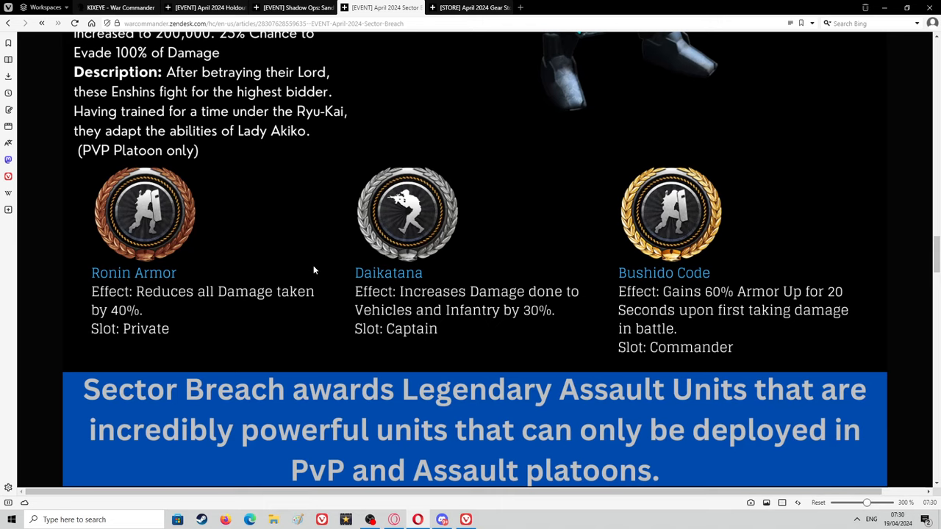
{"action": "mouse_move", "coordinate": [413, 294]}
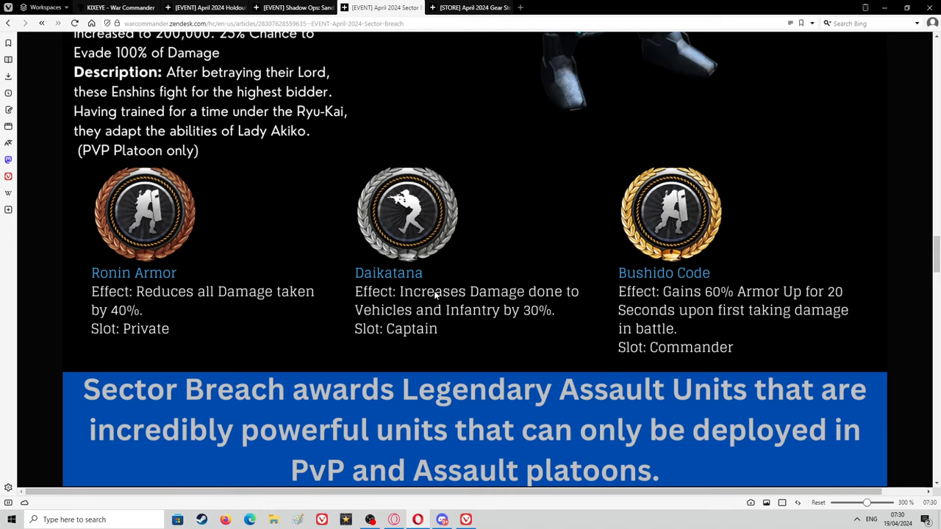
Scroll past the Legendary Assault Units banner to the Prize Store cost and quantity table.
{"action": "scroll", "scroll_direction": "down", "scroll_amount": 3}
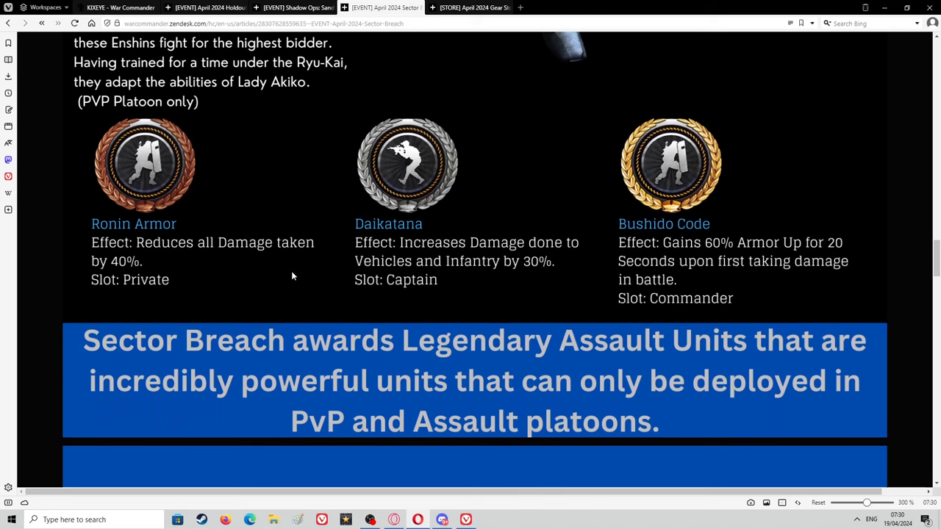
{"action": "mouse_move", "coordinate": [295, 275]}
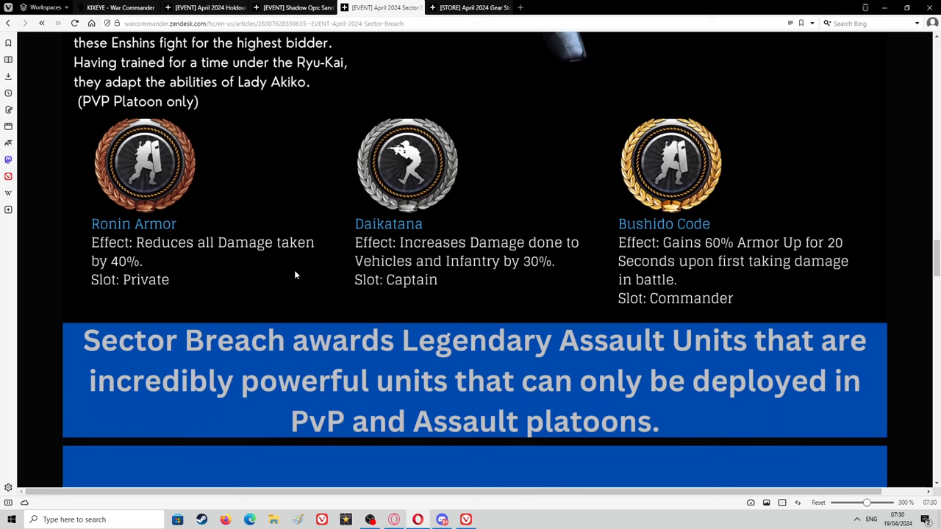
{"action": "scroll", "scroll_direction": "down", "scroll_amount": 3}
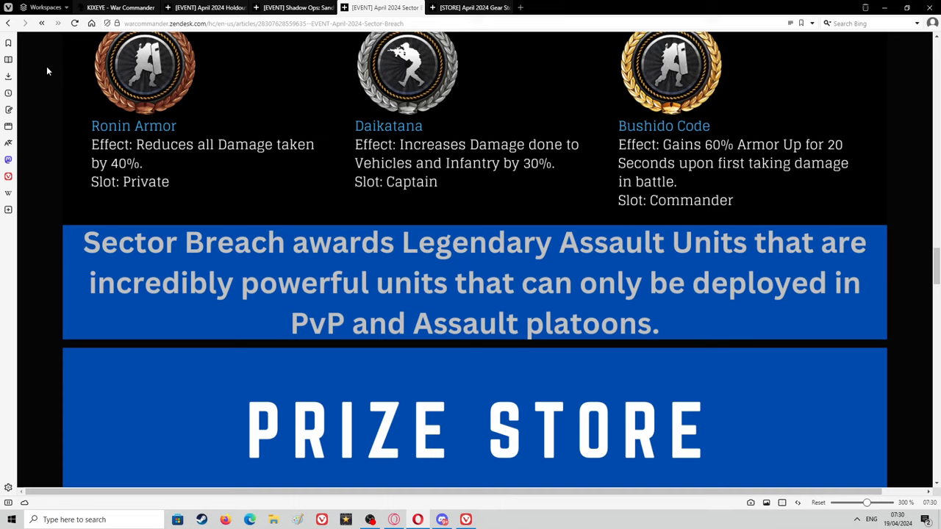
{"action": "scroll", "scroll_direction": "down", "scroll_amount": 3}
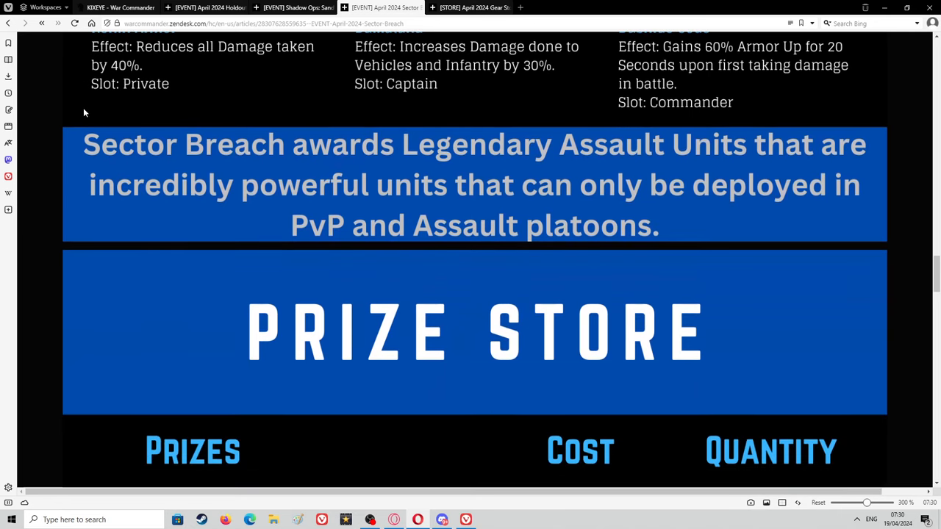
{"action": "scroll", "scroll_direction": "down", "scroll_amount": 3}
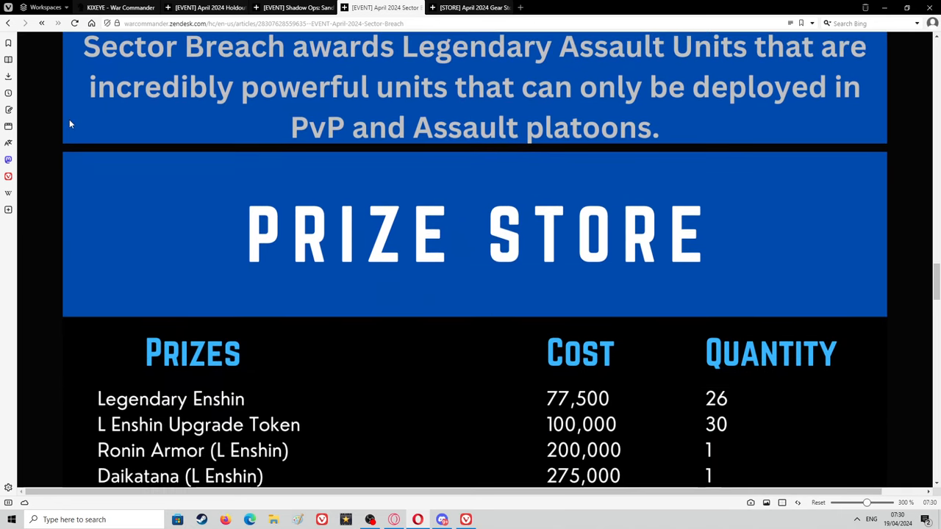
Scroll the Prize Store table through Legendary Ogre, Warlord Kevin parts and Legendary Chopper to Pumped With Iron.
{"action": "scroll", "scroll_direction": "down", "scroll_amount": 3}
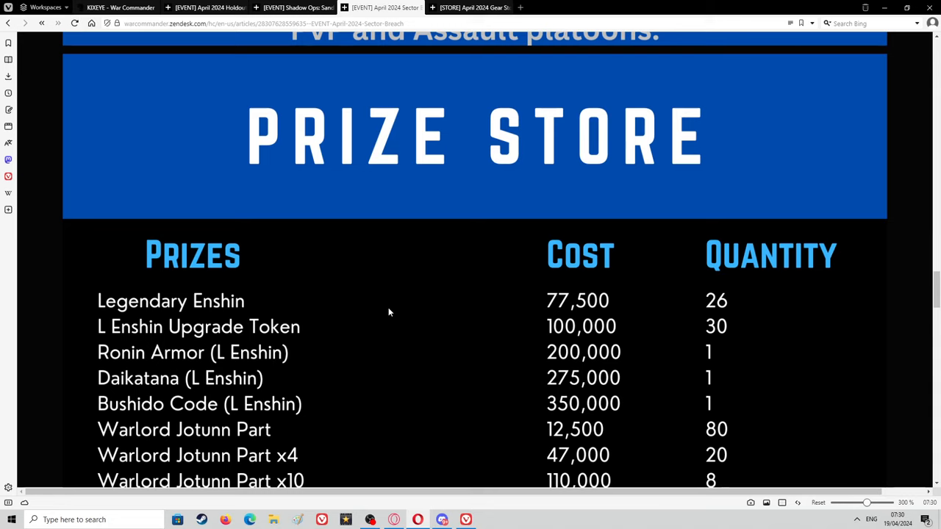
{"action": "mouse_move", "coordinate": [396, 313]}
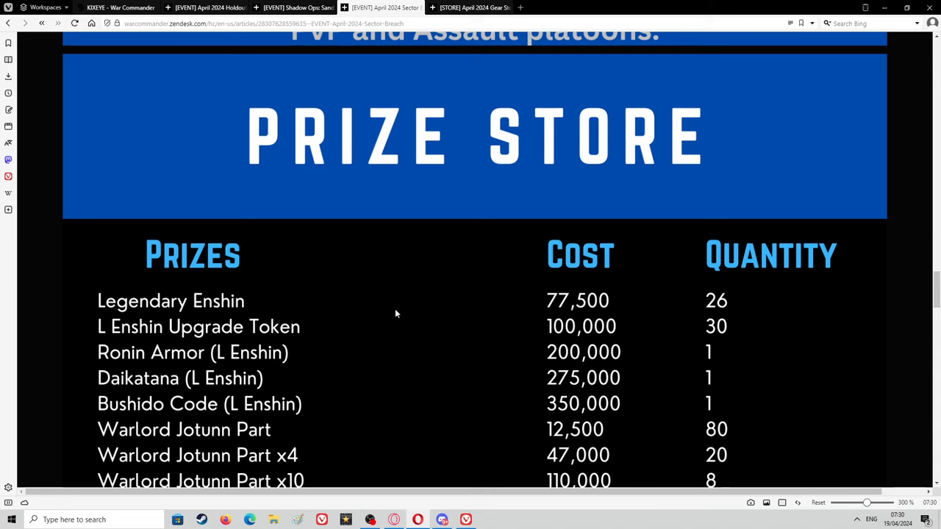
{"action": "scroll", "scroll_direction": "down", "scroll_amount": 3}
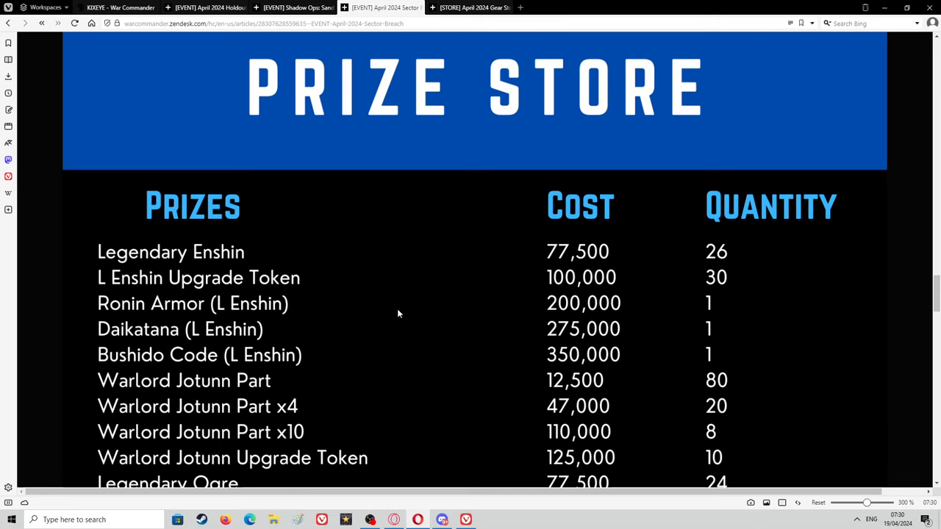
{"action": "scroll", "scroll_direction": "down", "scroll_amount": 3}
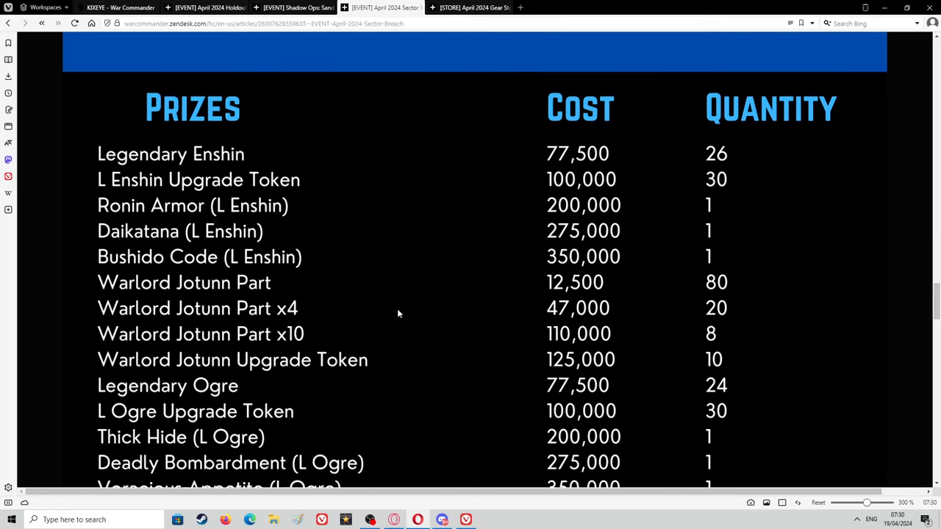
{"action": "mouse_move", "coordinate": [426, 318]}
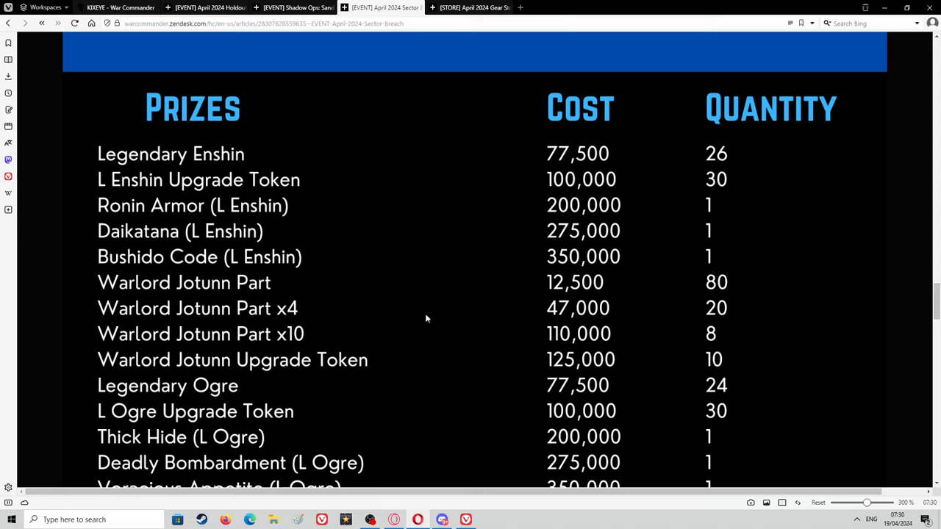
{"action": "mouse_move", "coordinate": [233, 324]}
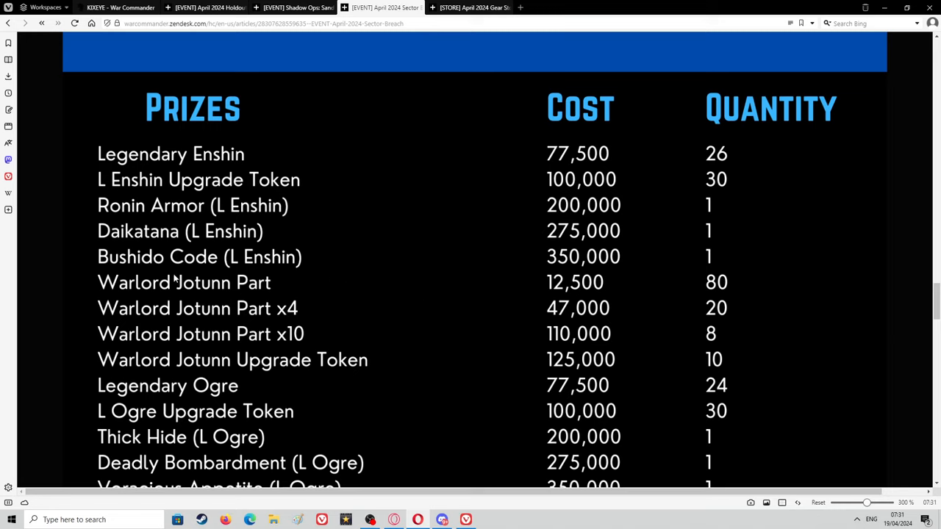
{"action": "mouse_move", "coordinate": [133, 326]}
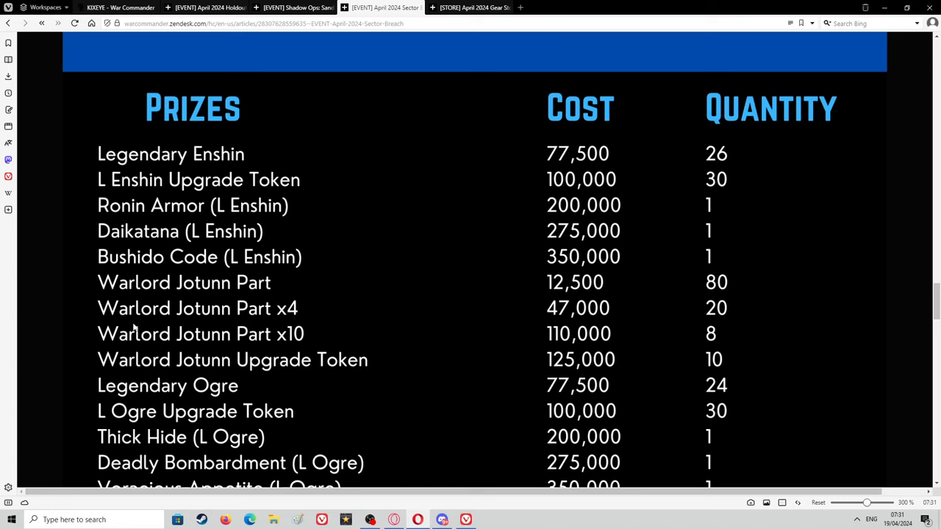
{"action": "mouse_move", "coordinate": [154, 320]}
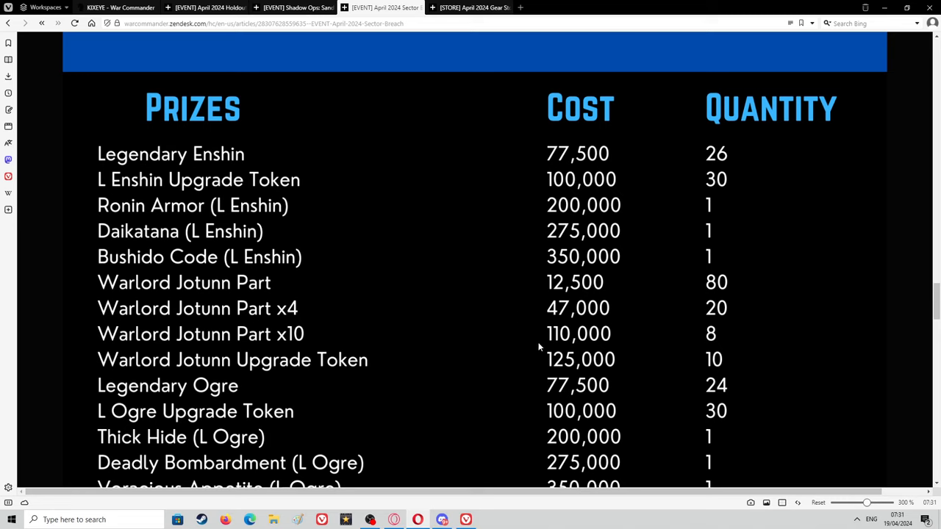
{"action": "mouse_move", "coordinate": [91, 359]}
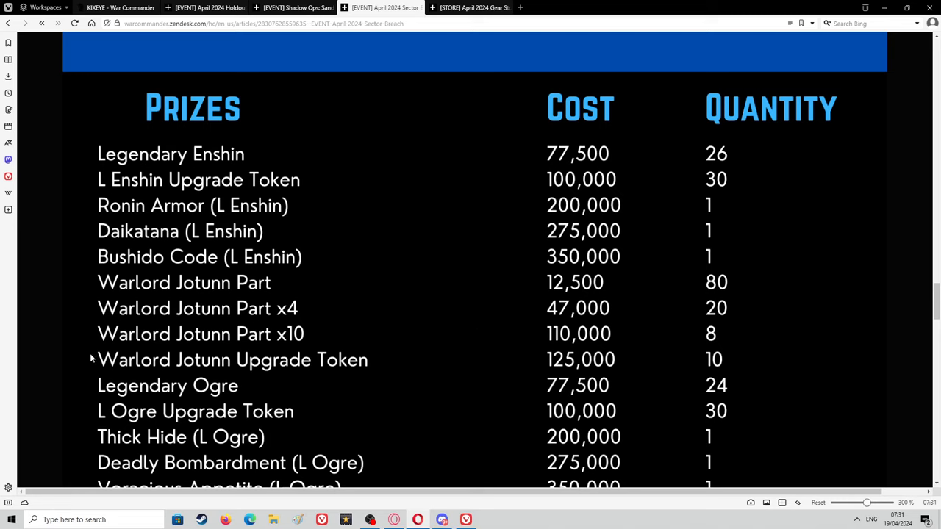
{"action": "mouse_move", "coordinate": [301, 346]}
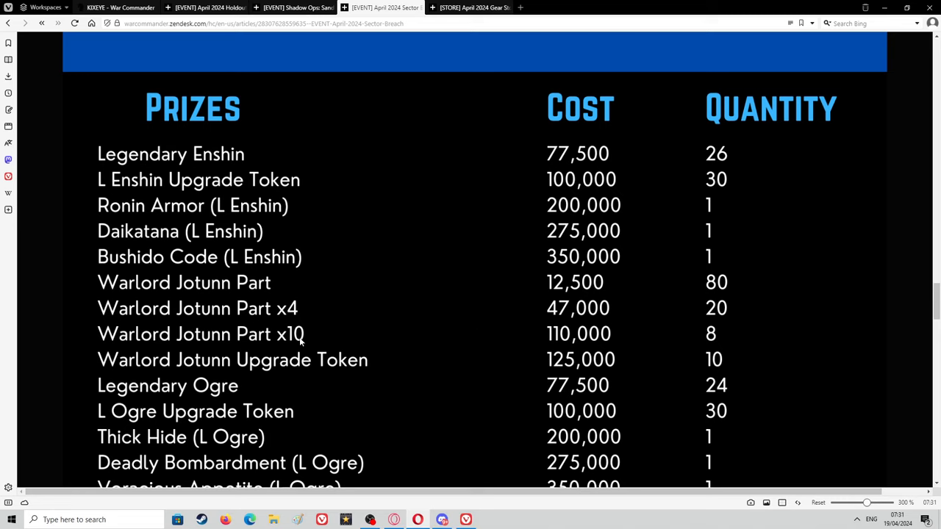
{"action": "mouse_move", "coordinate": [84, 107]}
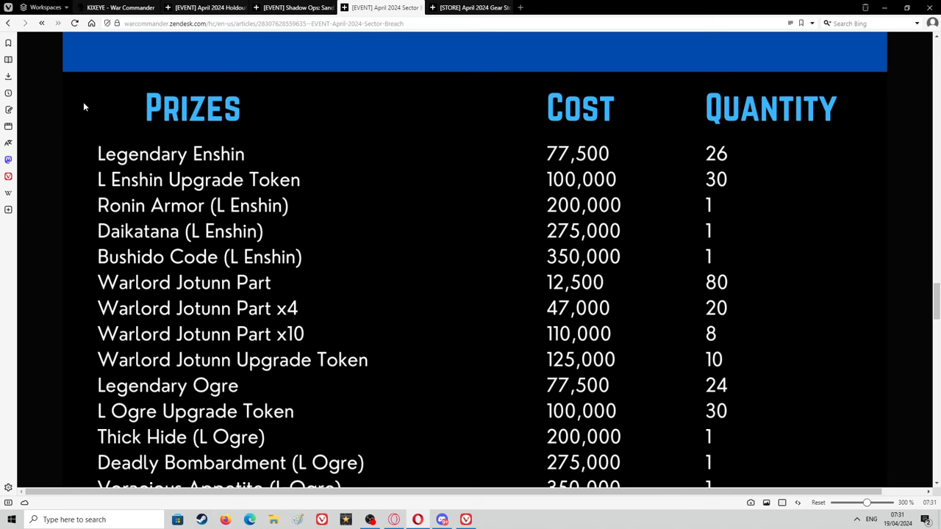
{"action": "scroll", "scroll_direction": "down", "scroll_amount": 3}
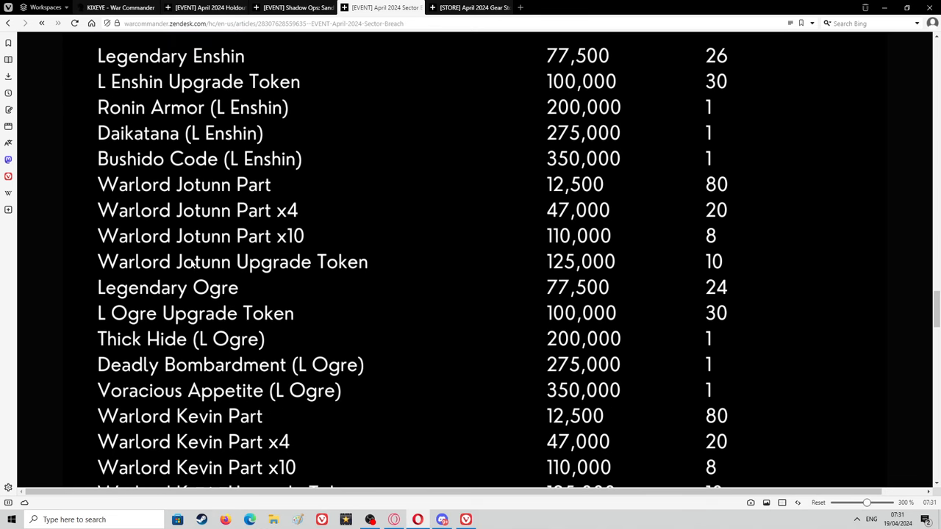
{"action": "scroll", "scroll_direction": "down", "scroll_amount": 3}
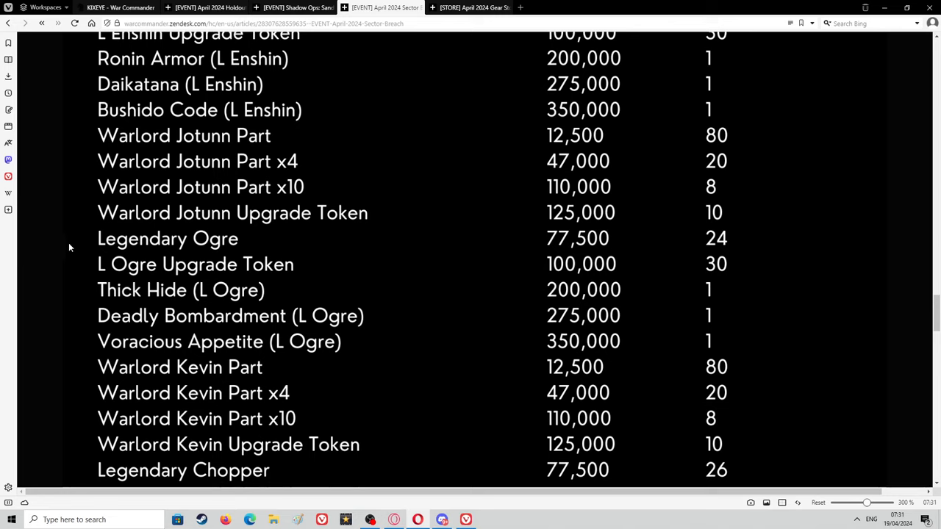
{"action": "mouse_move", "coordinate": [243, 234]}
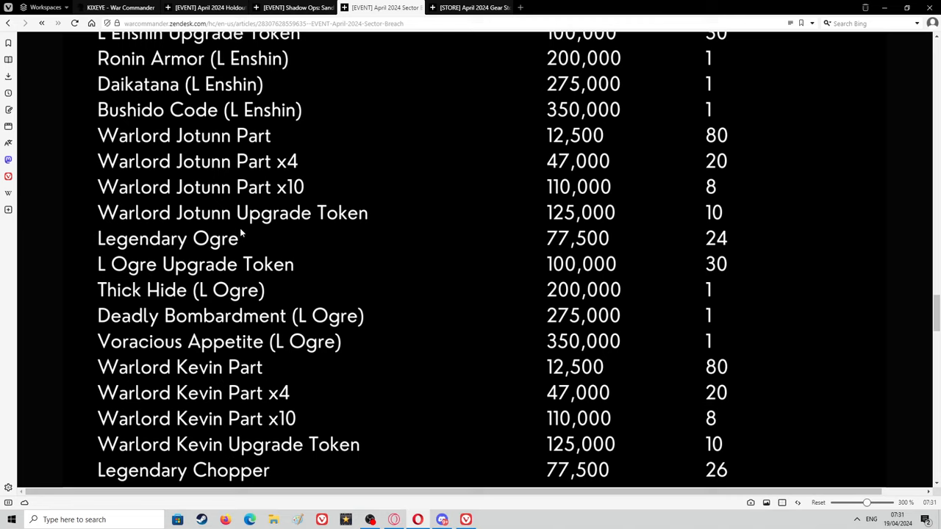
{"action": "mouse_move", "coordinate": [338, 234]}
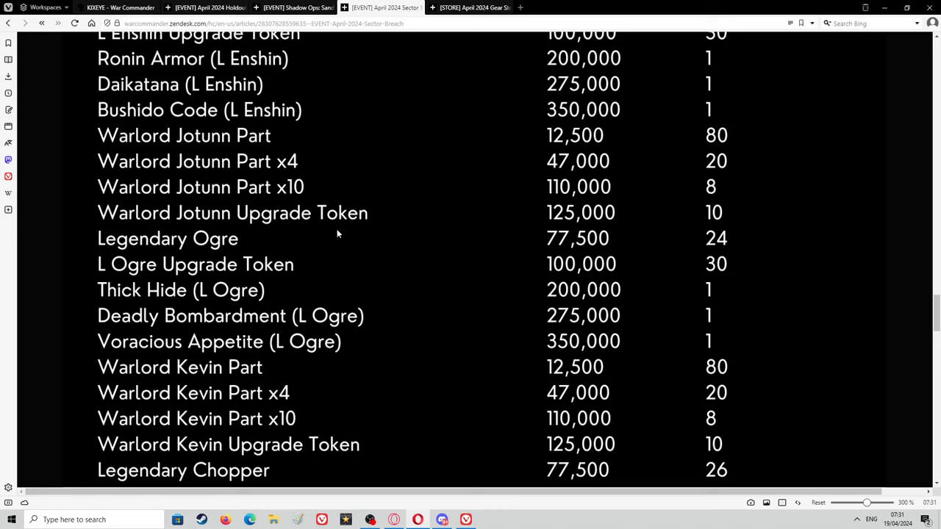
{"action": "mouse_move", "coordinate": [333, 234]}
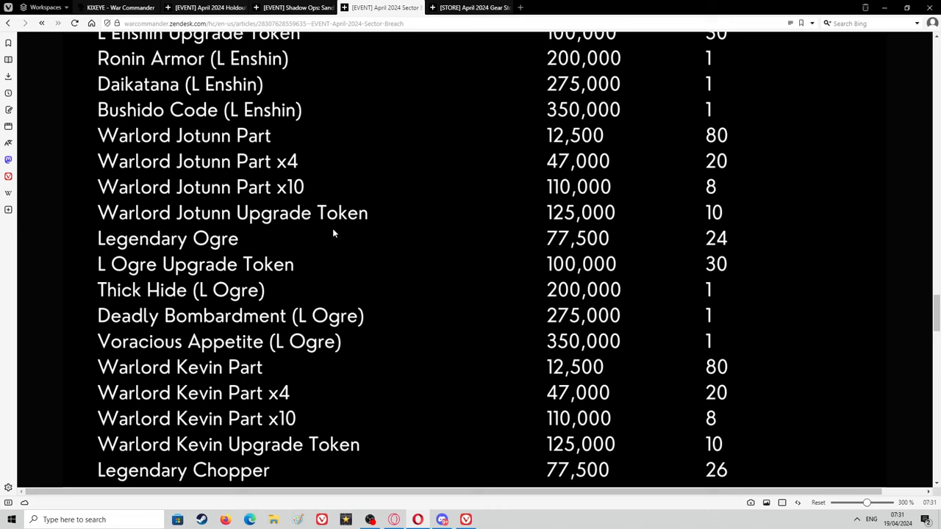
{"action": "mouse_move", "coordinate": [118, 264]}
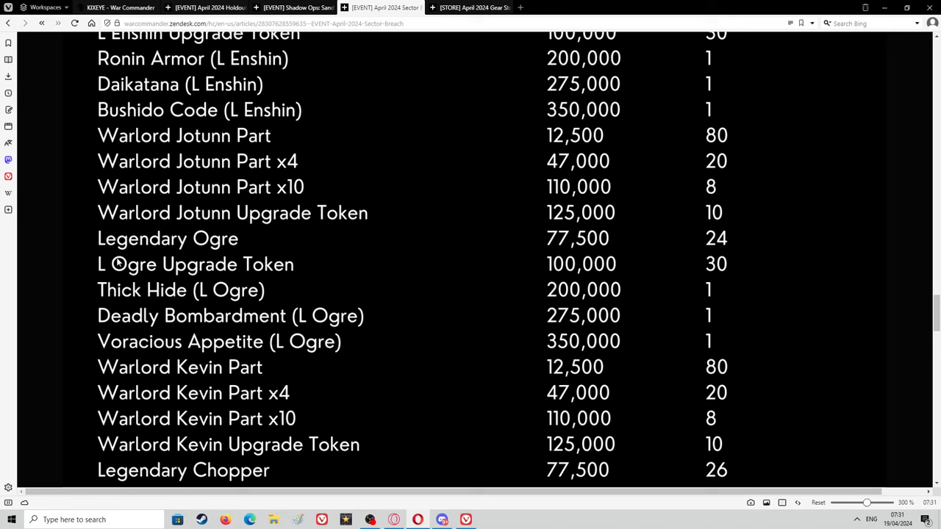
{"action": "mouse_move", "coordinate": [141, 253]}
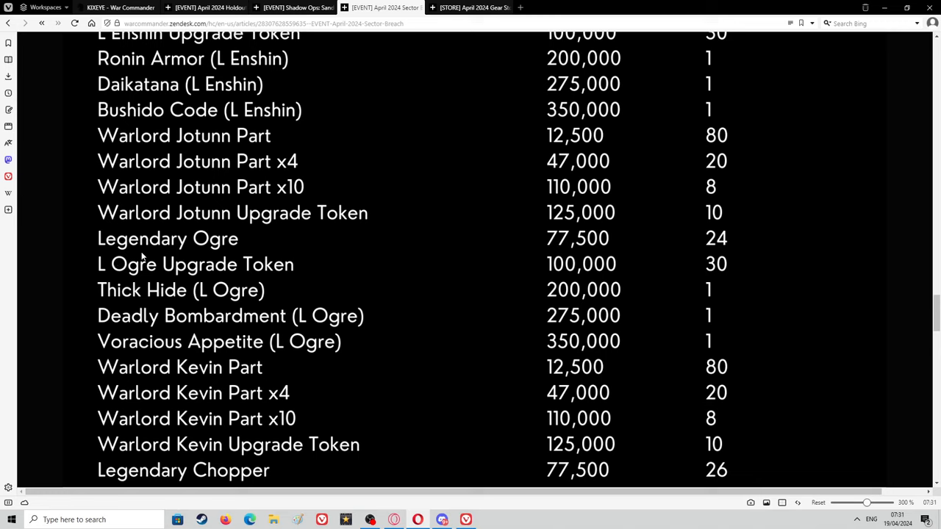
{"action": "mouse_move", "coordinate": [584, 252]}
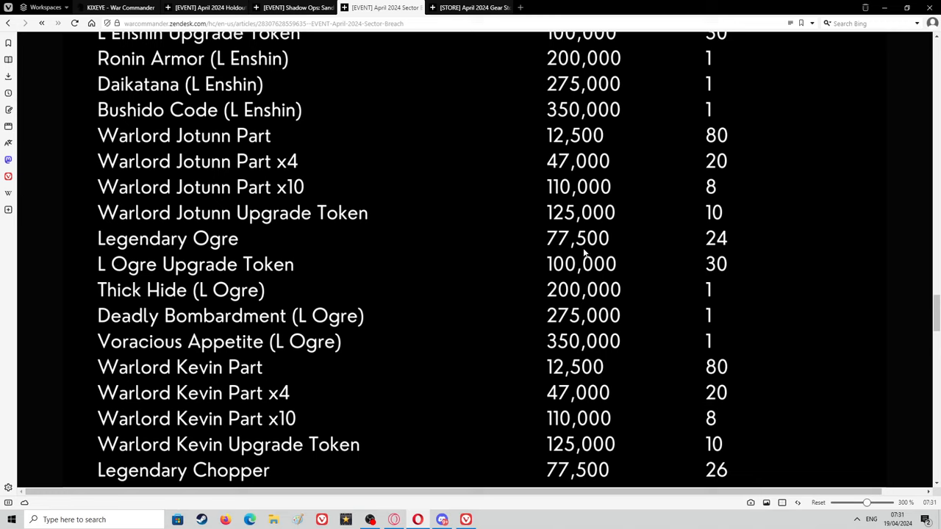
{"action": "mouse_move", "coordinate": [586, 290]}
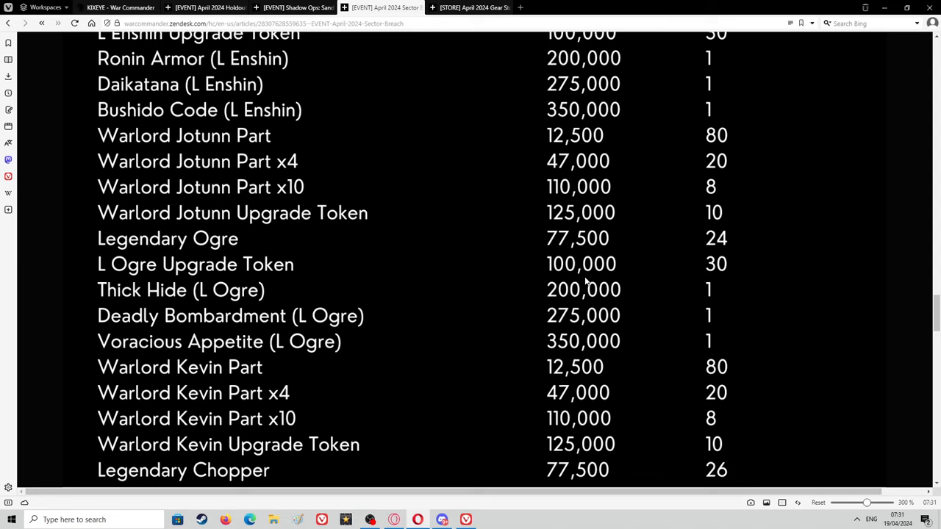
{"action": "mouse_move", "coordinate": [199, 271]}
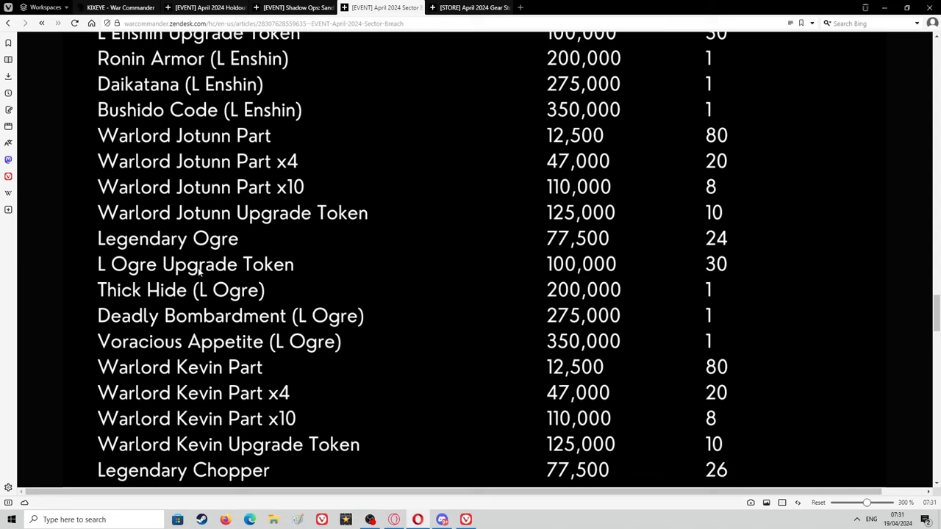
{"action": "mouse_move", "coordinate": [74, 292]}
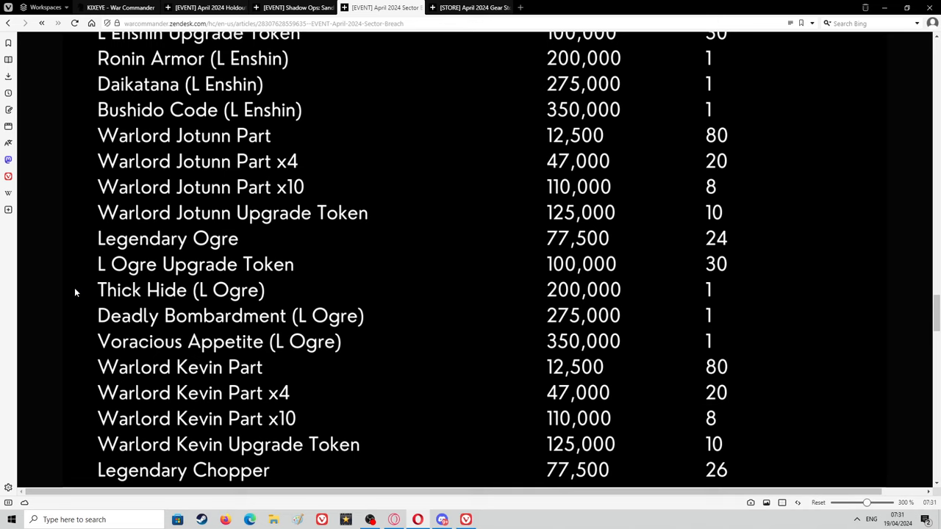
{"action": "scroll", "scroll_direction": "down", "scroll_amount": 3}
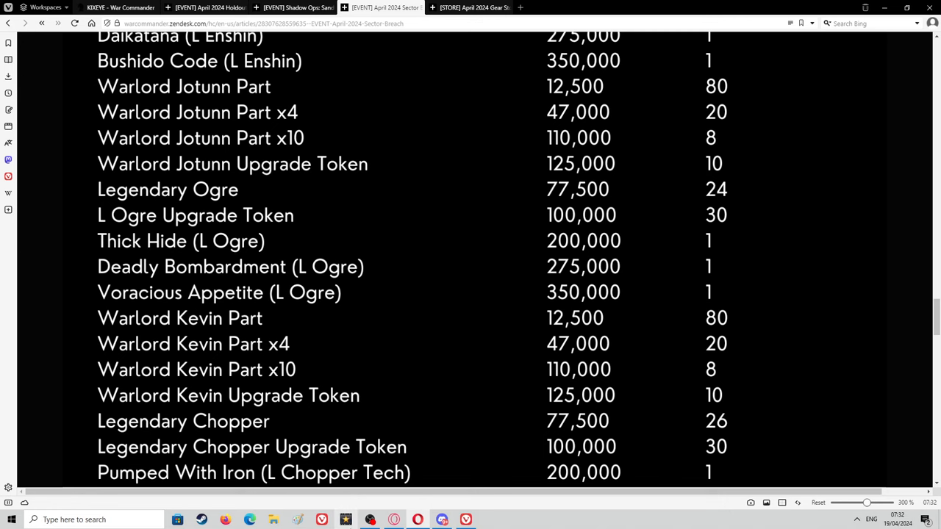
Scroll the prize table down to Devastating Munitions, then back up to the PRIZE STORE banner.
{"action": "scroll", "scroll_direction": "down", "scroll_amount": 3}
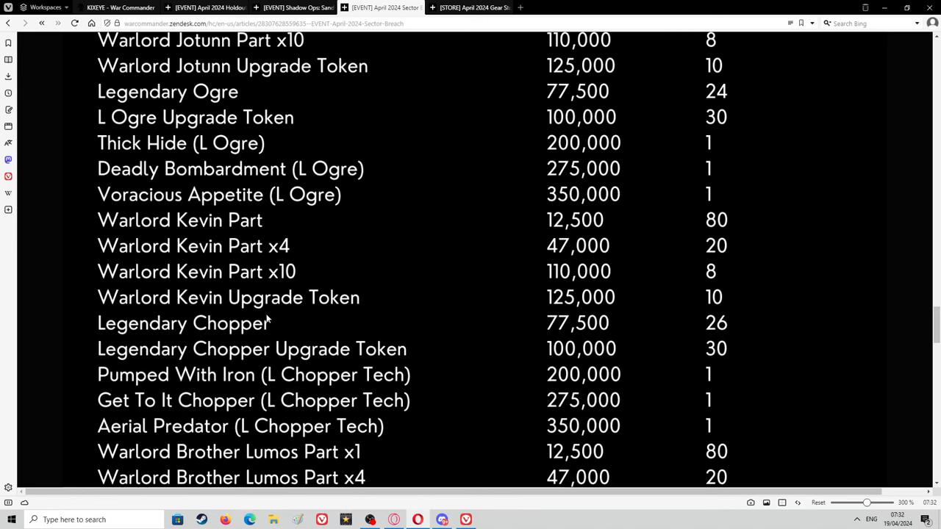
{"action": "scroll", "scroll_direction": "down", "scroll_amount": 3}
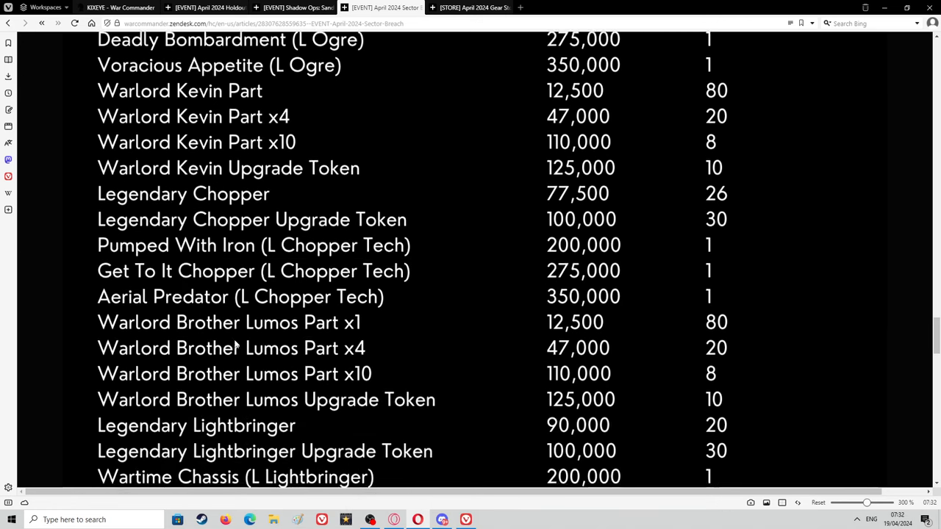
{"action": "scroll", "scroll_direction": "down", "scroll_amount": 3}
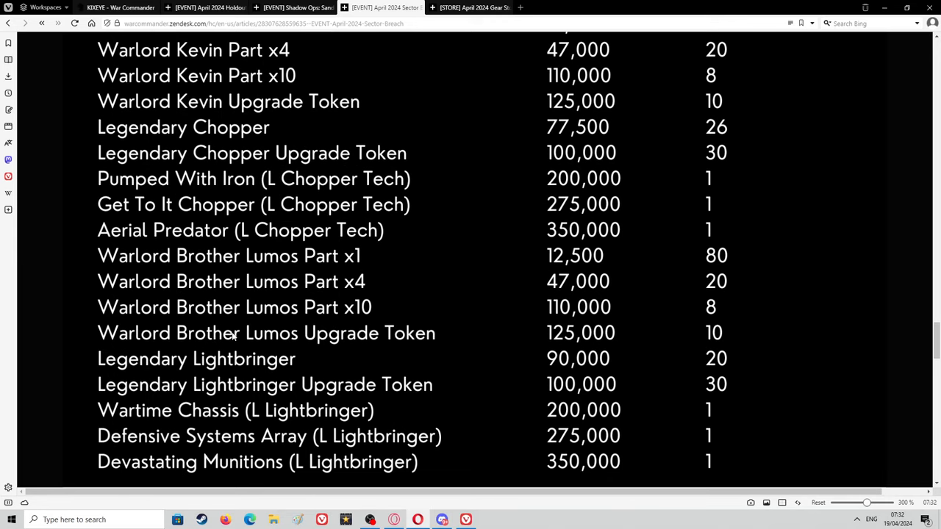
{"action": "mouse_move", "coordinate": [125, 333]}
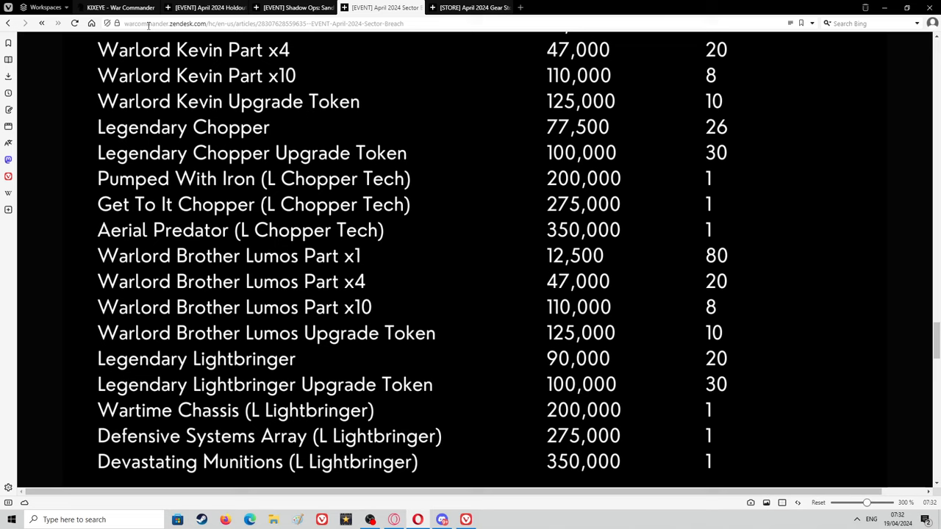
{"action": "mouse_move", "coordinate": [110, 8]}
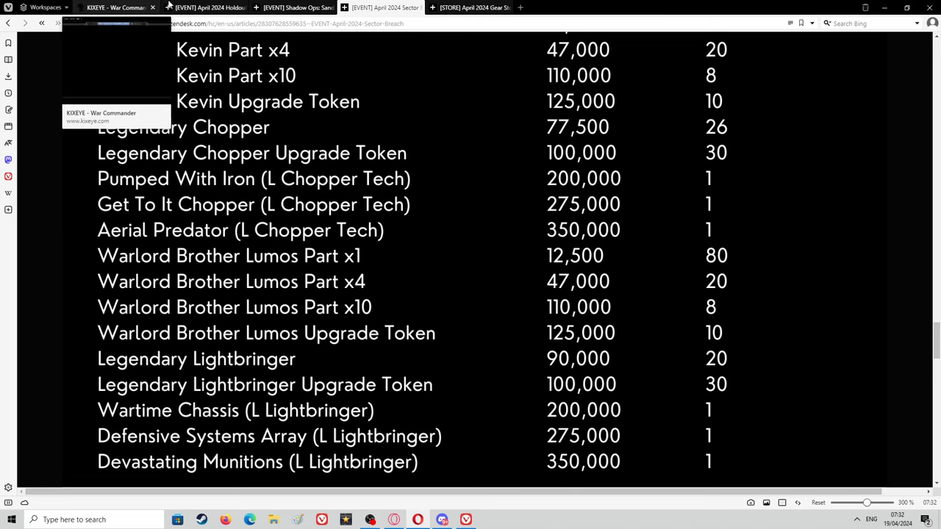
{"action": "scroll", "scroll_direction": "up", "scroll_amount": 3}
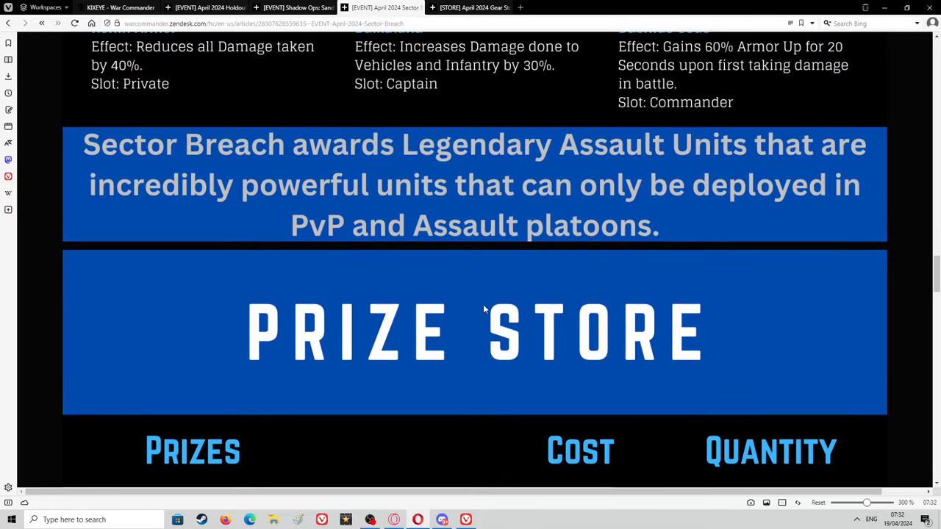
Scroll up to the Legendary Enshin stats, then down to the Ronin Armor, Daikatana and Bushido Code cards.
{"action": "scroll", "scroll_direction": "down", "scroll_amount": 3}
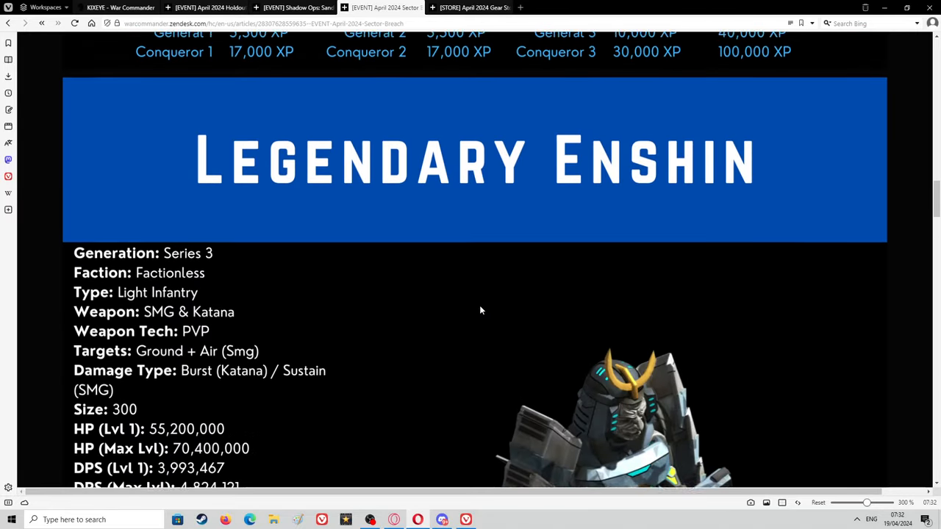
{"action": "scroll", "scroll_direction": "up", "scroll_amount": 3}
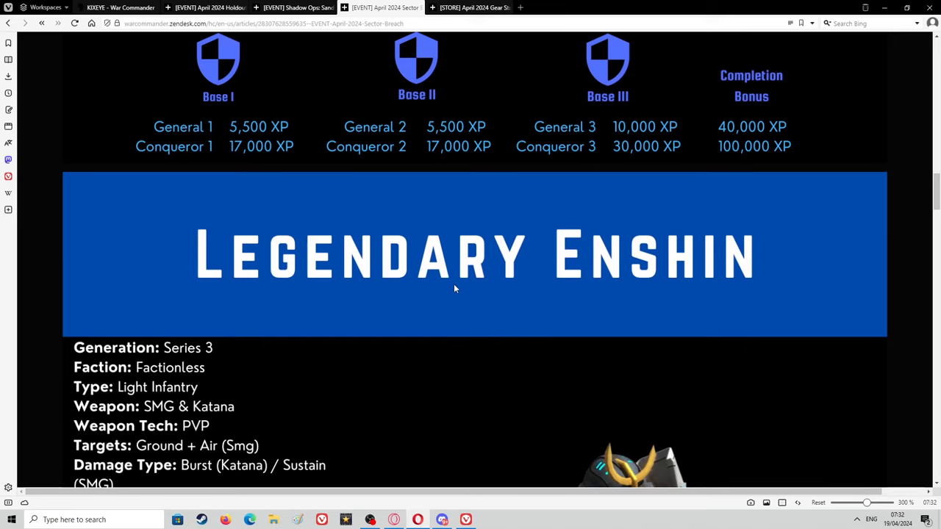
{"action": "mouse_move", "coordinate": [528, 436]}
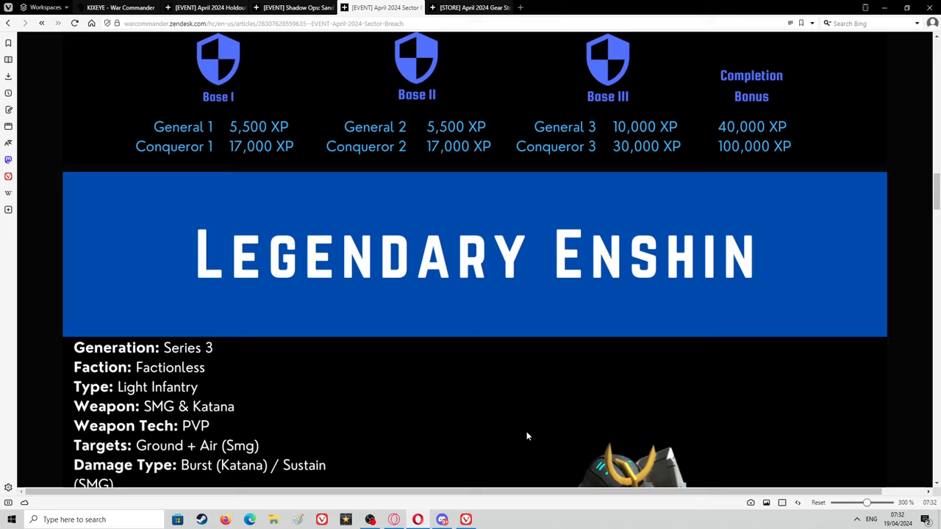
{"action": "mouse_move", "coordinate": [507, 505]}
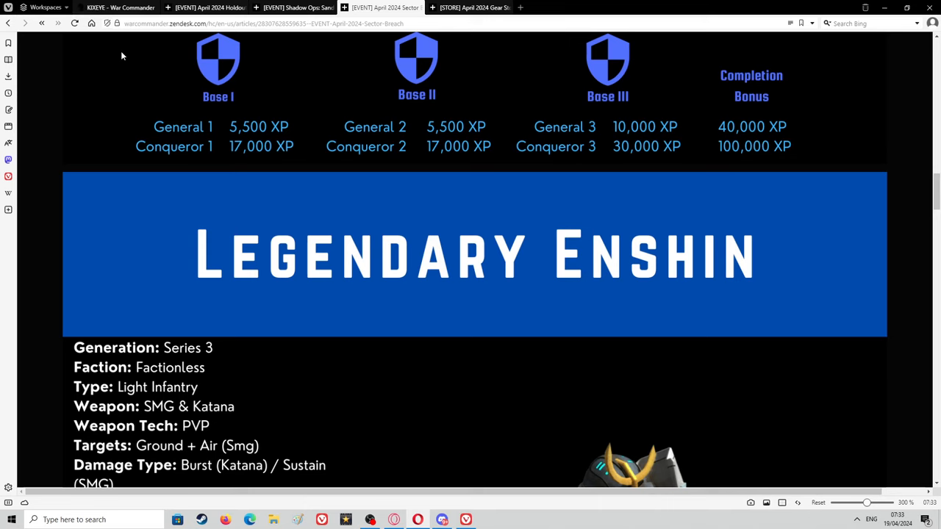
{"action": "scroll", "scroll_direction": "down", "scroll_amount": 3}
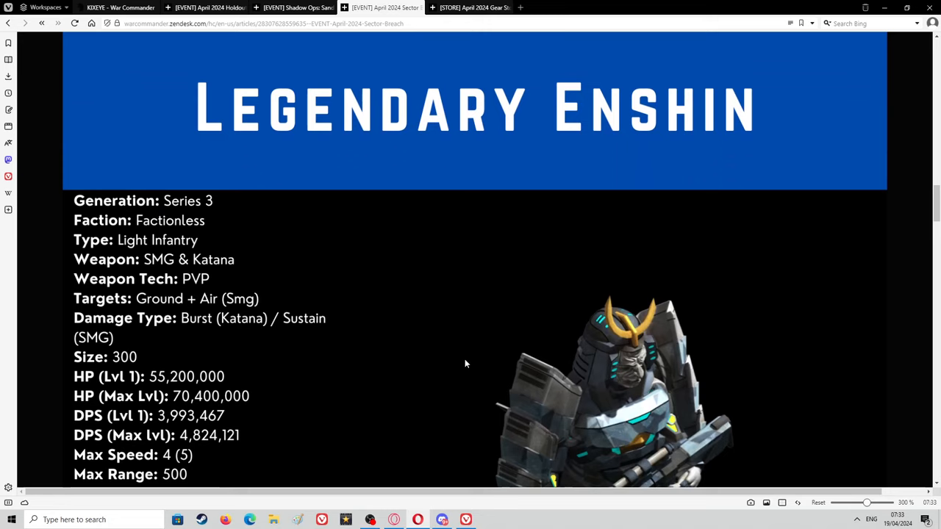
{"action": "mouse_move", "coordinate": [598, 276]}
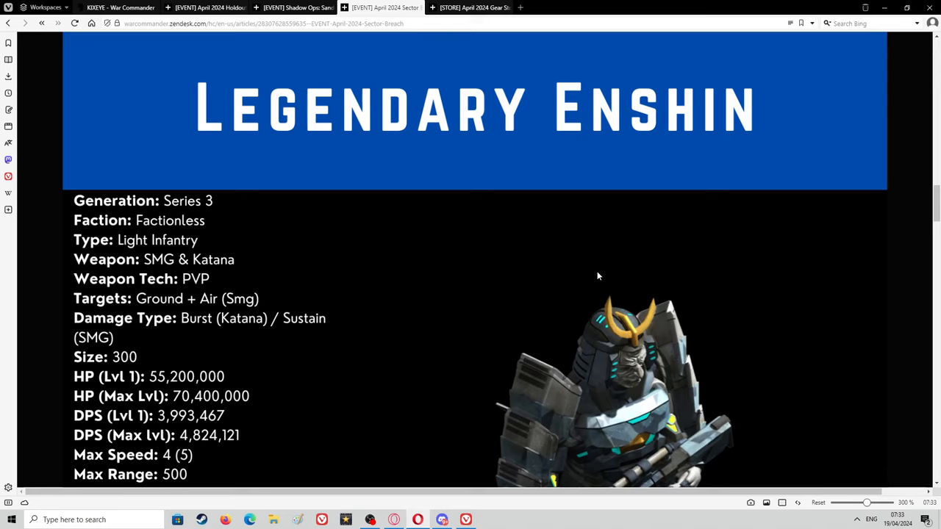
{"action": "scroll", "scroll_direction": "down", "scroll_amount": 3}
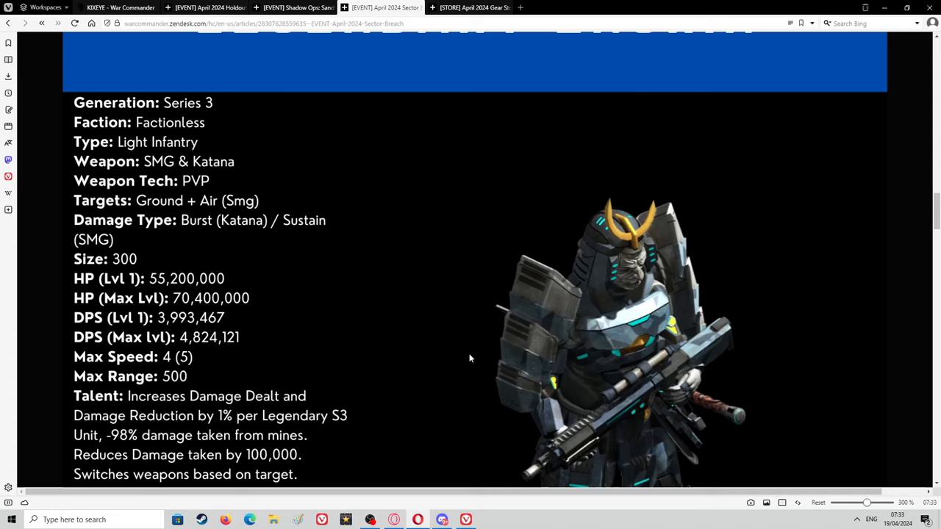
{"action": "mouse_move", "coordinate": [496, 204]}
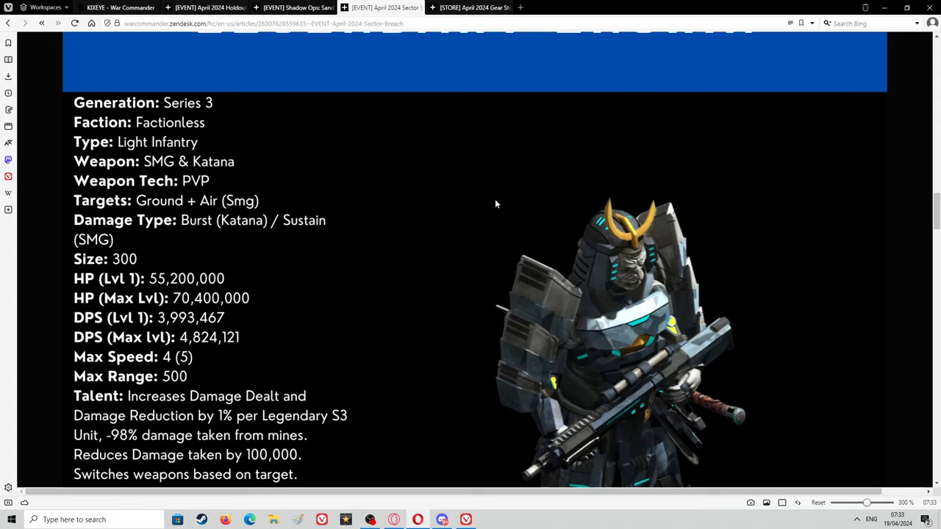
{"action": "scroll", "scroll_direction": "down", "scroll_amount": 3}
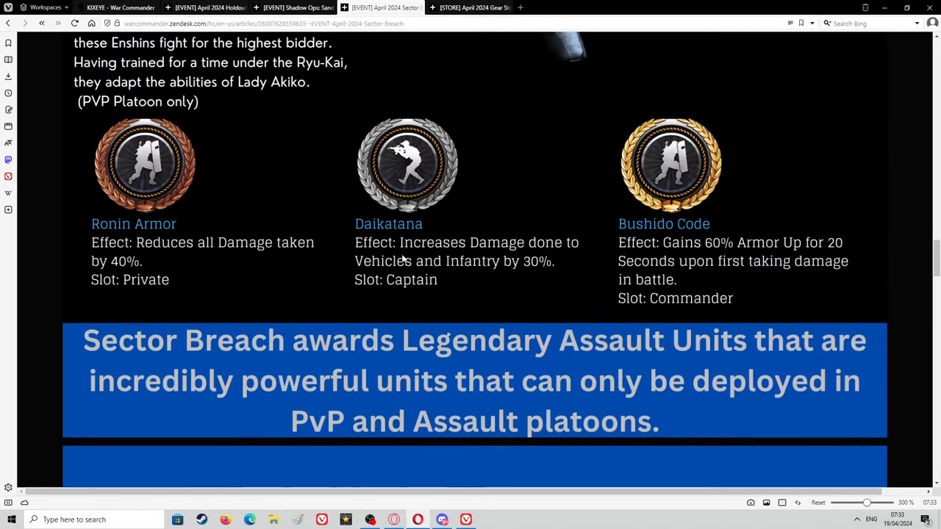
{"action": "mouse_move", "coordinate": [407, 266]}
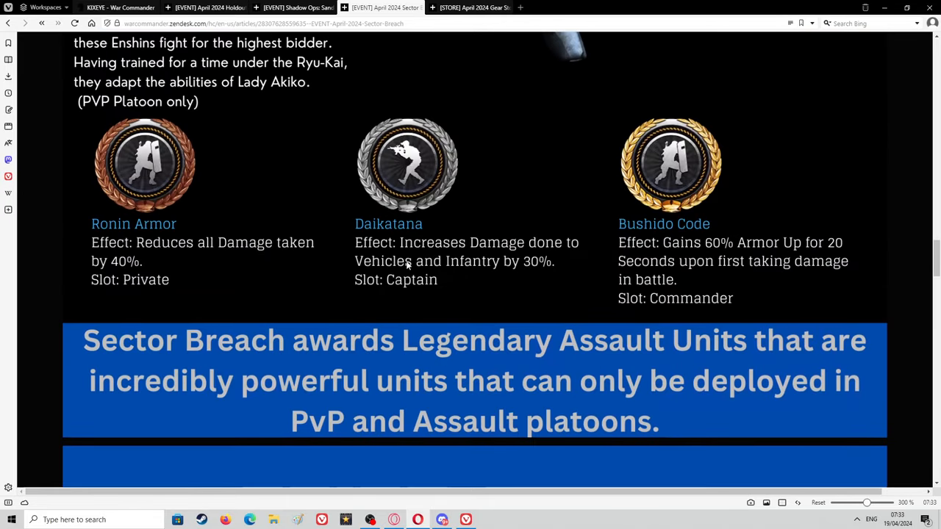
{"action": "scroll", "scroll_direction": "up", "scroll_amount": 3}
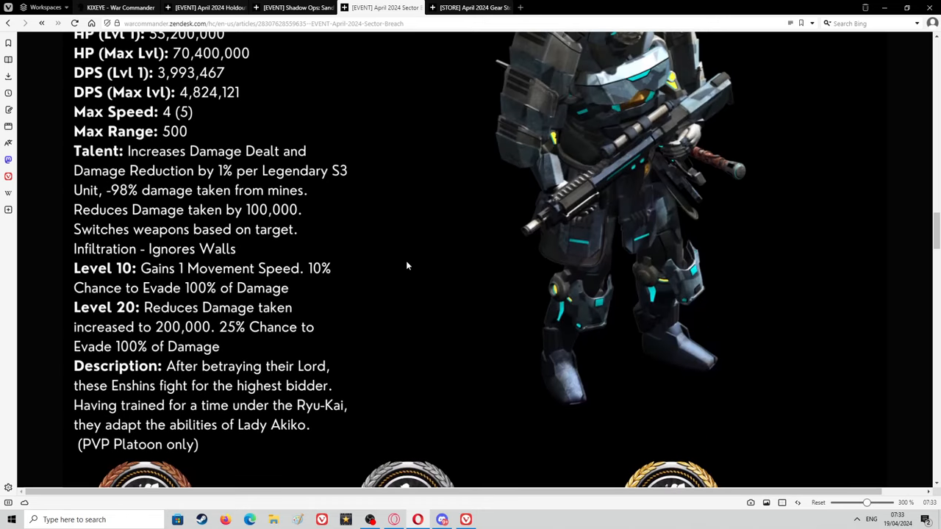
{"action": "scroll", "scroll_direction": "down", "scroll_amount": 3}
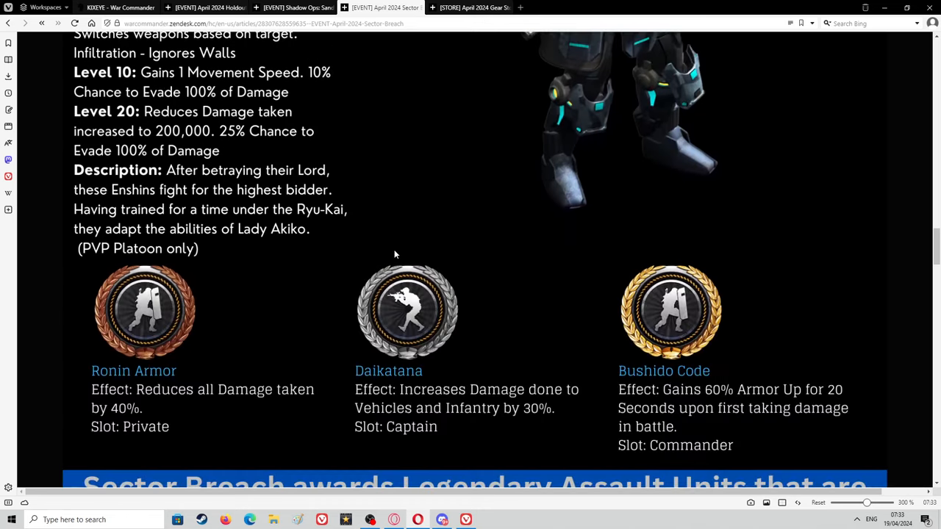
{"action": "mouse_move", "coordinate": [385, 226]}
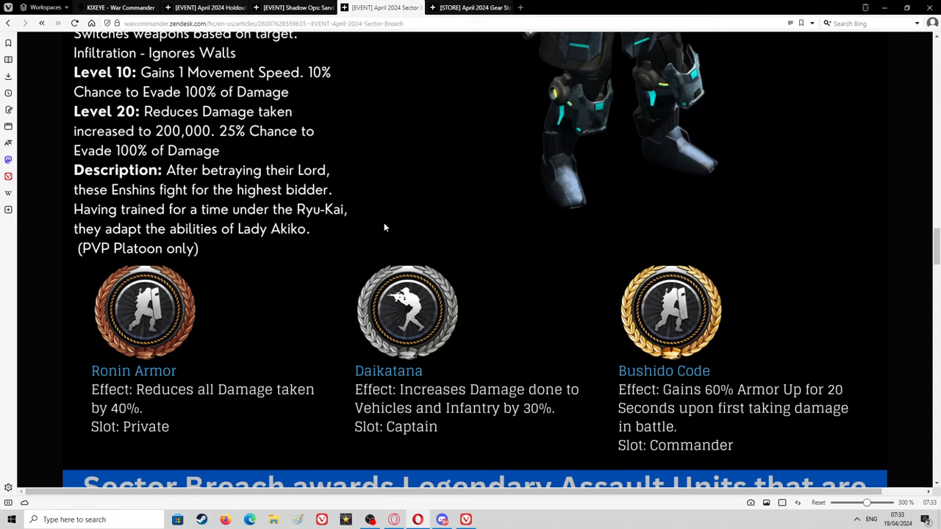
{"action": "mouse_move", "coordinate": [328, 301]}
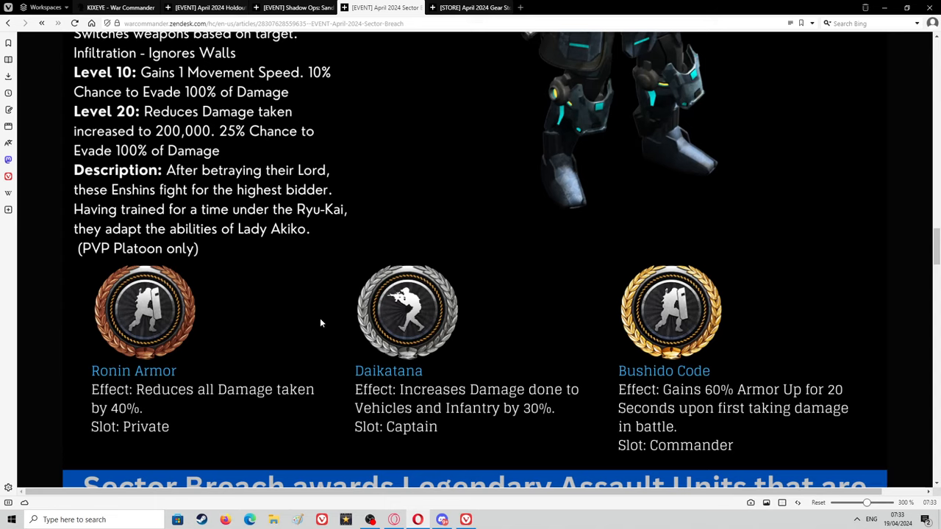
{"action": "mouse_move", "coordinate": [428, 147]}
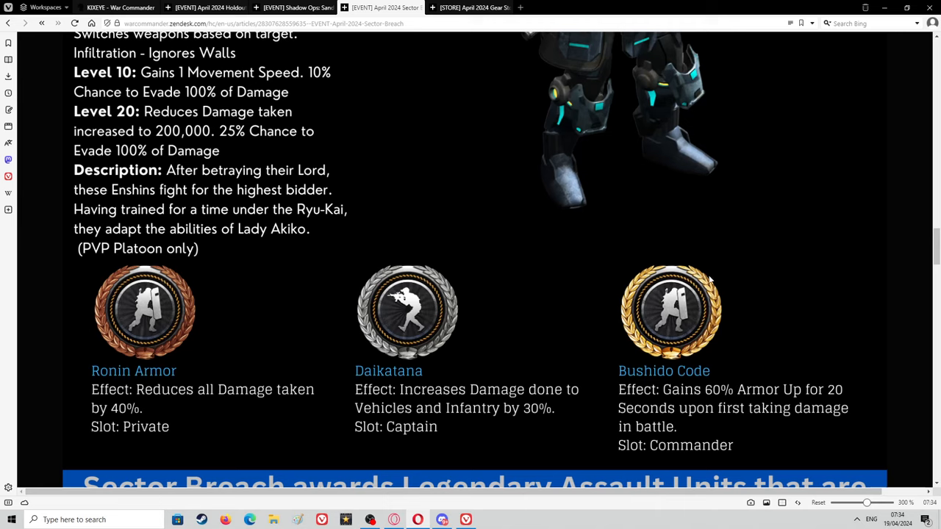
{"action": "mouse_move", "coordinate": [742, 177]}
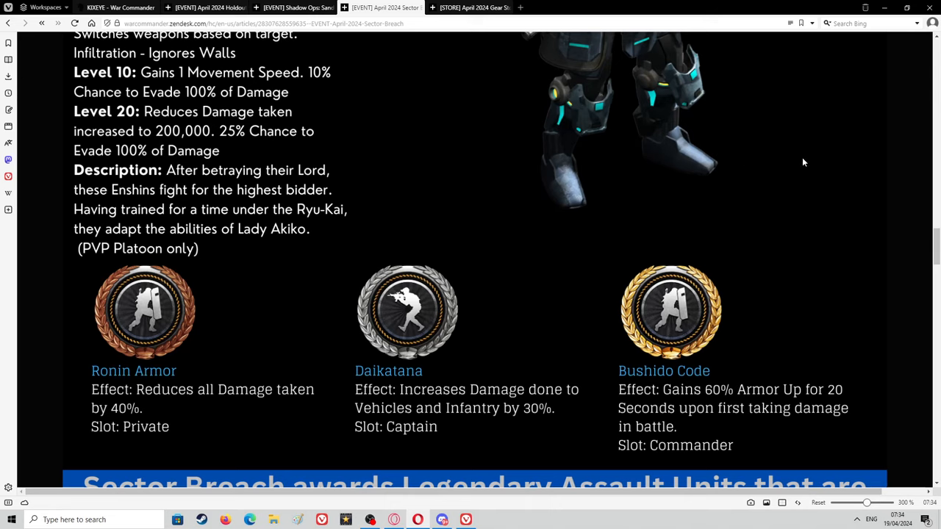
{"action": "mouse_move", "coordinate": [823, 157]}
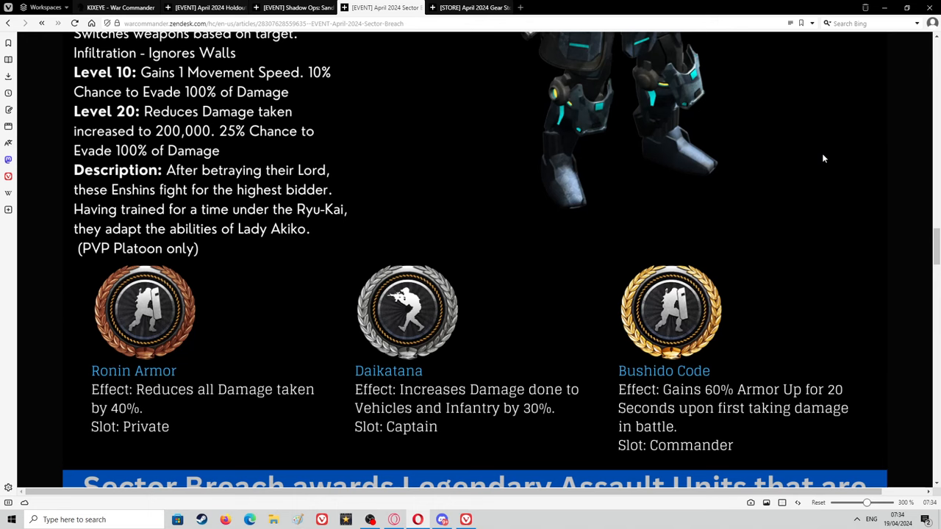
{"action": "mouse_move", "coordinate": [759, 206]}
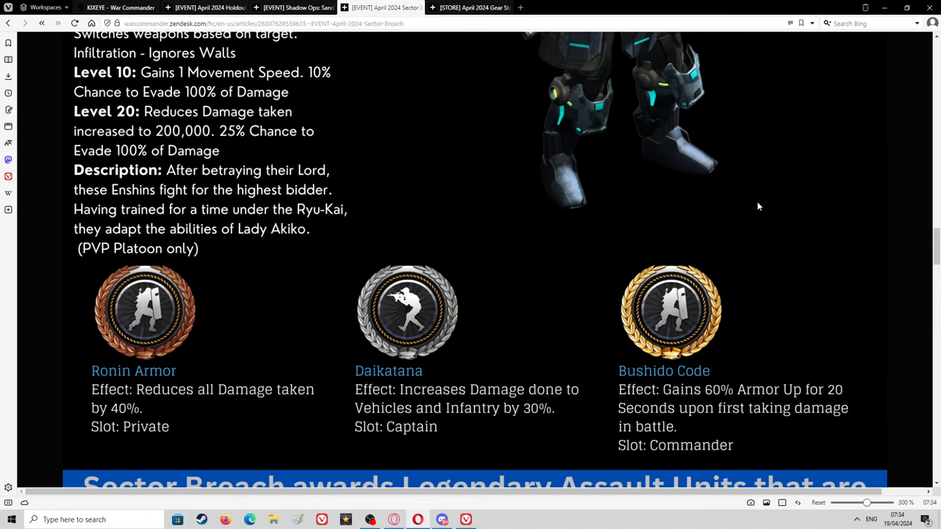
{"action": "scroll", "scroll_direction": "down", "scroll_amount": 3}
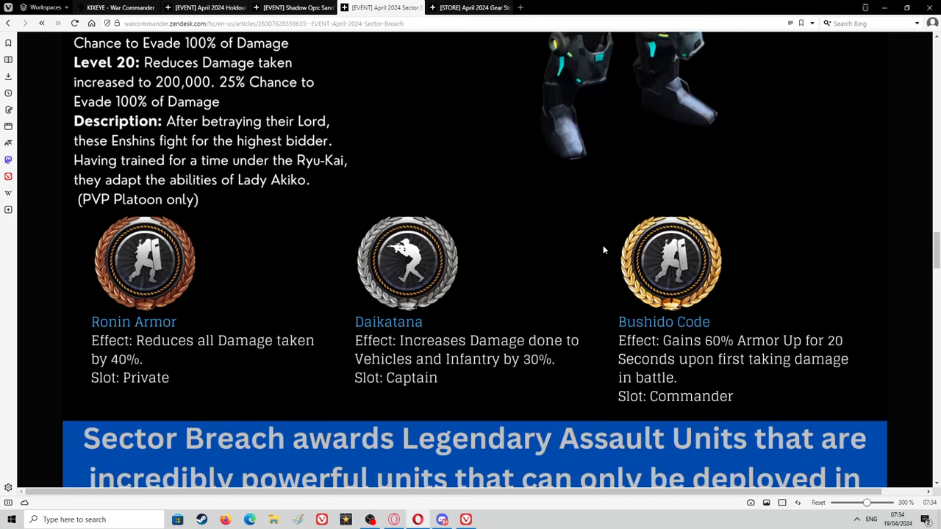